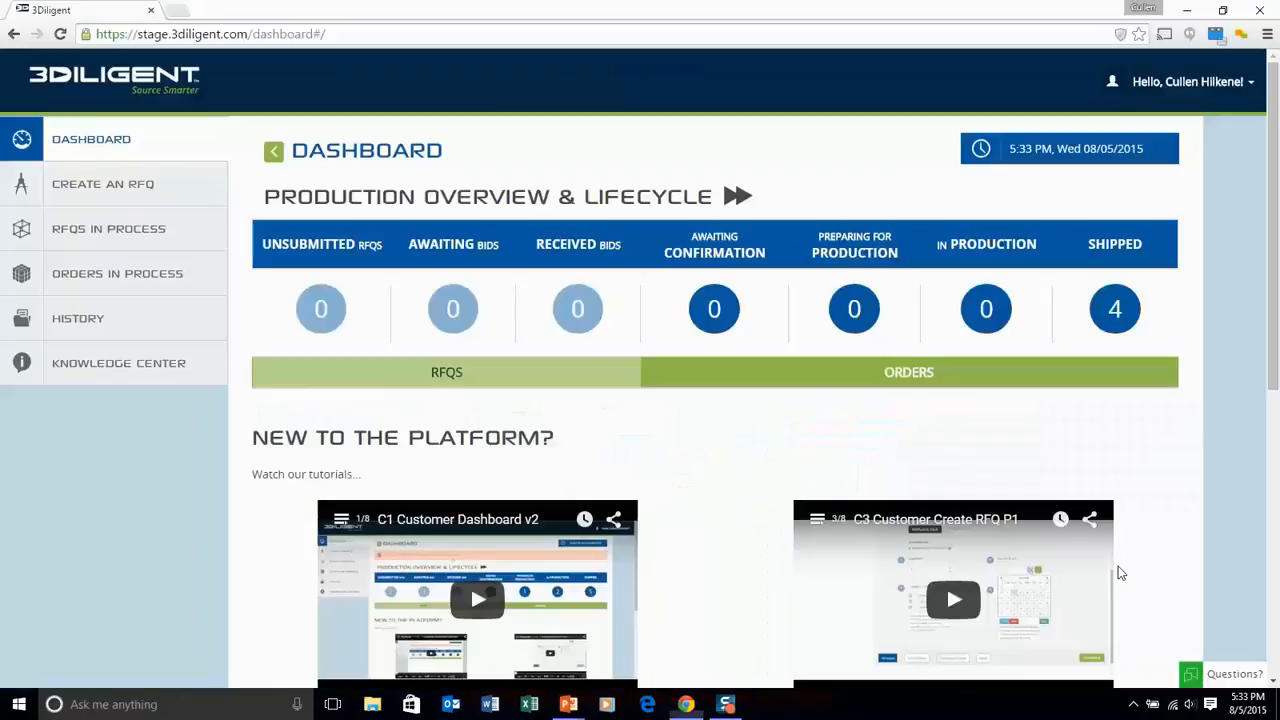
mouse_move(744, 458)
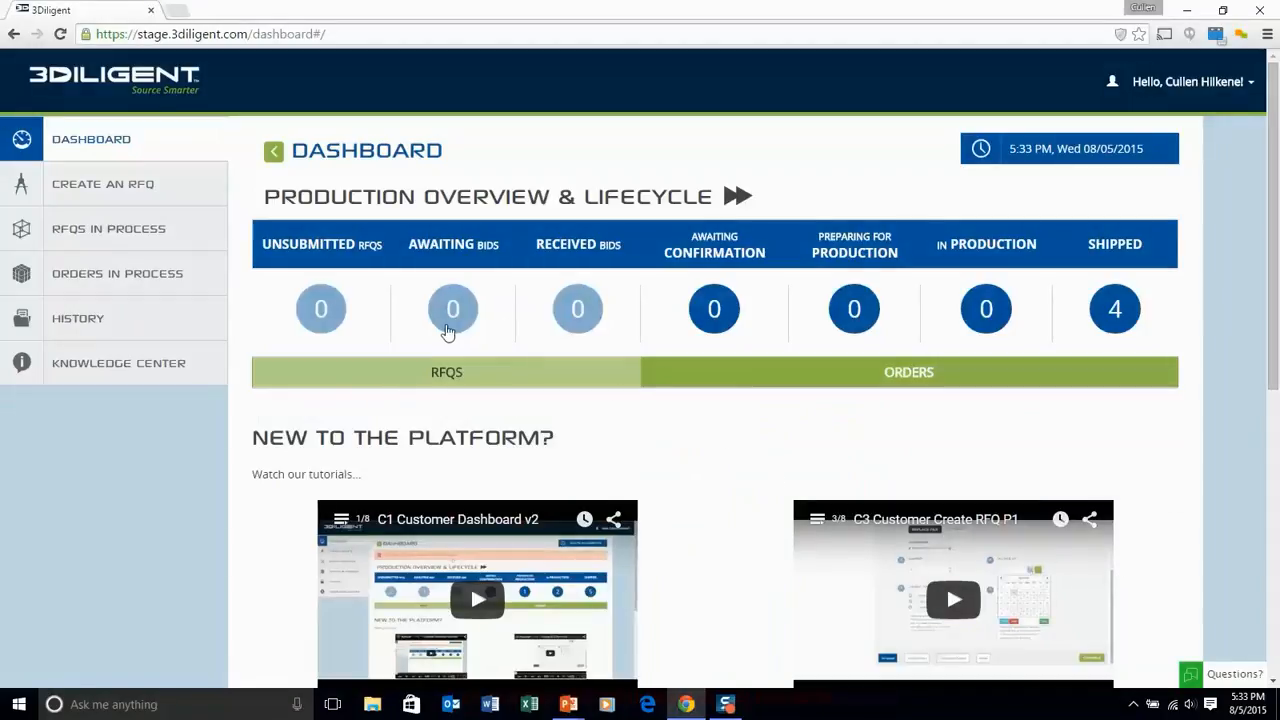
mouse_move(750, 477)
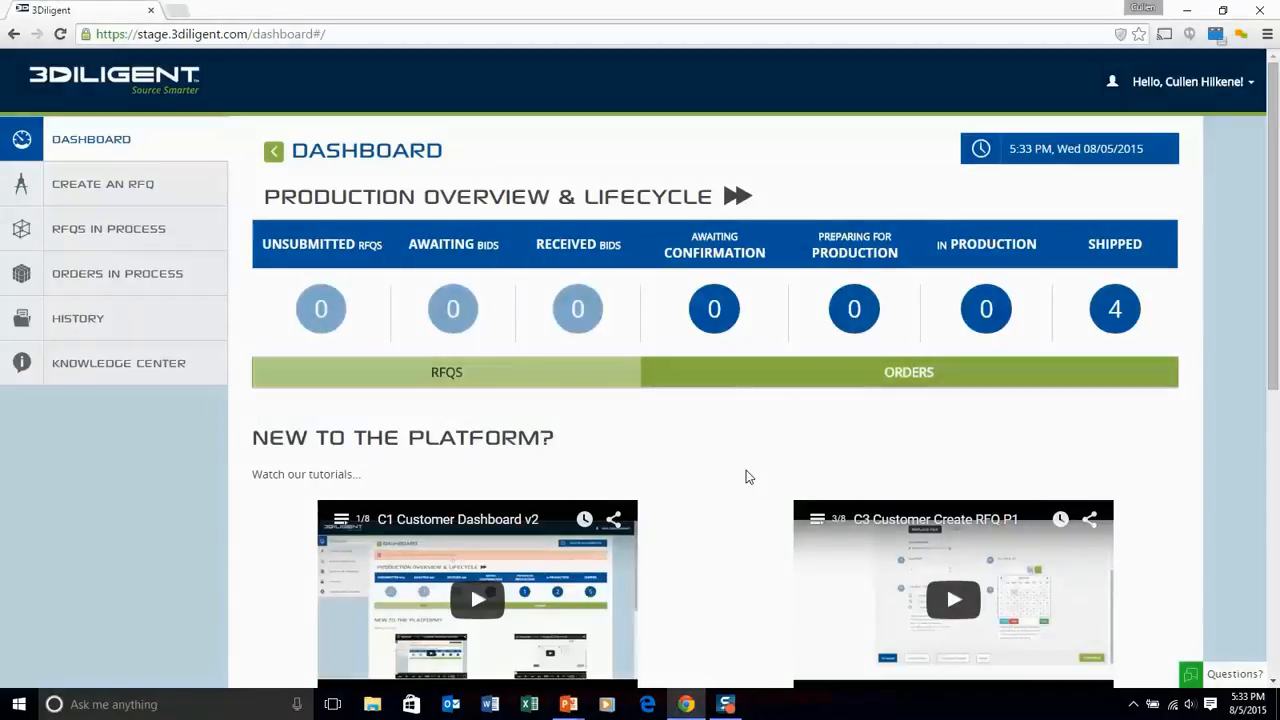
Step: Start a new RFQ and describe the Gear as demonstrating the capabilities of 3D Printing
scroll(down, 3)
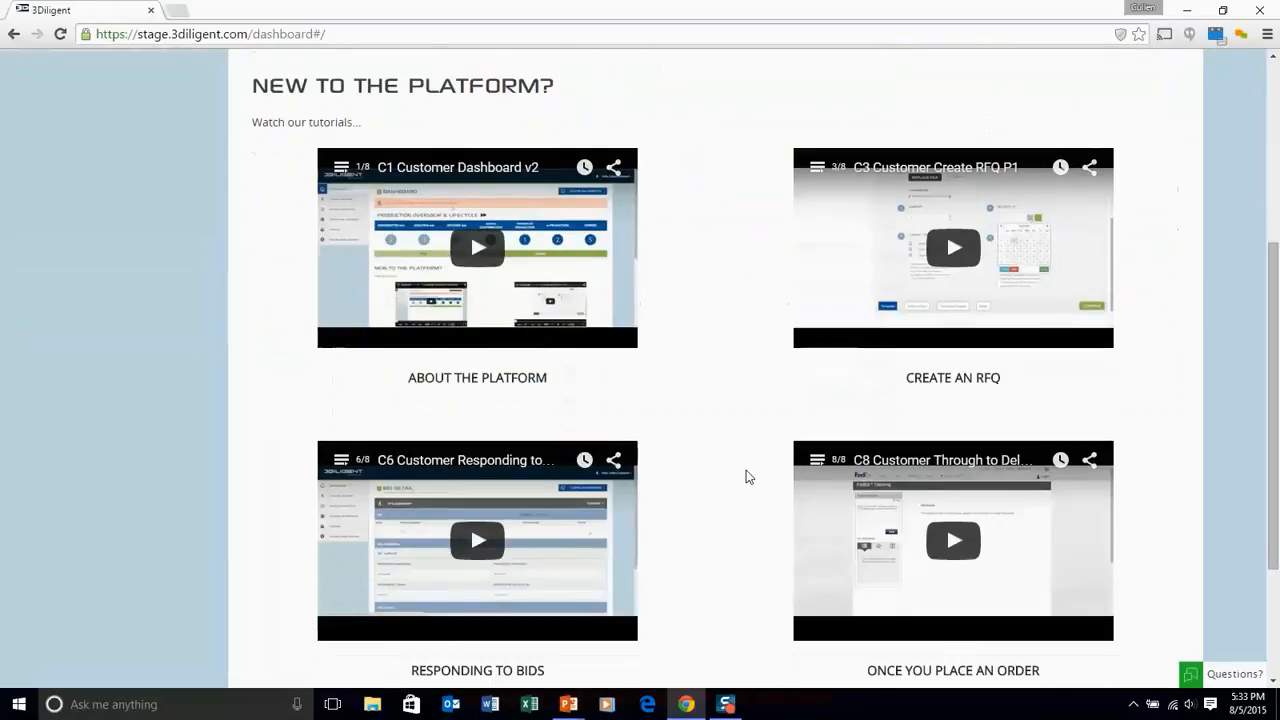
scroll(up, 3)
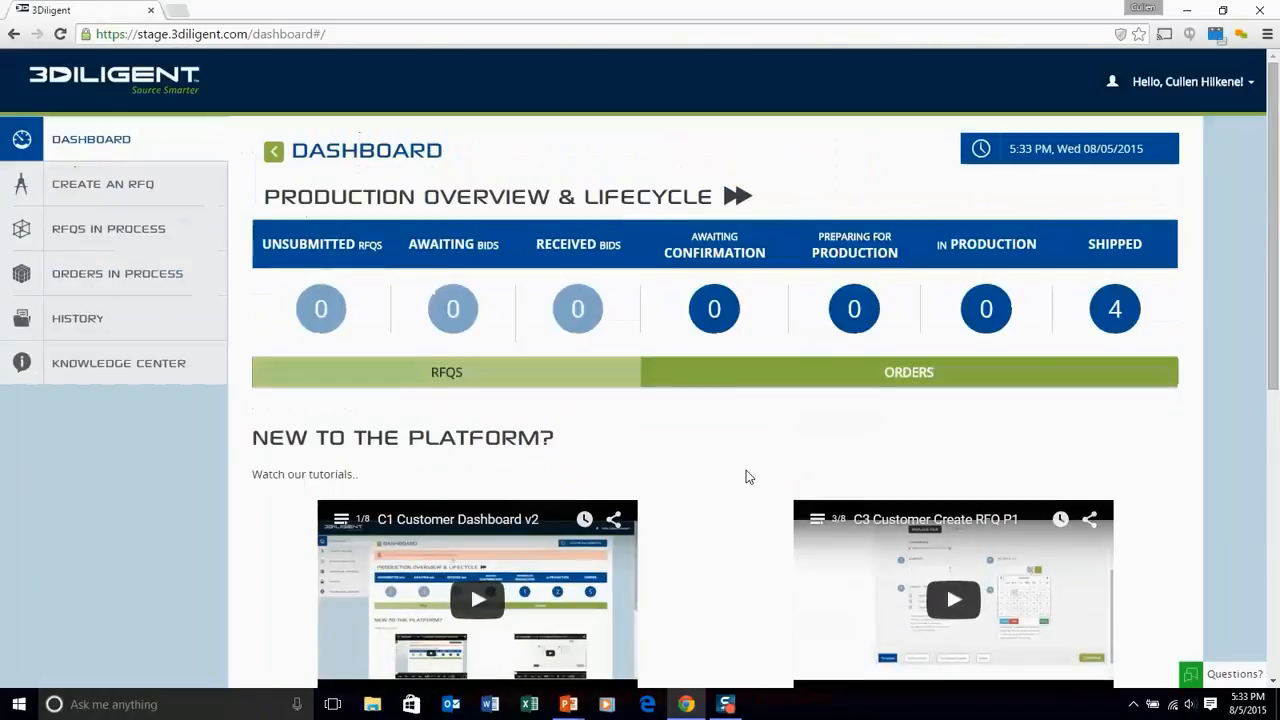
mouse_move(105, 374)
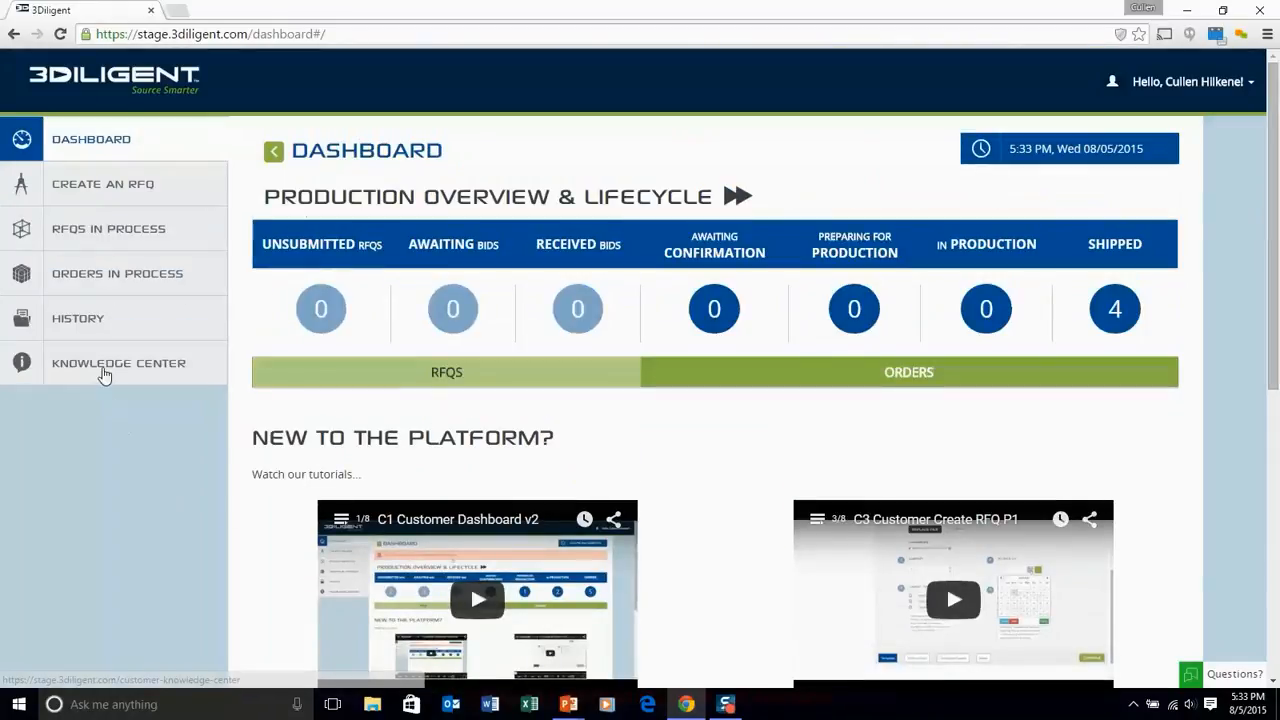
mouse_move(95, 288)
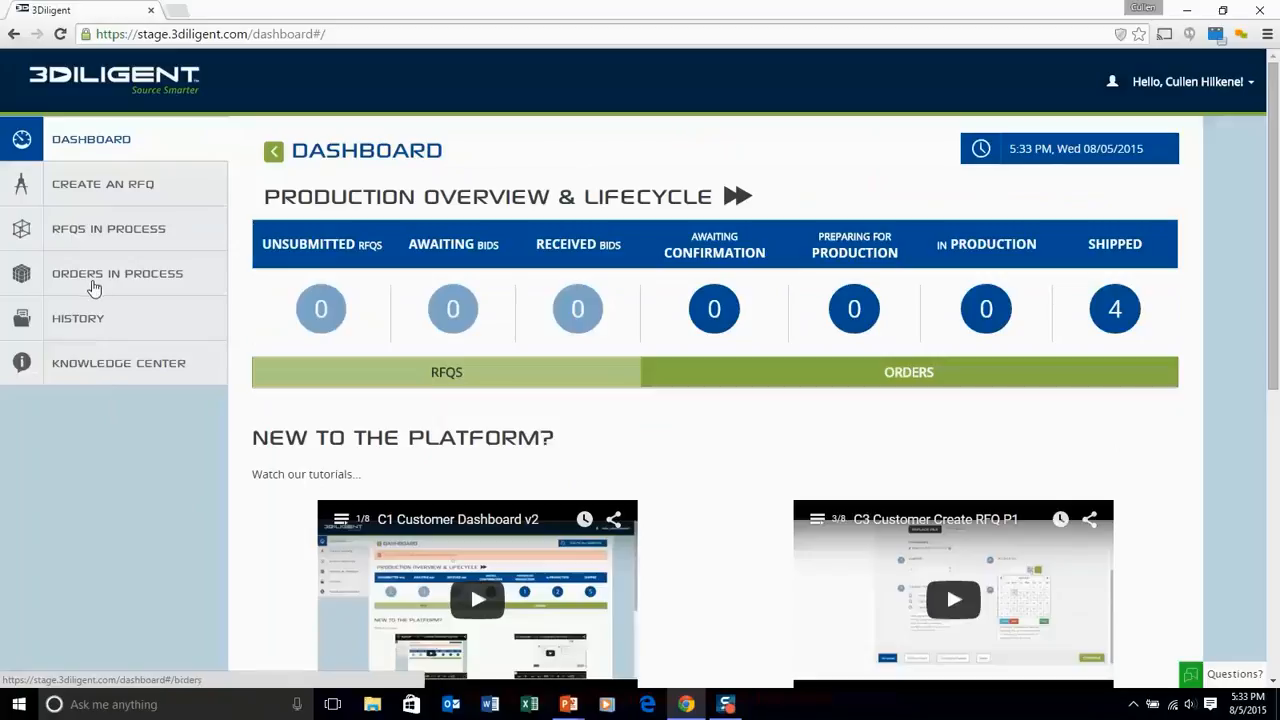
click(102, 184)
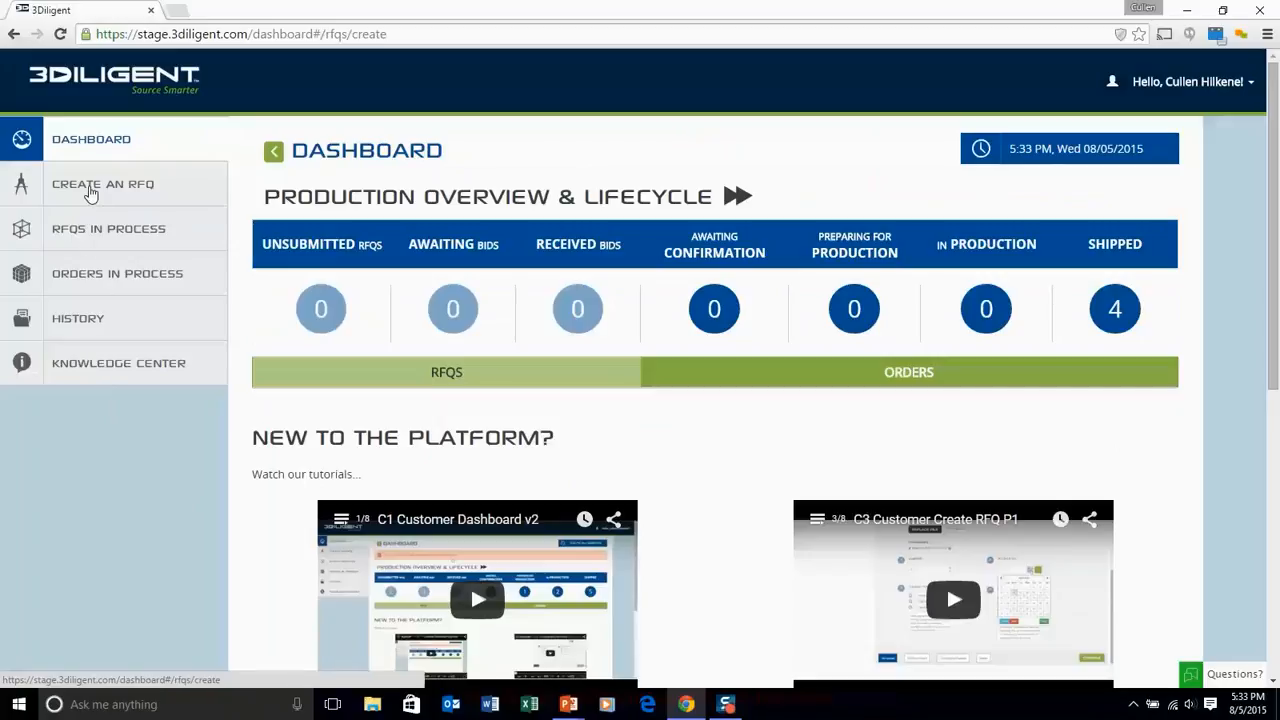
click(102, 184)
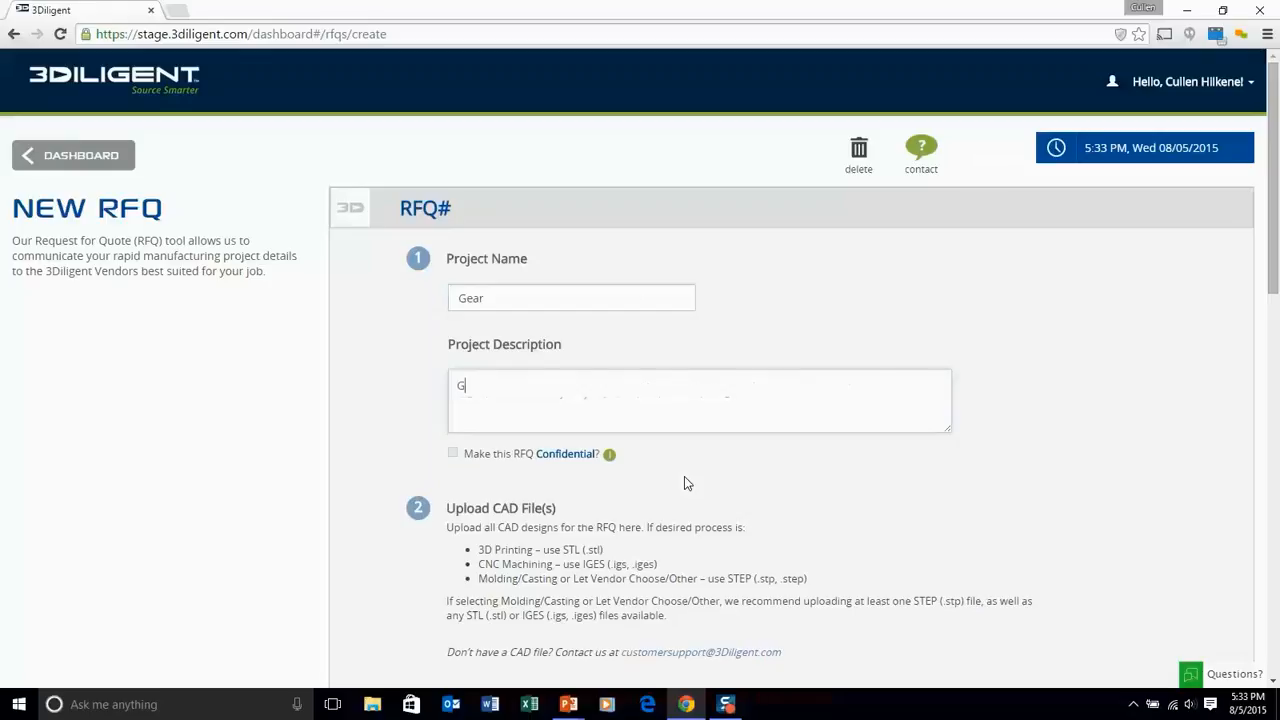
text(ear to de)
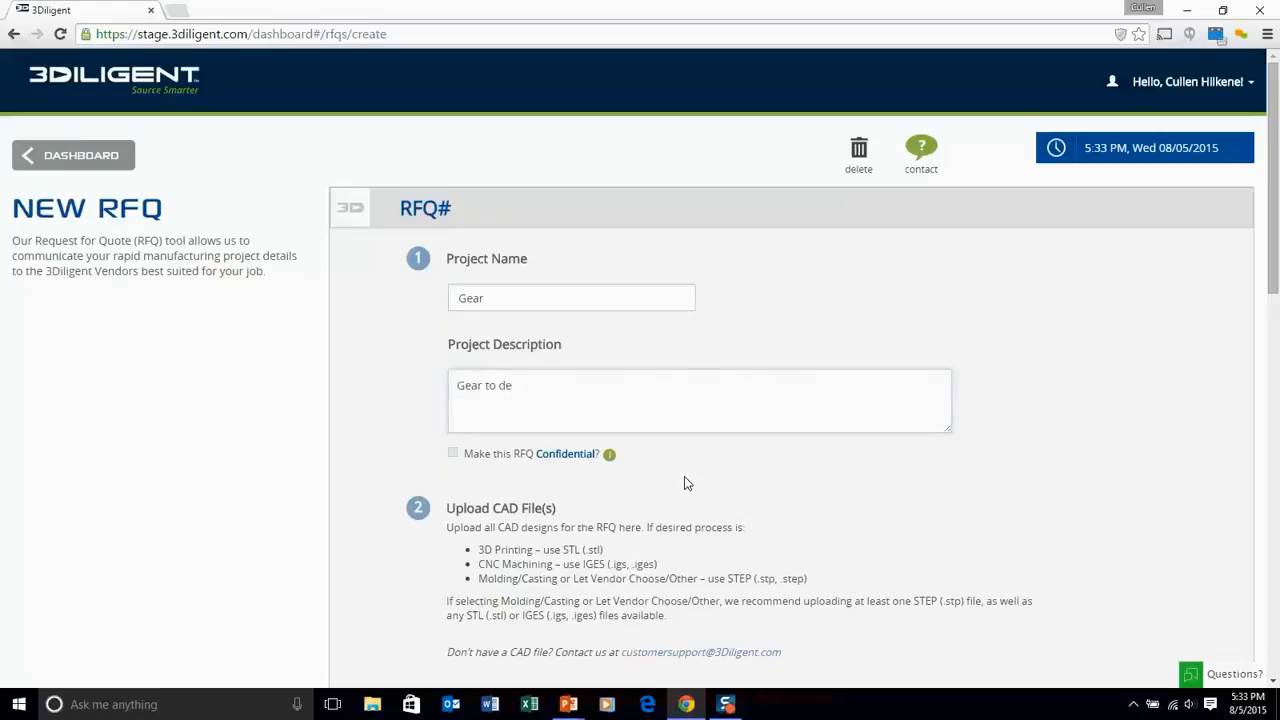
text(monstrate capabil)
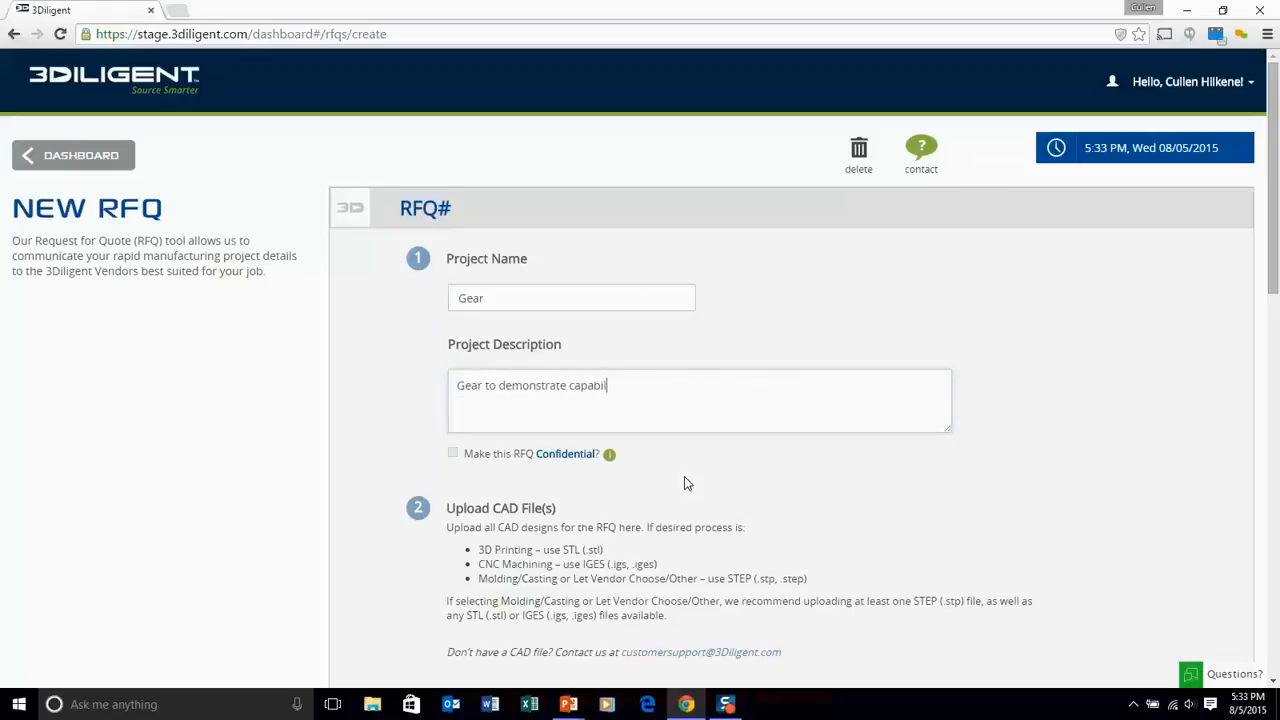
text(ities of 3D)
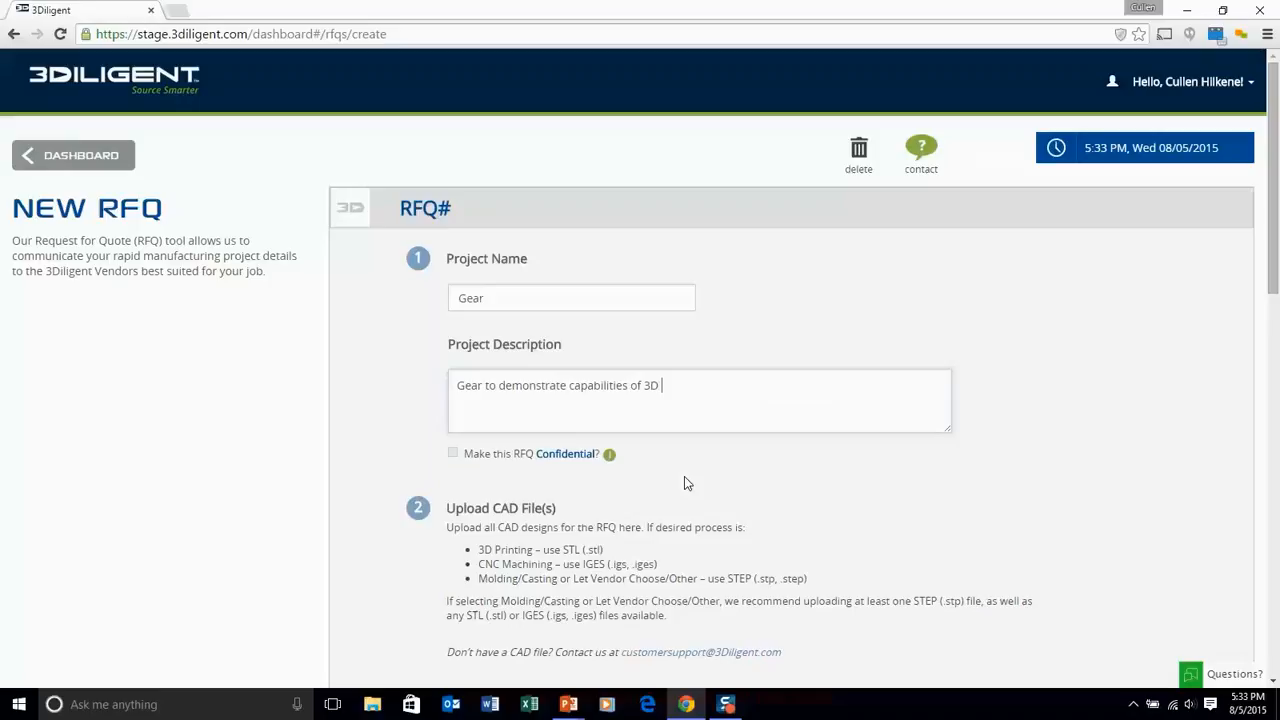
text(Printing)
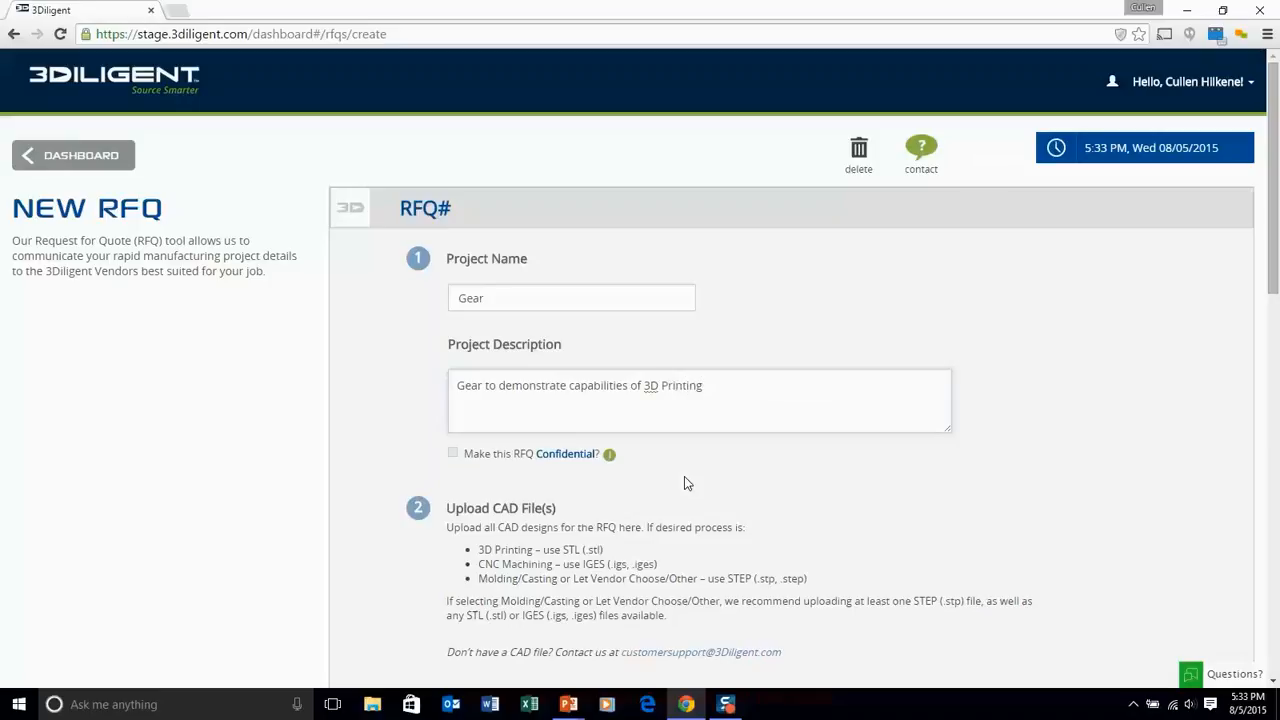
Step: Add to the description: multiple subassemblies, no assembly required
scroll(down, 3)
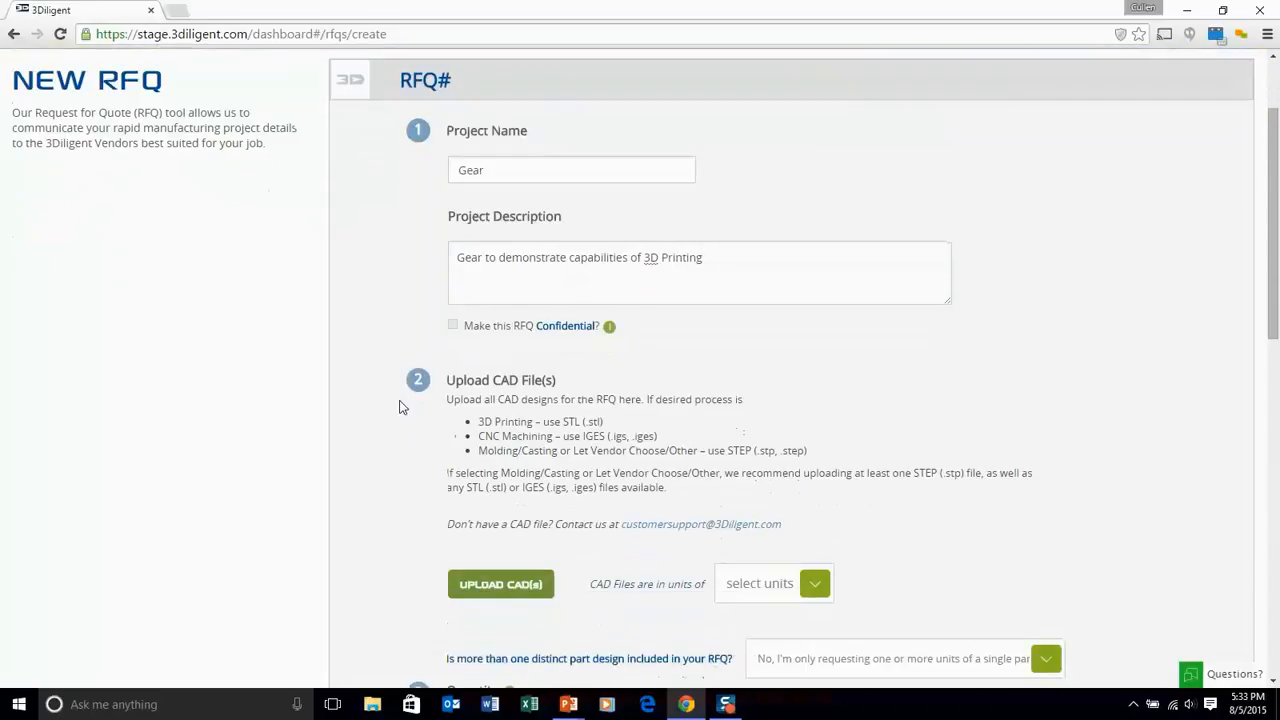
scroll(down, 3)
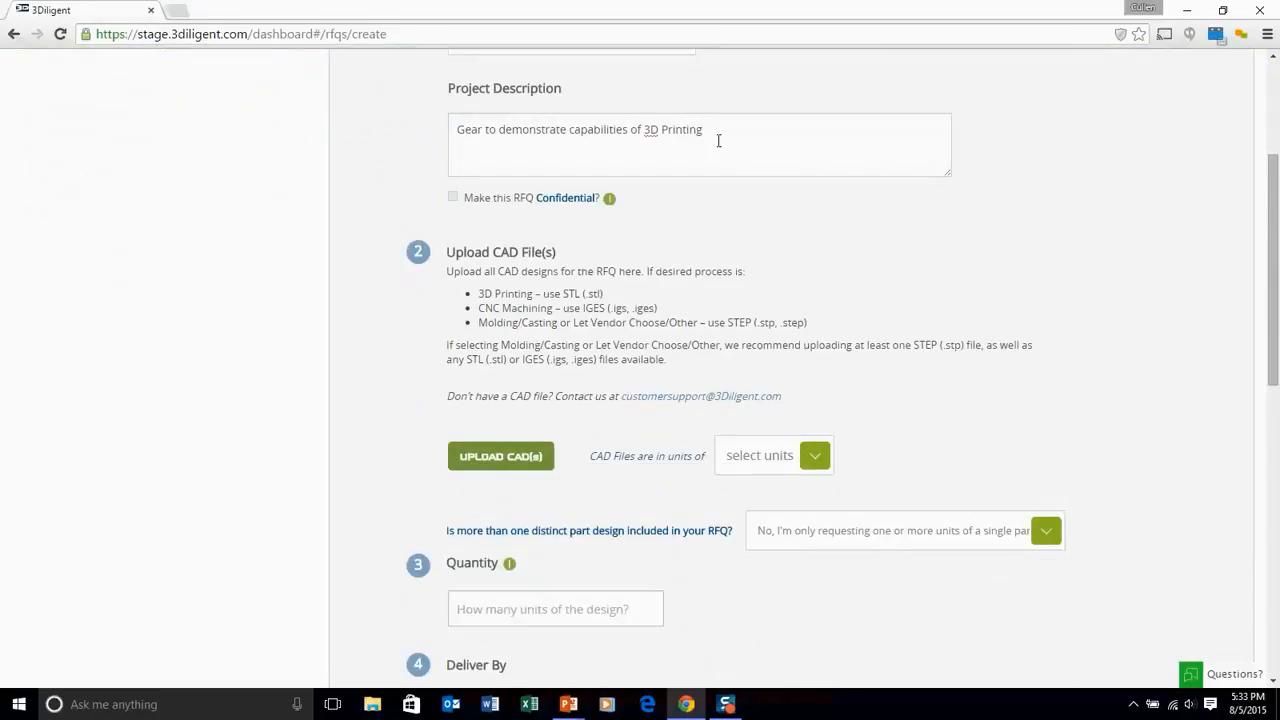
text(Mu)
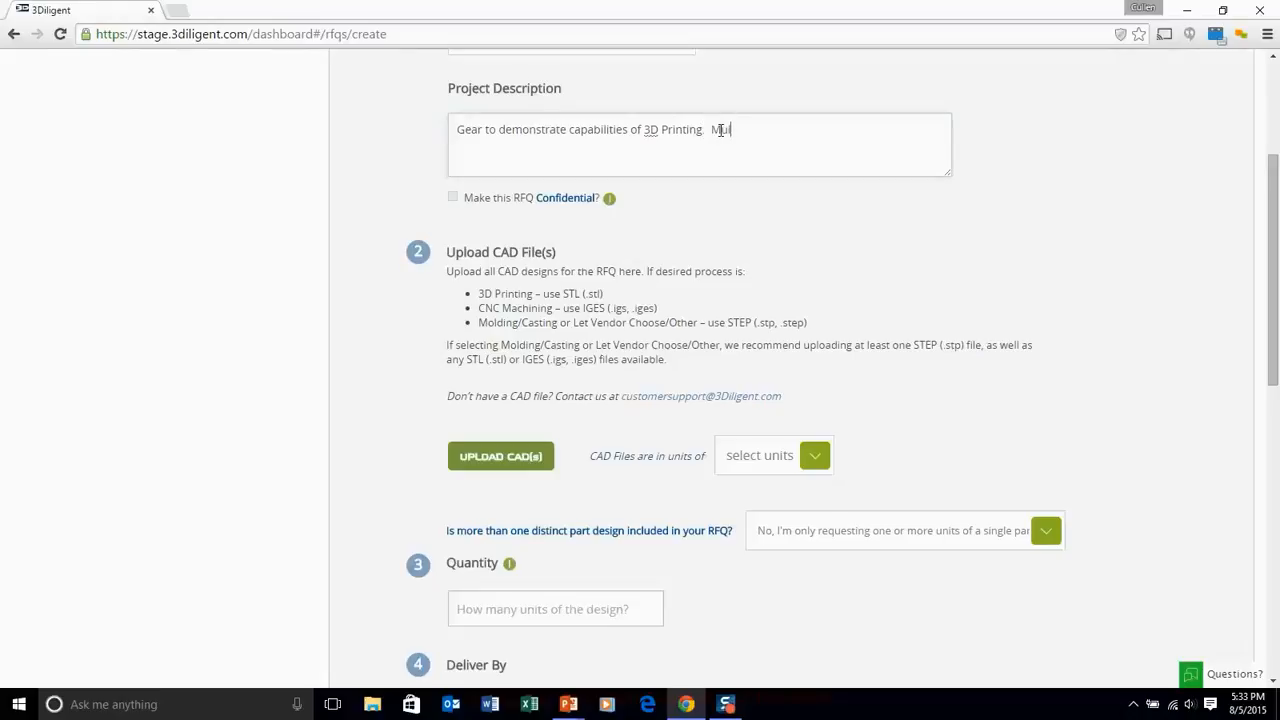
text(ltiple)
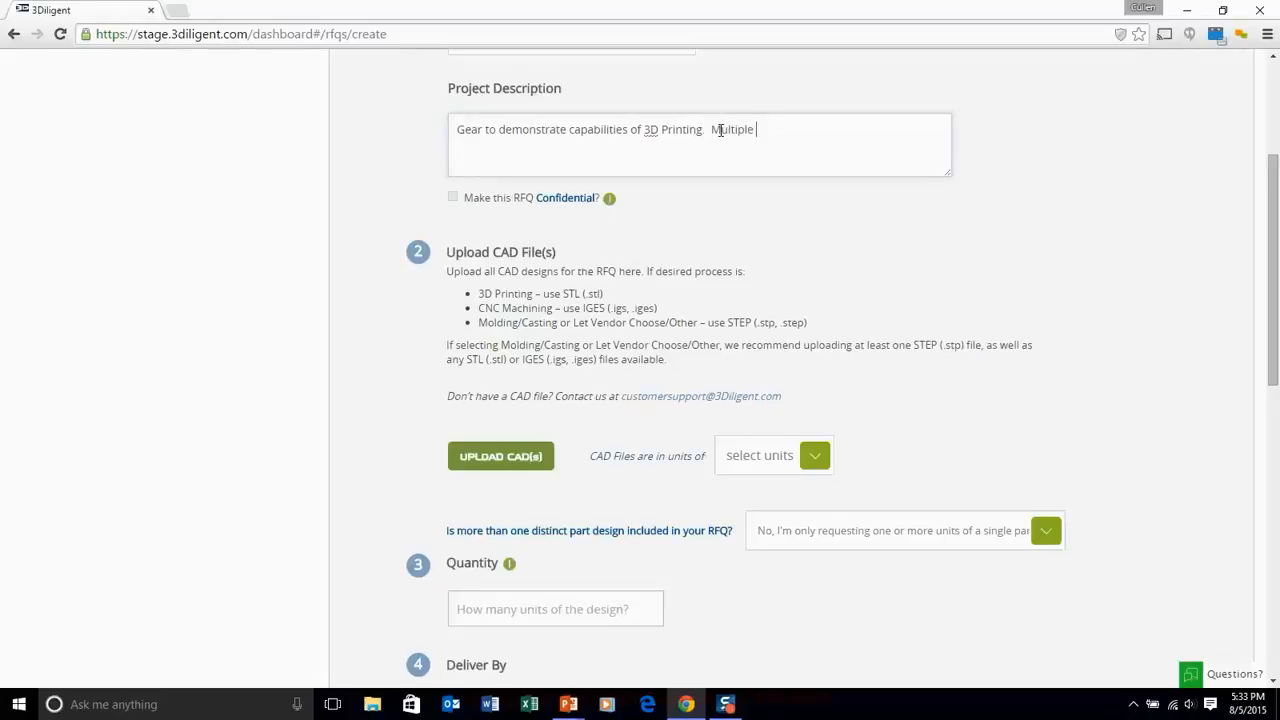
text(subassemblies...no asse)
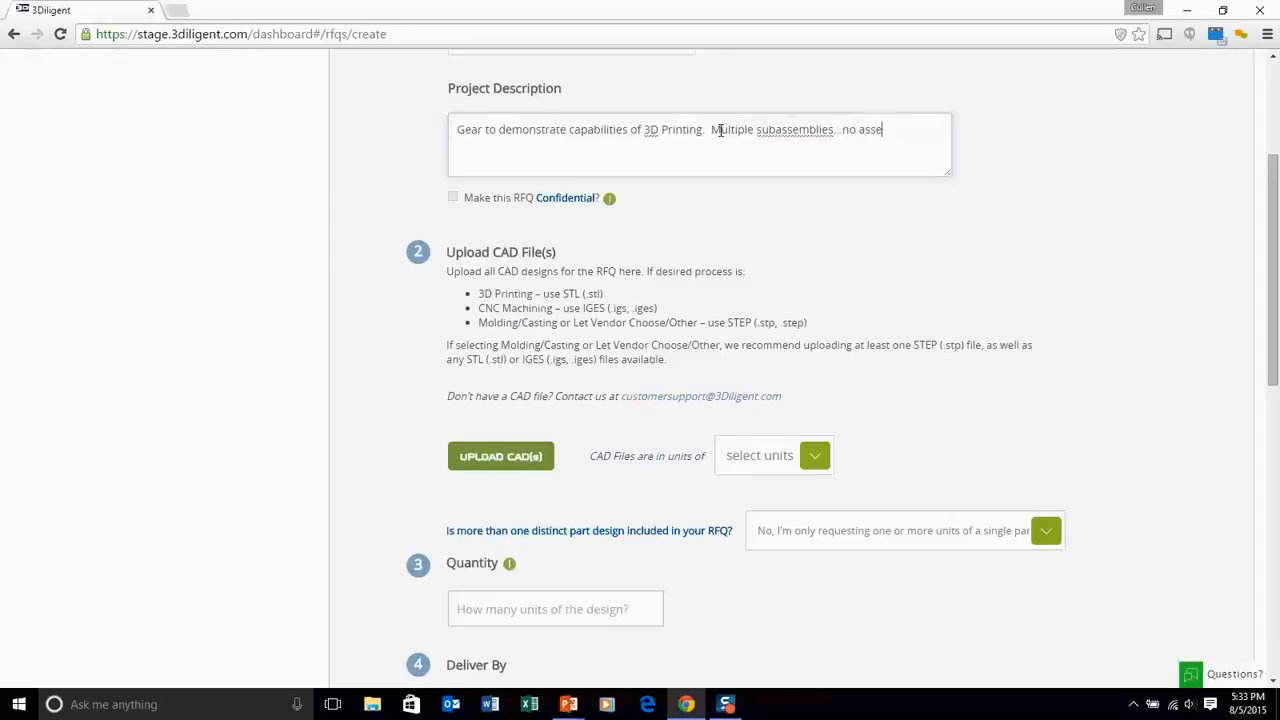
text(mbly required.)
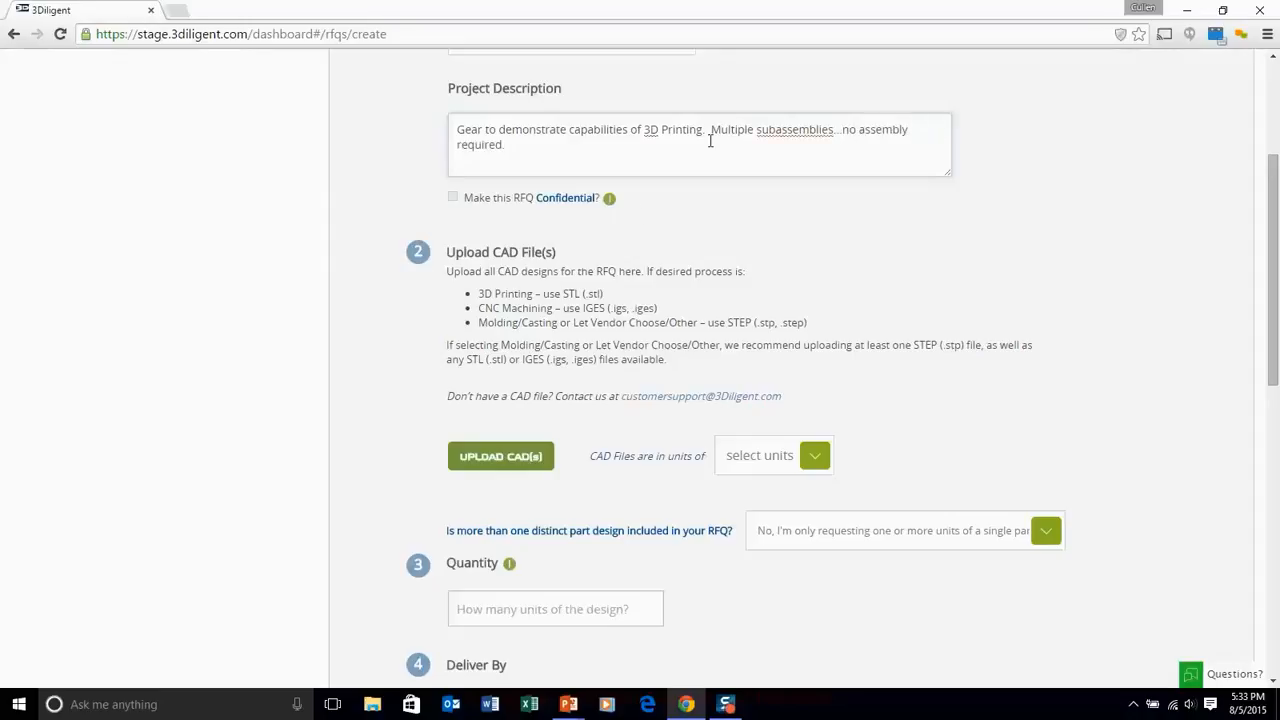
mouse_move(609, 198)
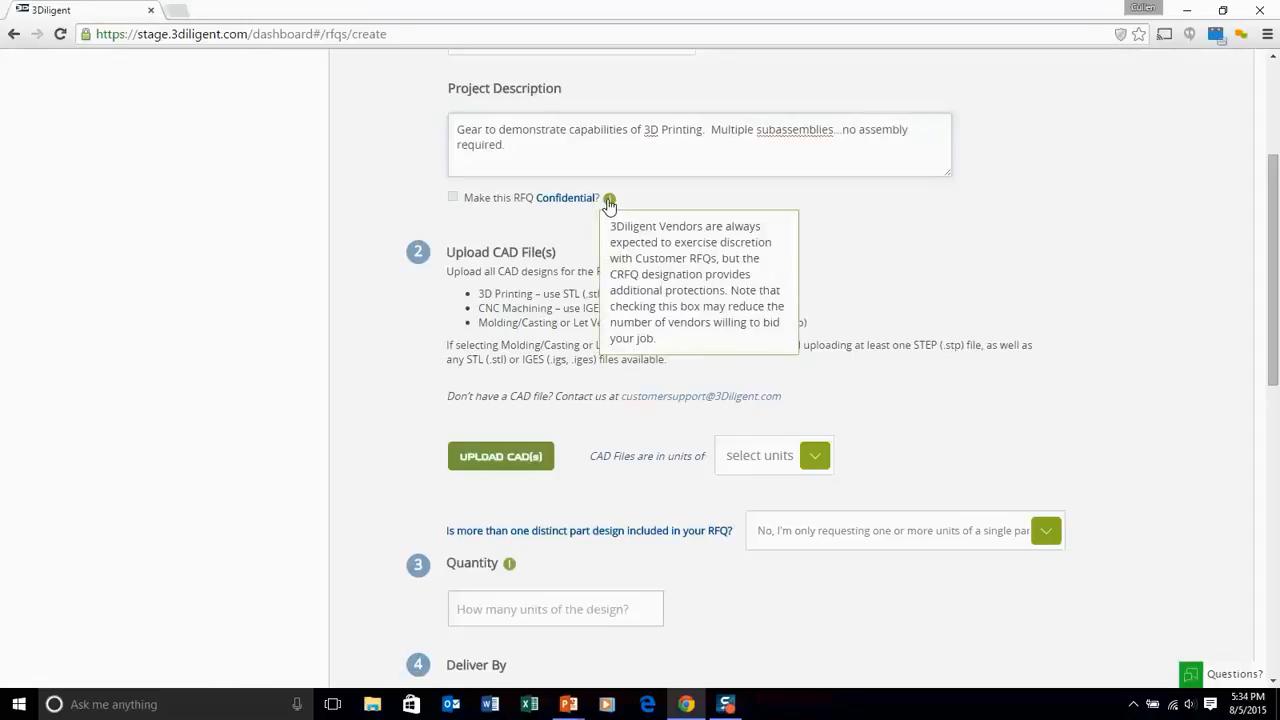
mouse_move(453, 201)
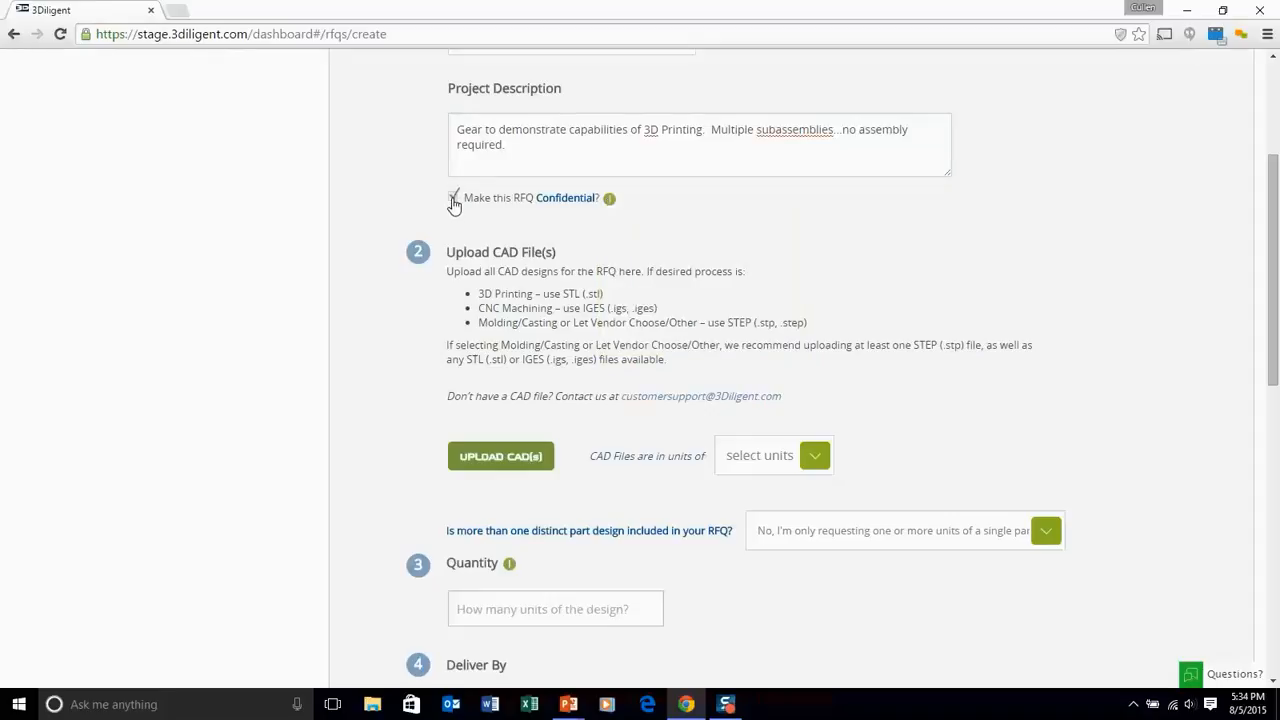
scroll(down, 3)
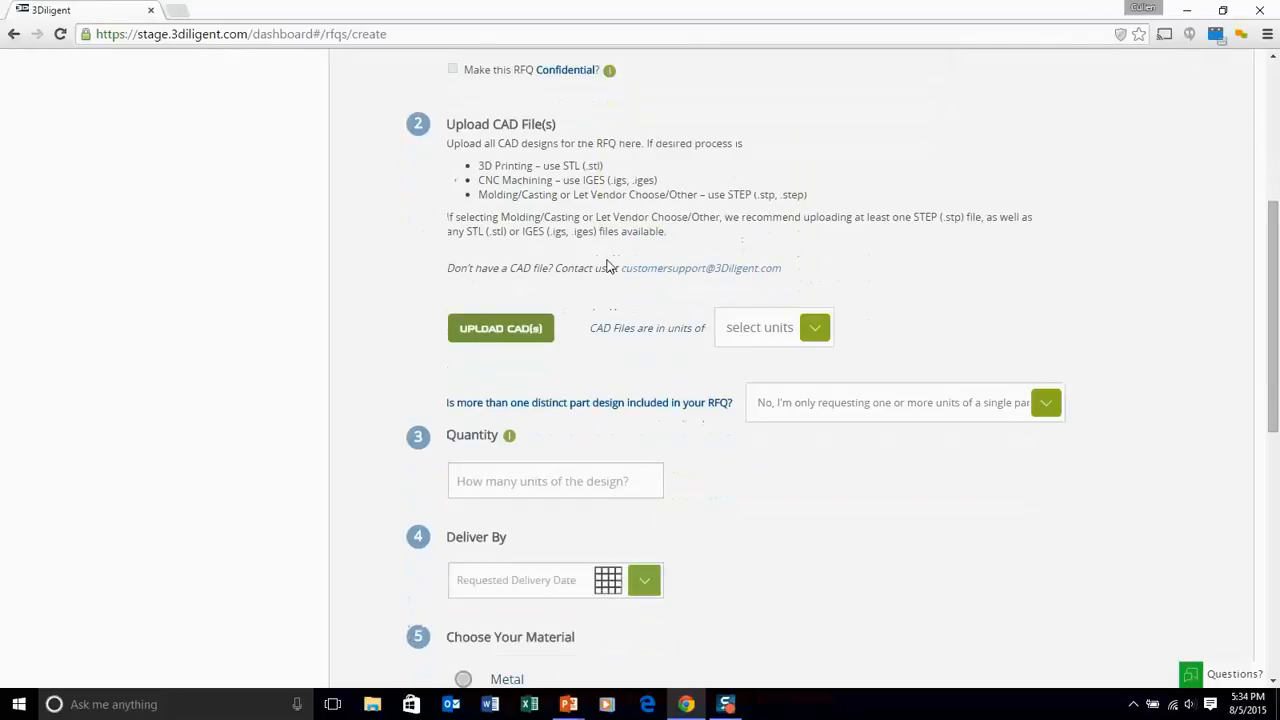
scroll(down, 3)
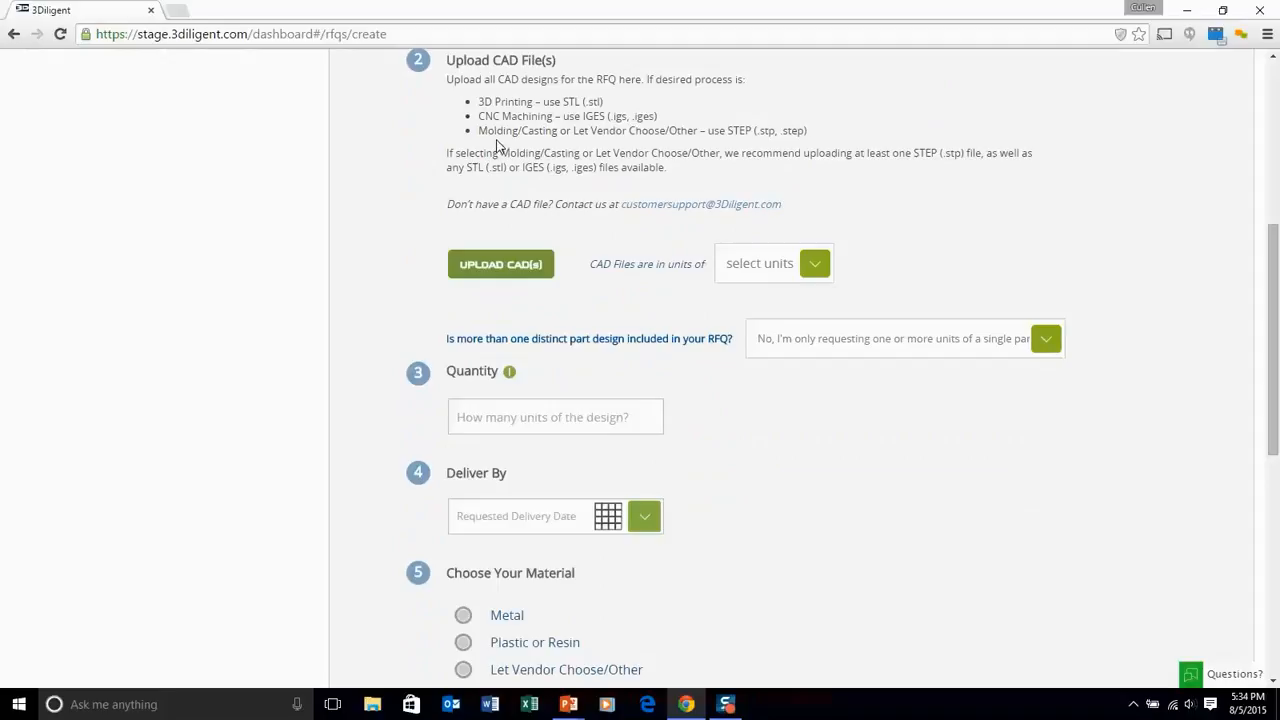
mouse_move(516, 207)
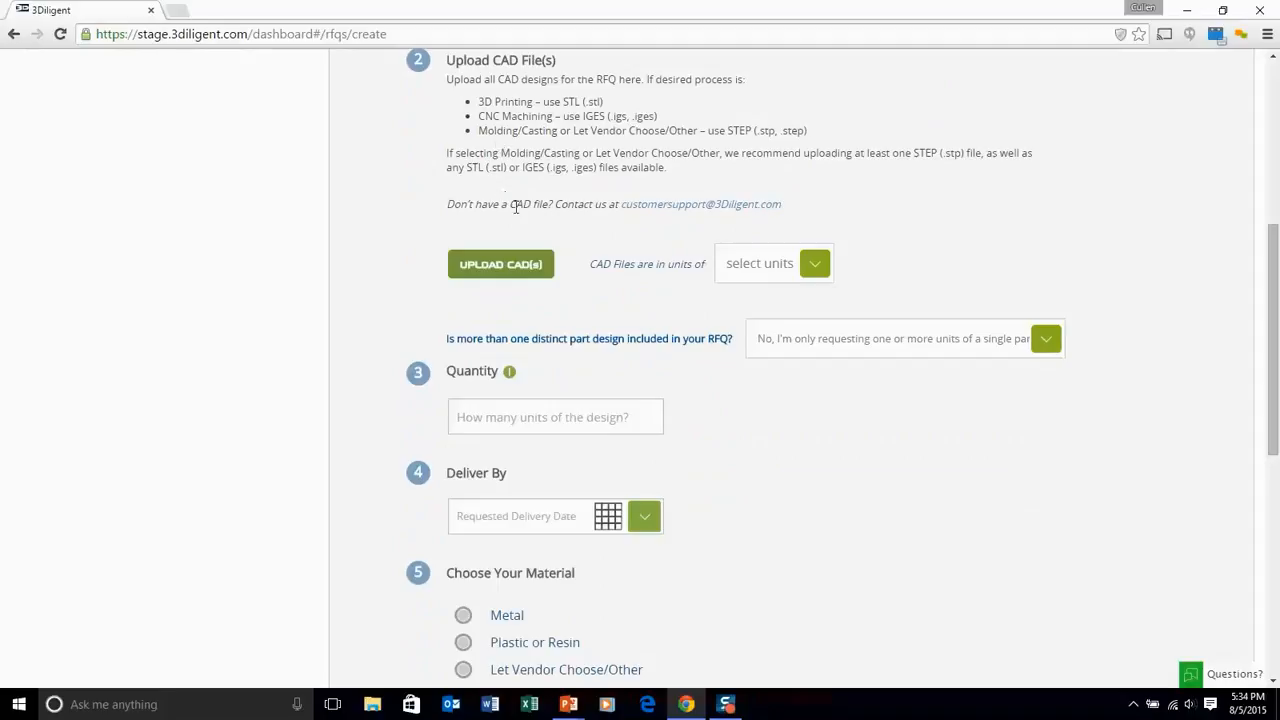
mouse_move(659, 238)
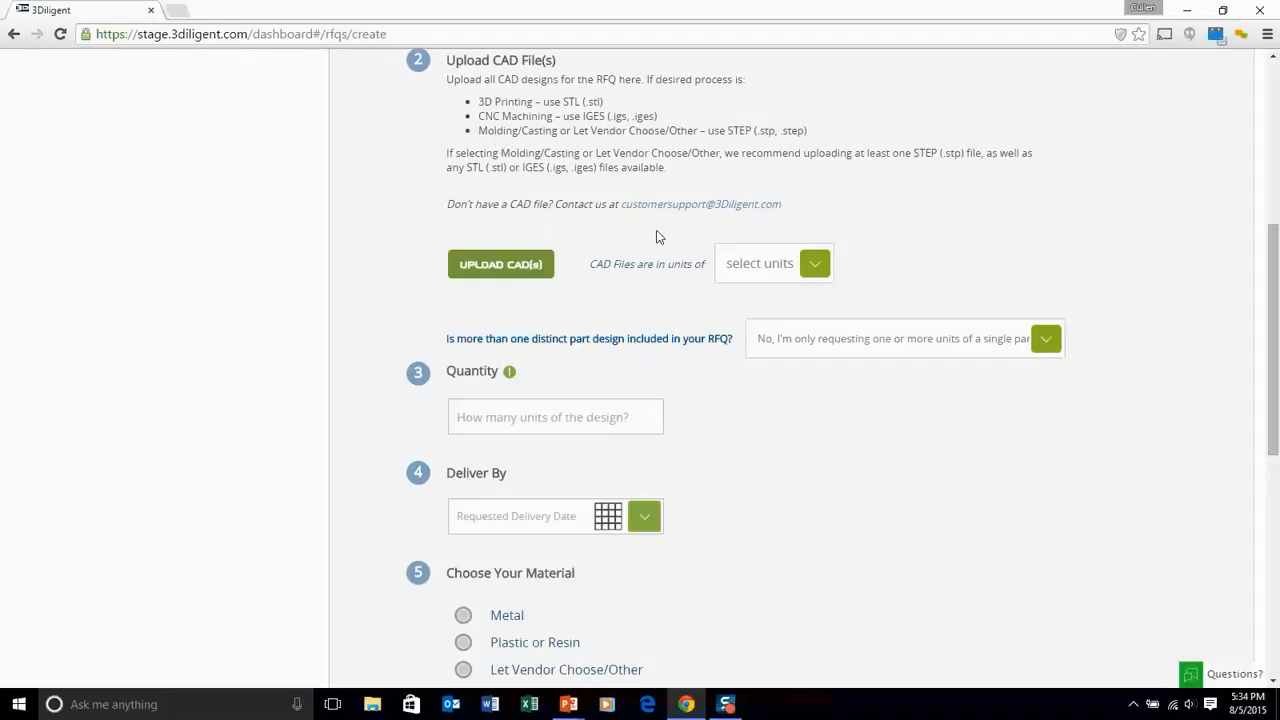
mouse_move(670, 215)
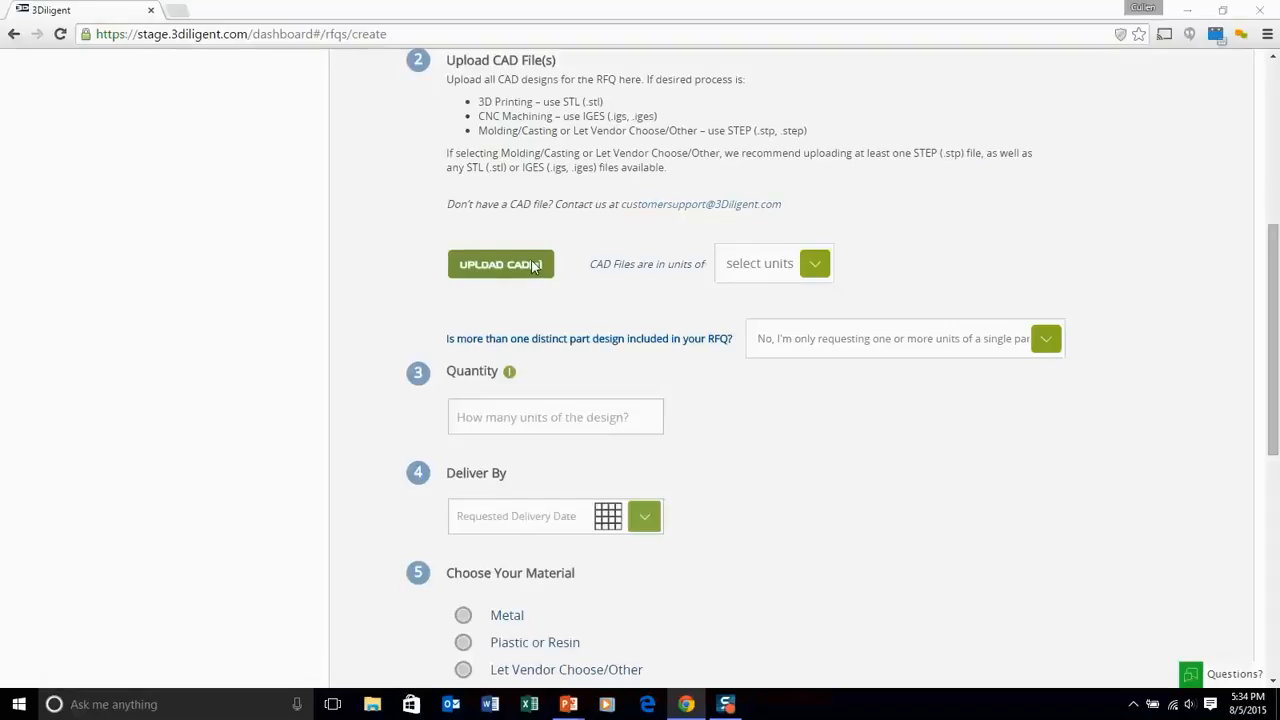
Step: Upload 3D Gear.STL together with the jaw files and dismiss the success notice
click(500, 264)
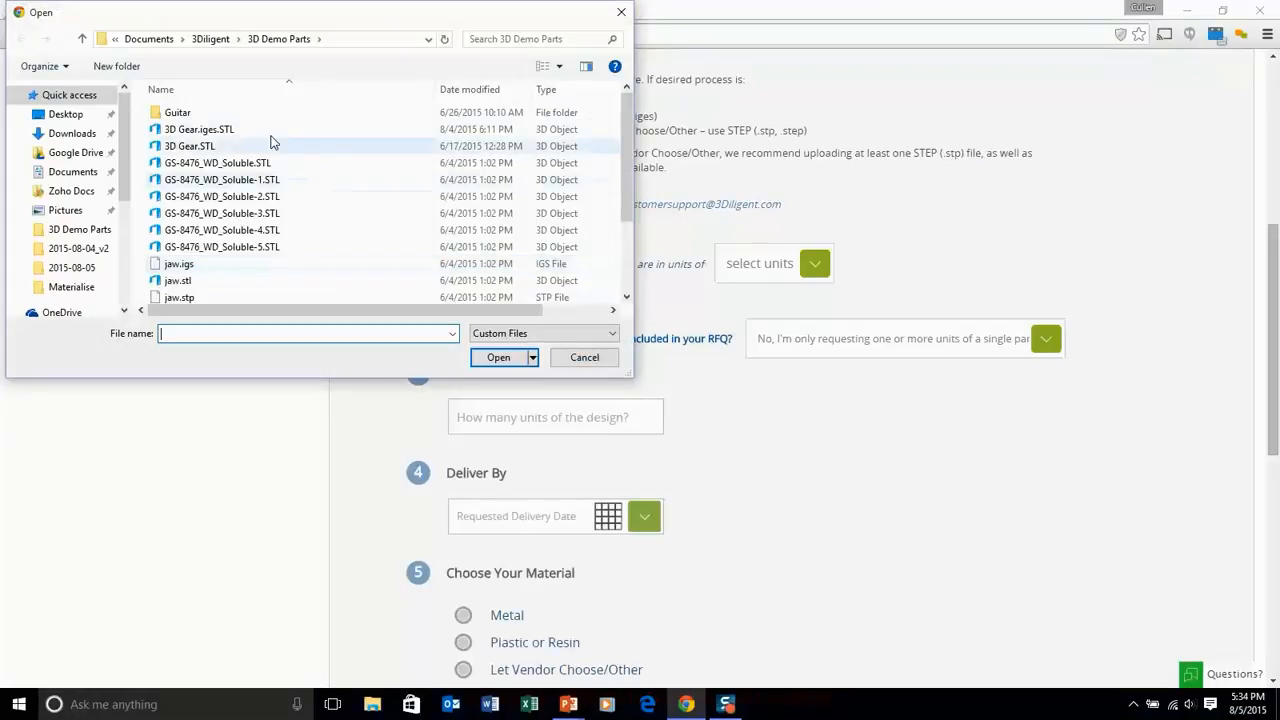
click(189, 146)
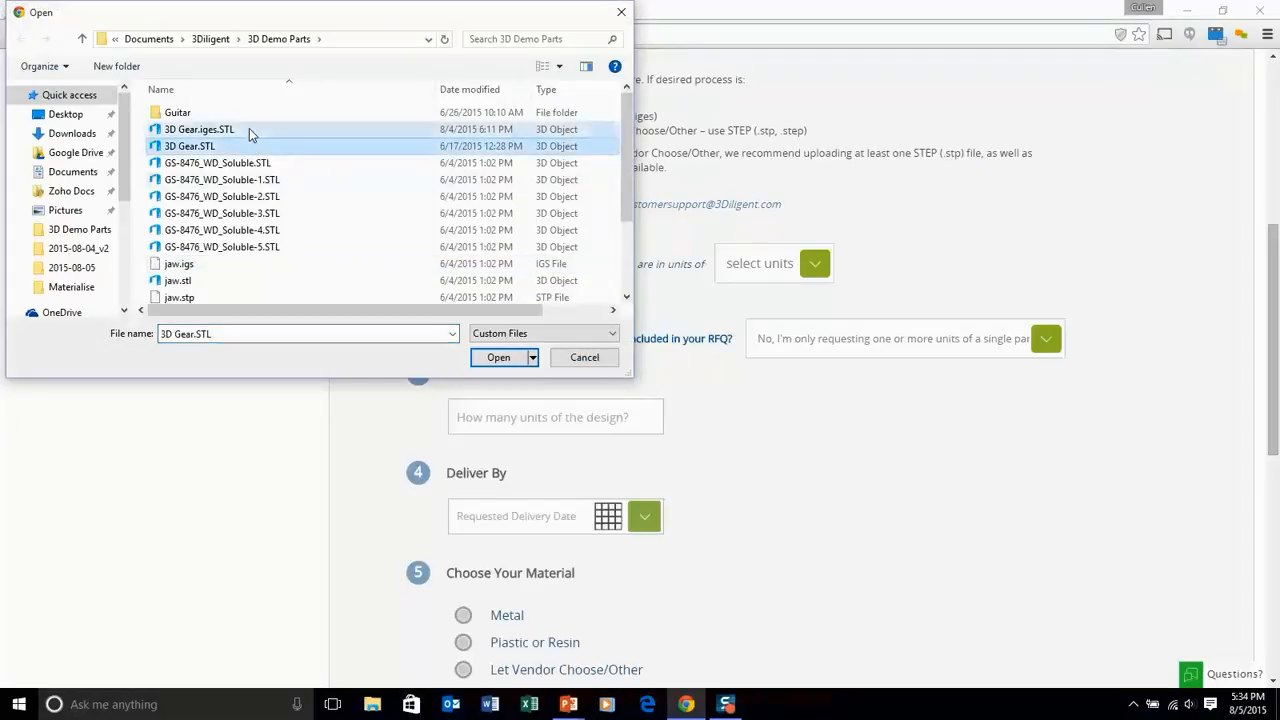
click(179, 263)
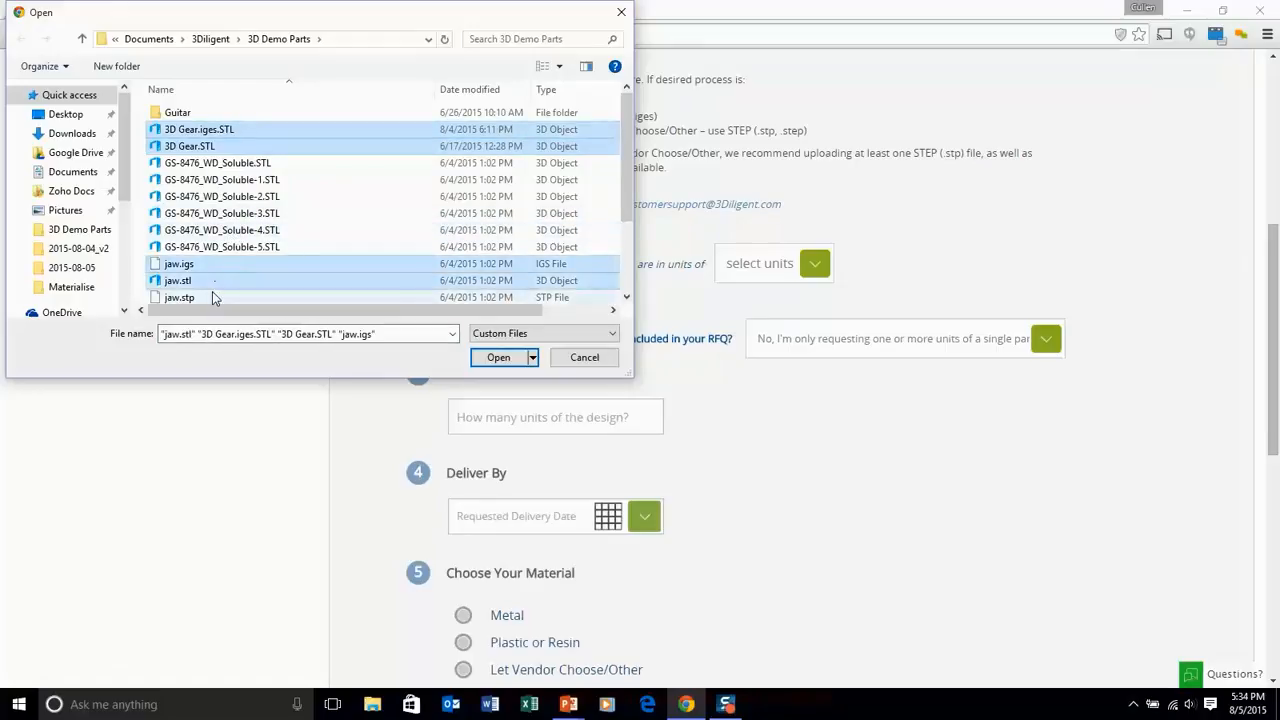
click(498, 357)
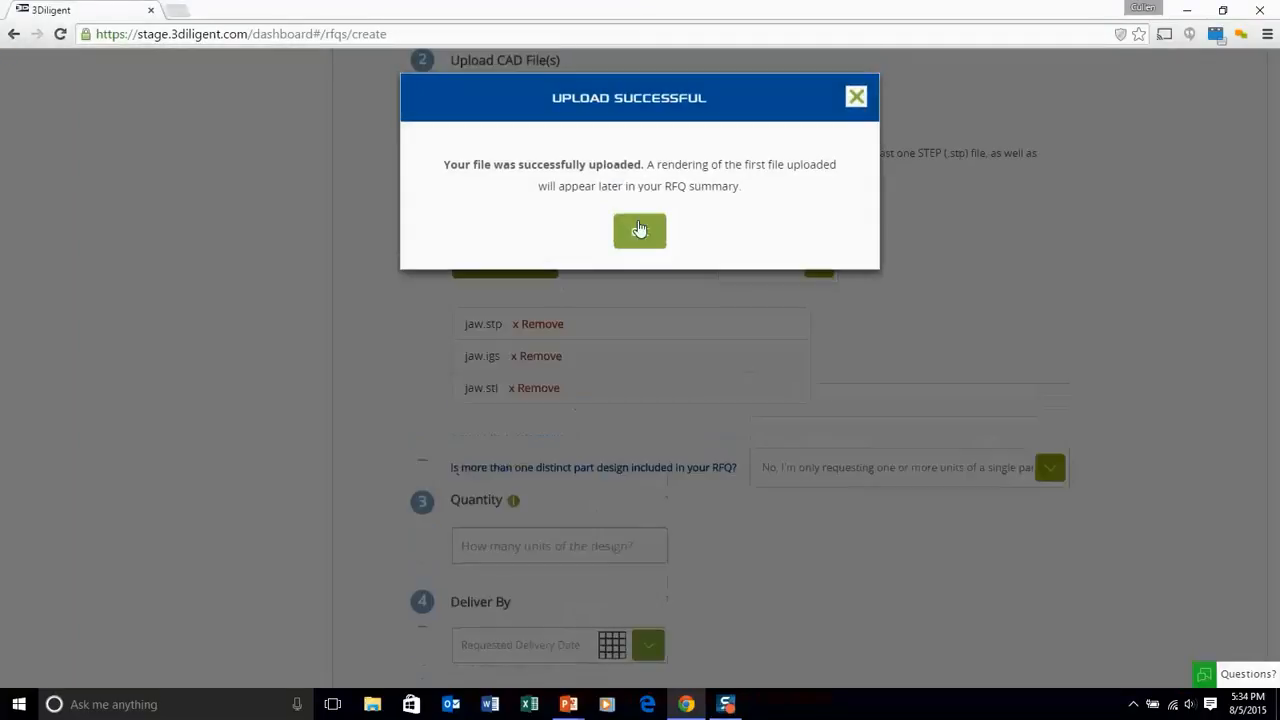
click(639, 230)
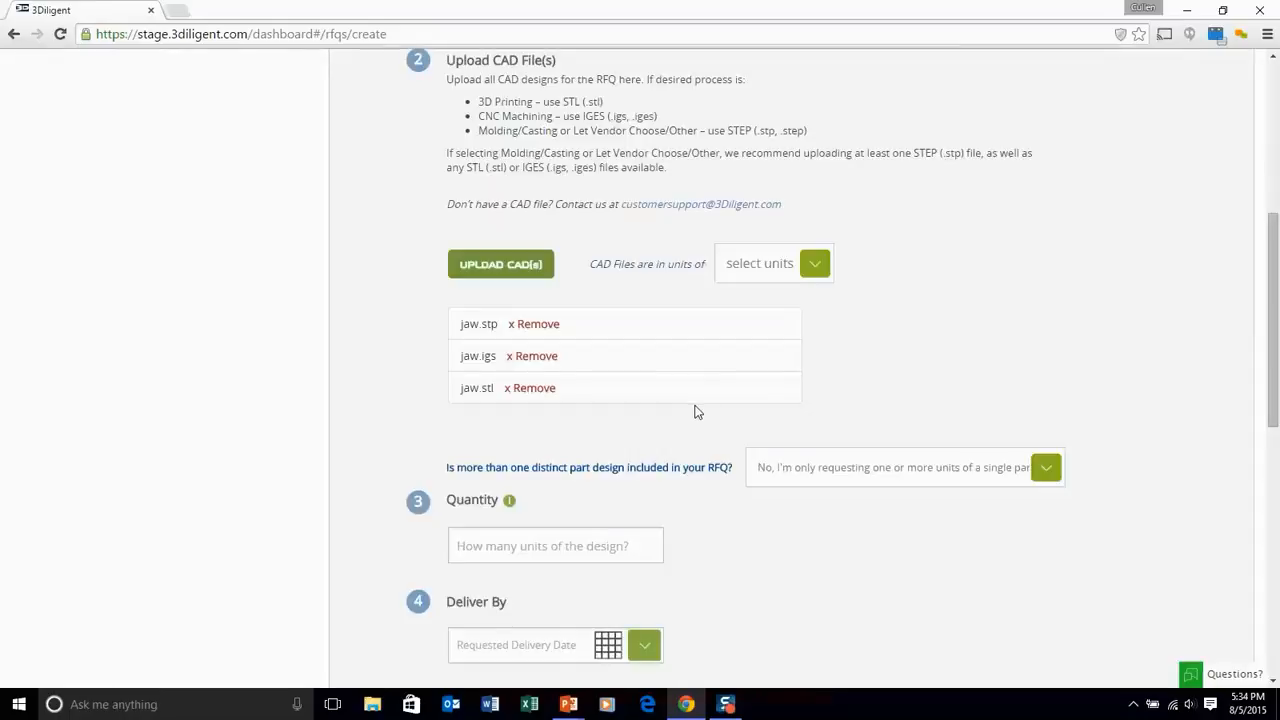
Step: Set CAD units to inches and remove 3D Gear.iges.STL and jaw.stl
click(814, 263)
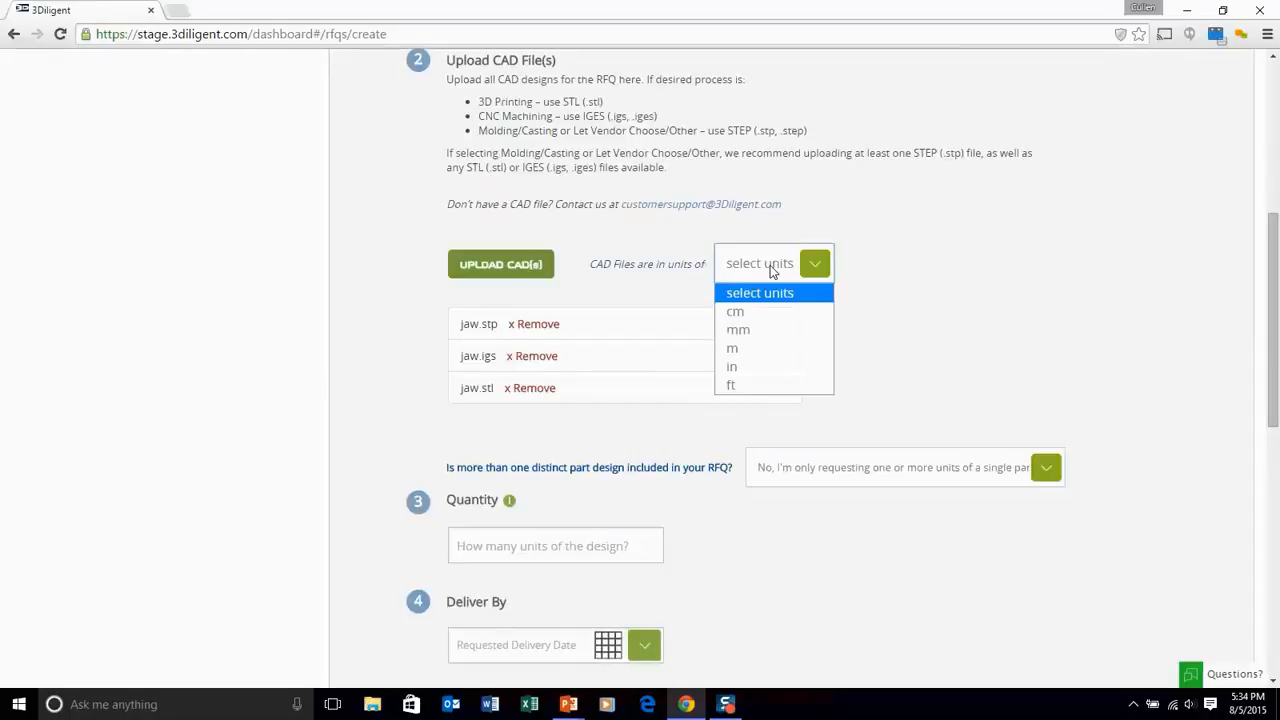
click(731, 366)
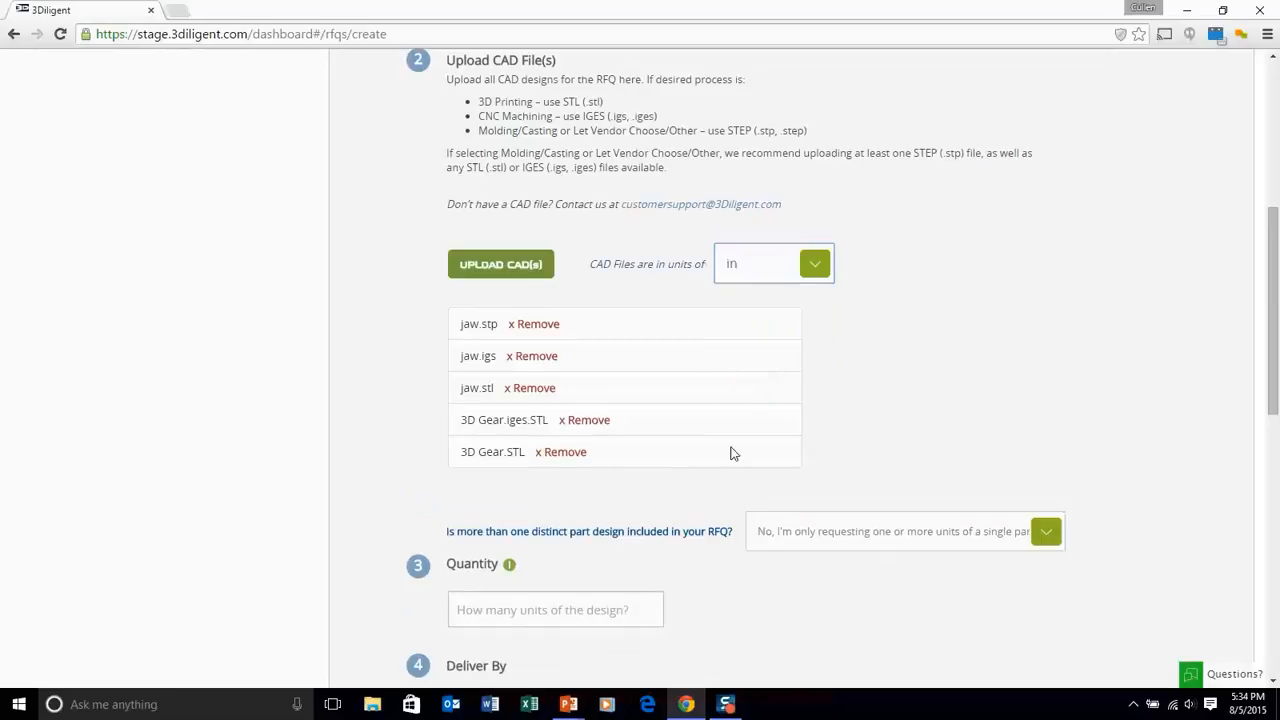
click(584, 419)
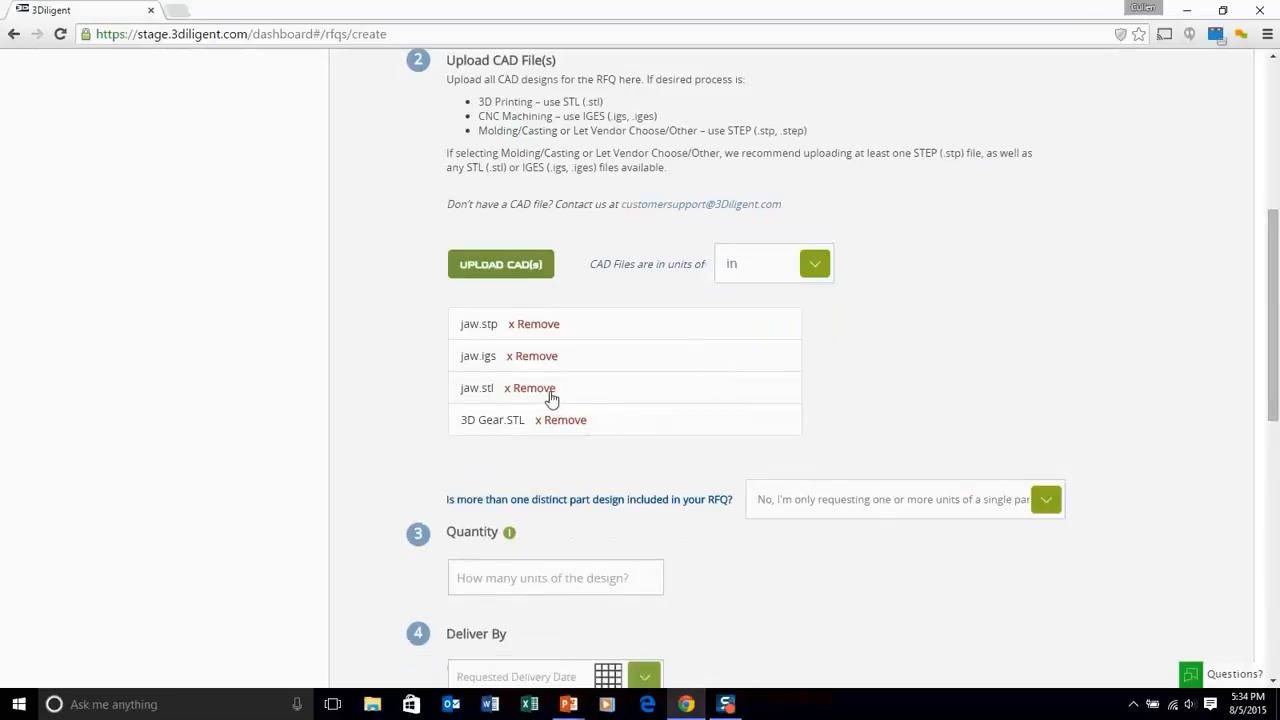
click(530, 388)
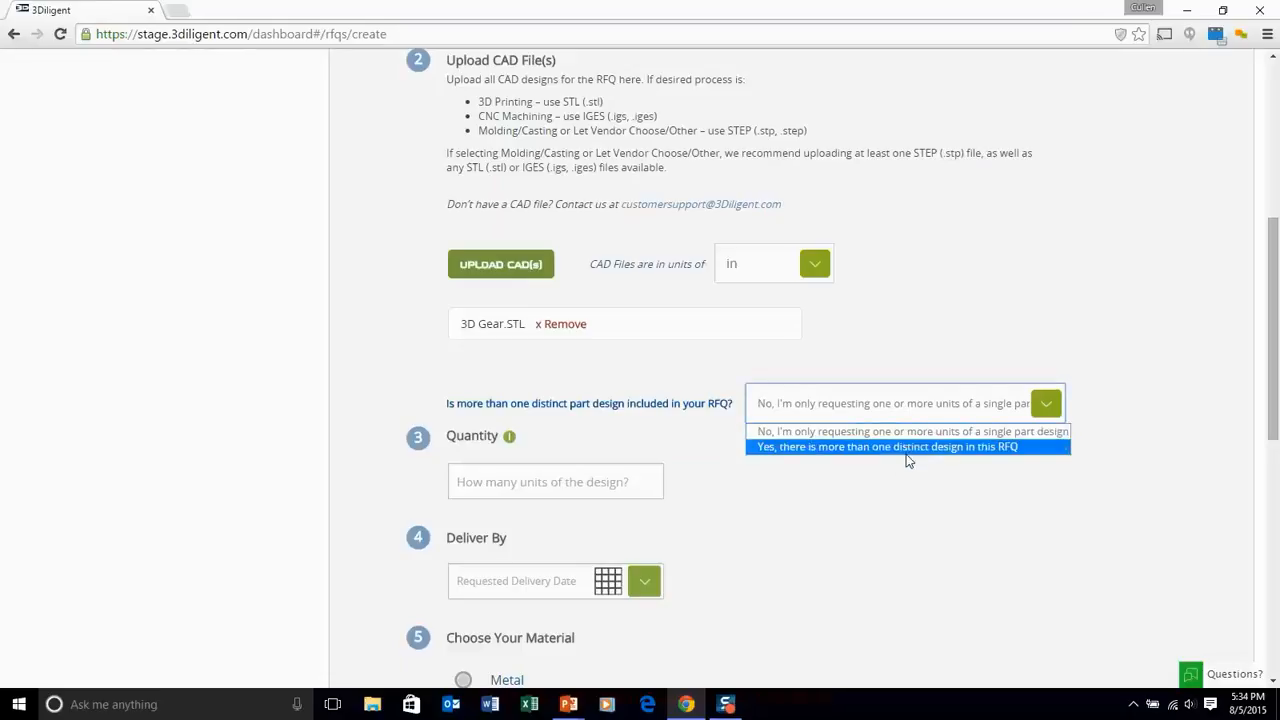
Step: Keep a single part design, enter quantity 10, and set delivery to 8/21/15
click(907, 431)
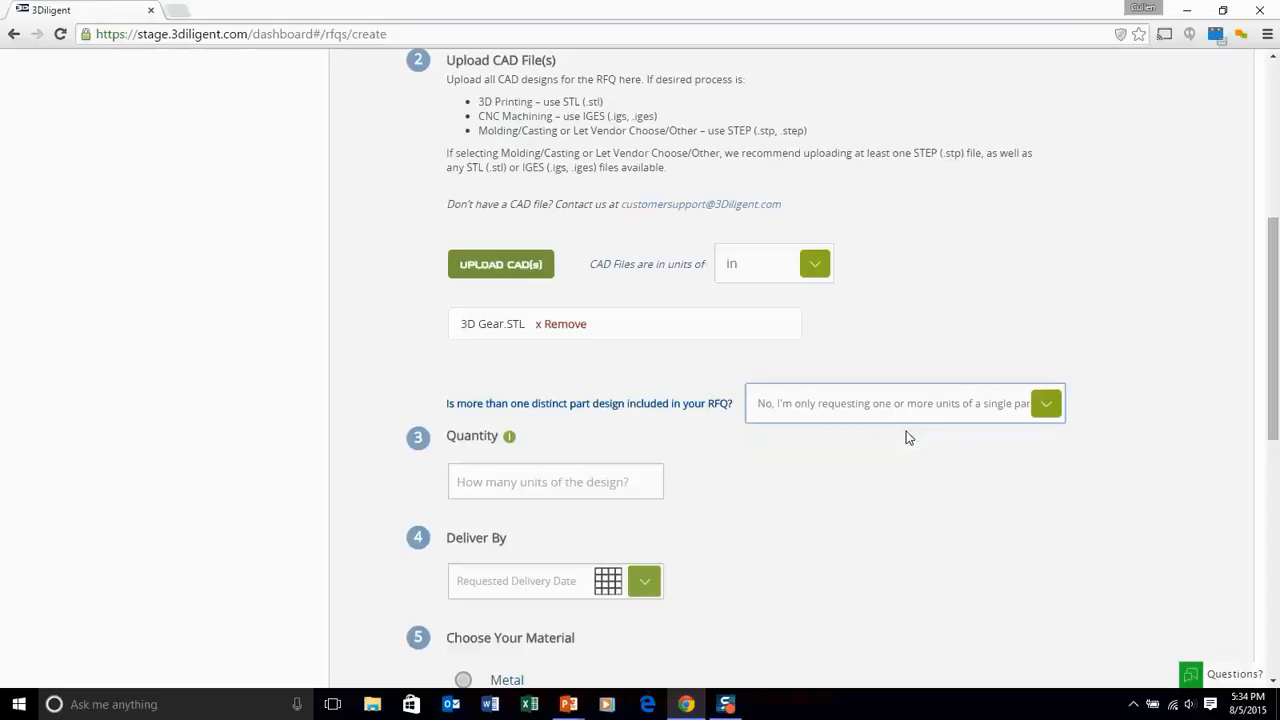
click(555, 481)
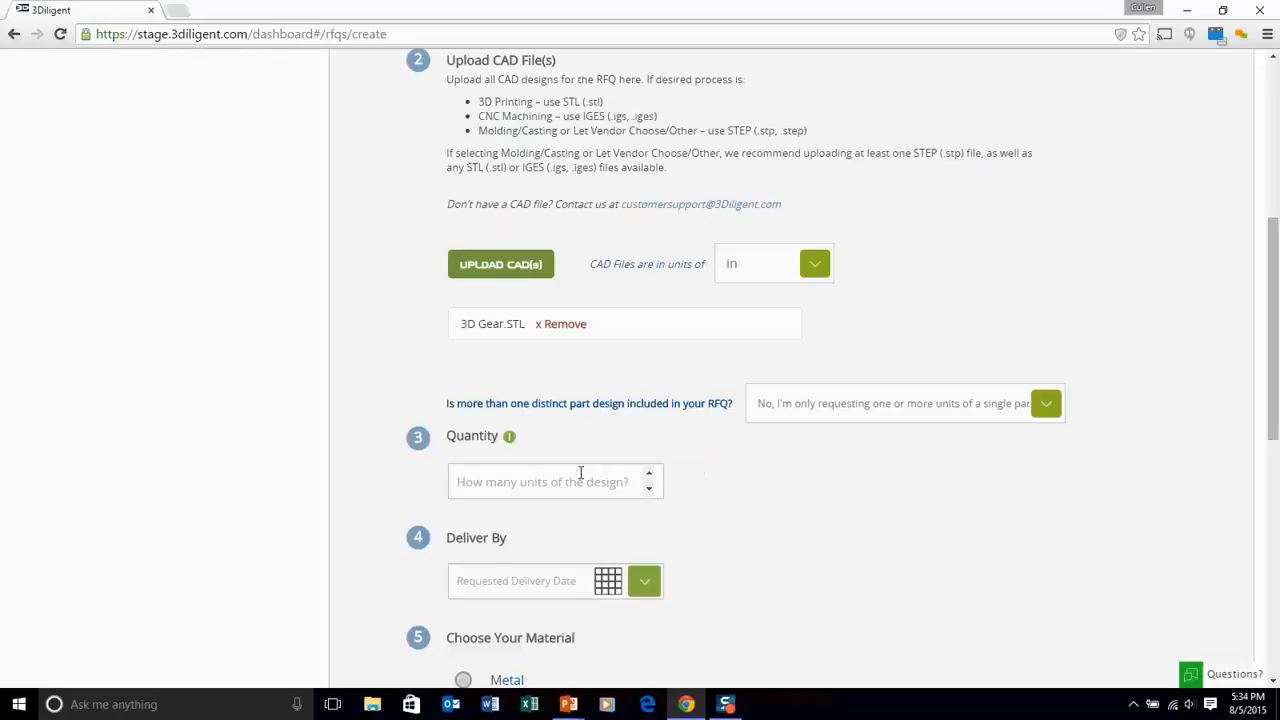
text(10)
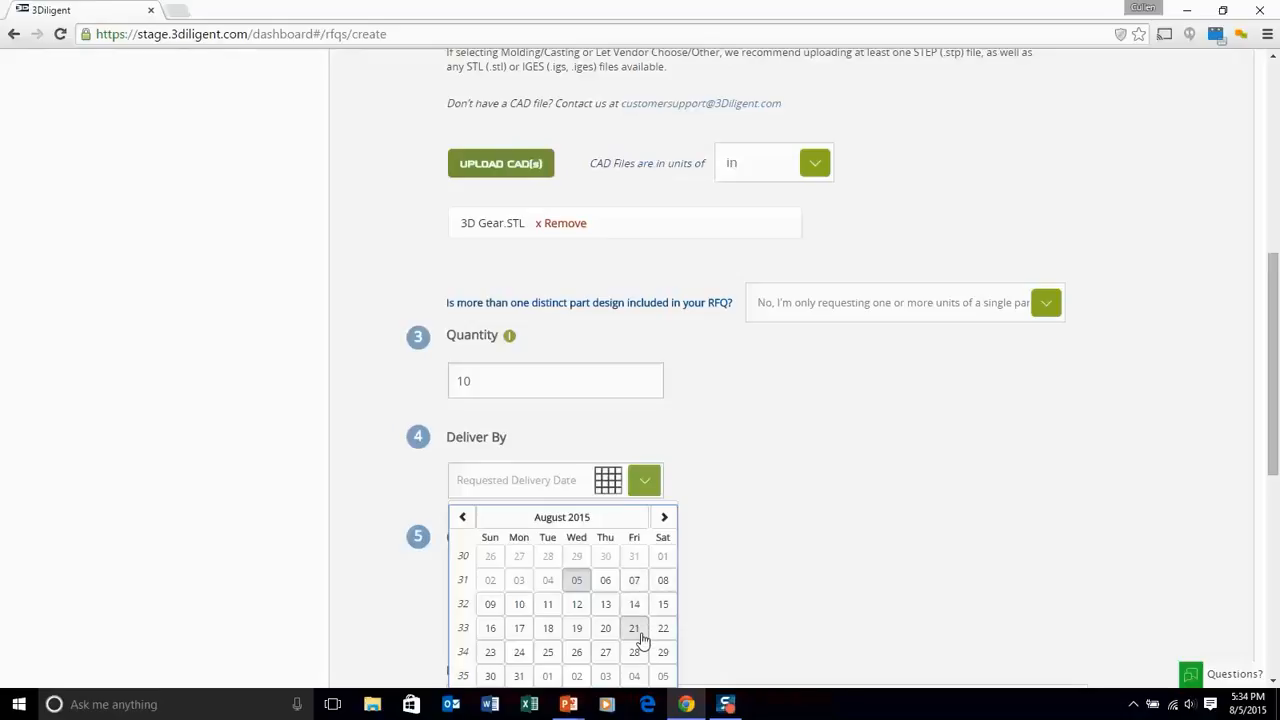
click(634, 628)
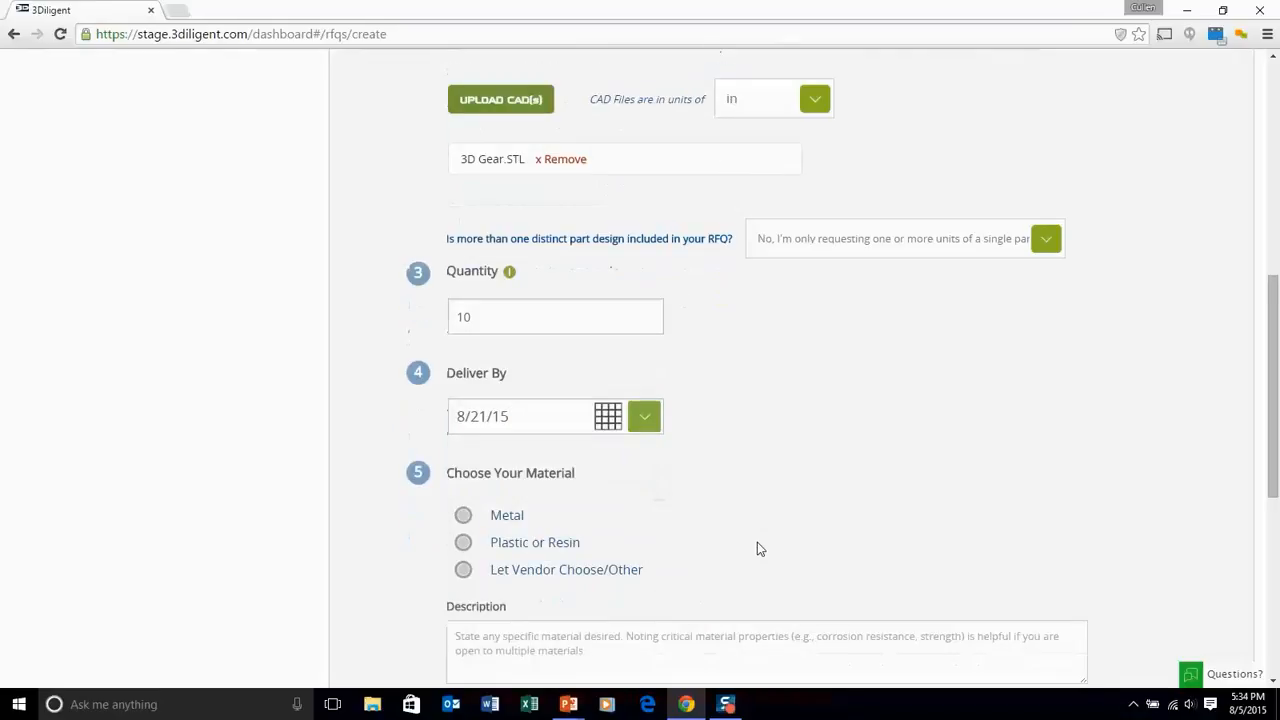
Step: Note stainless steel preferred and let the vendor choose the process
scroll(down, 3)
text(Stain)
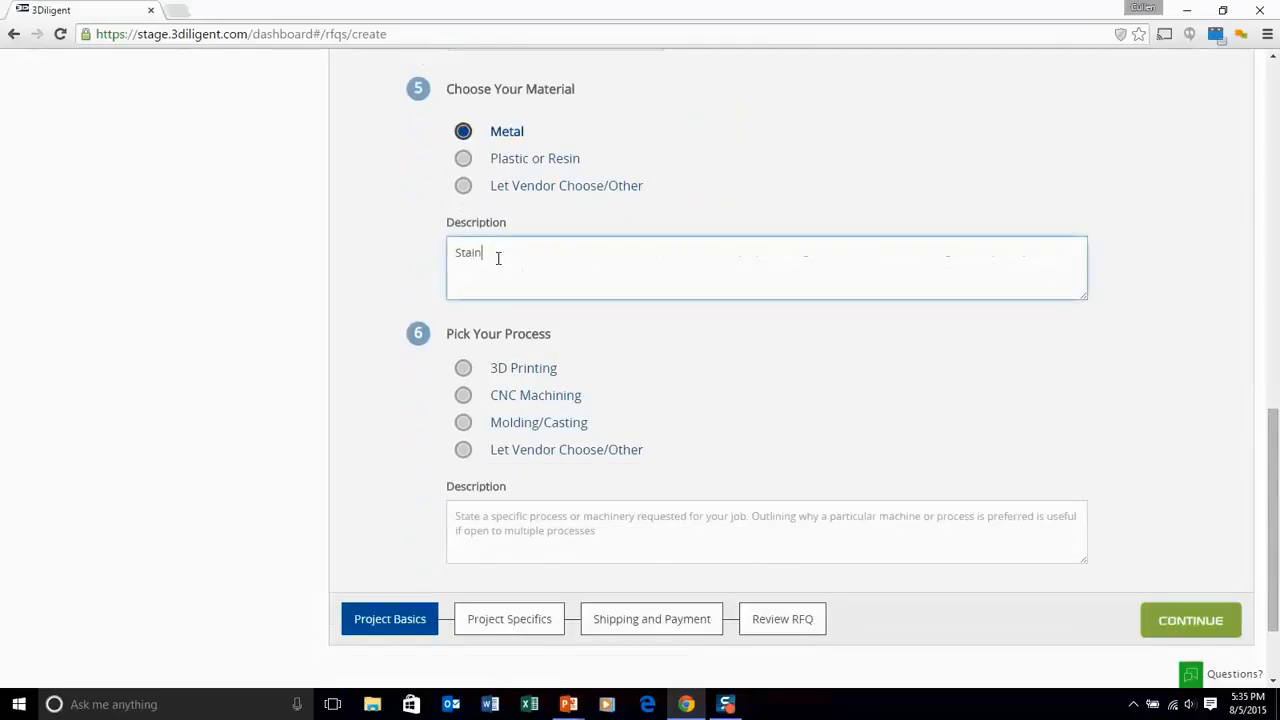
text(less steel pref)
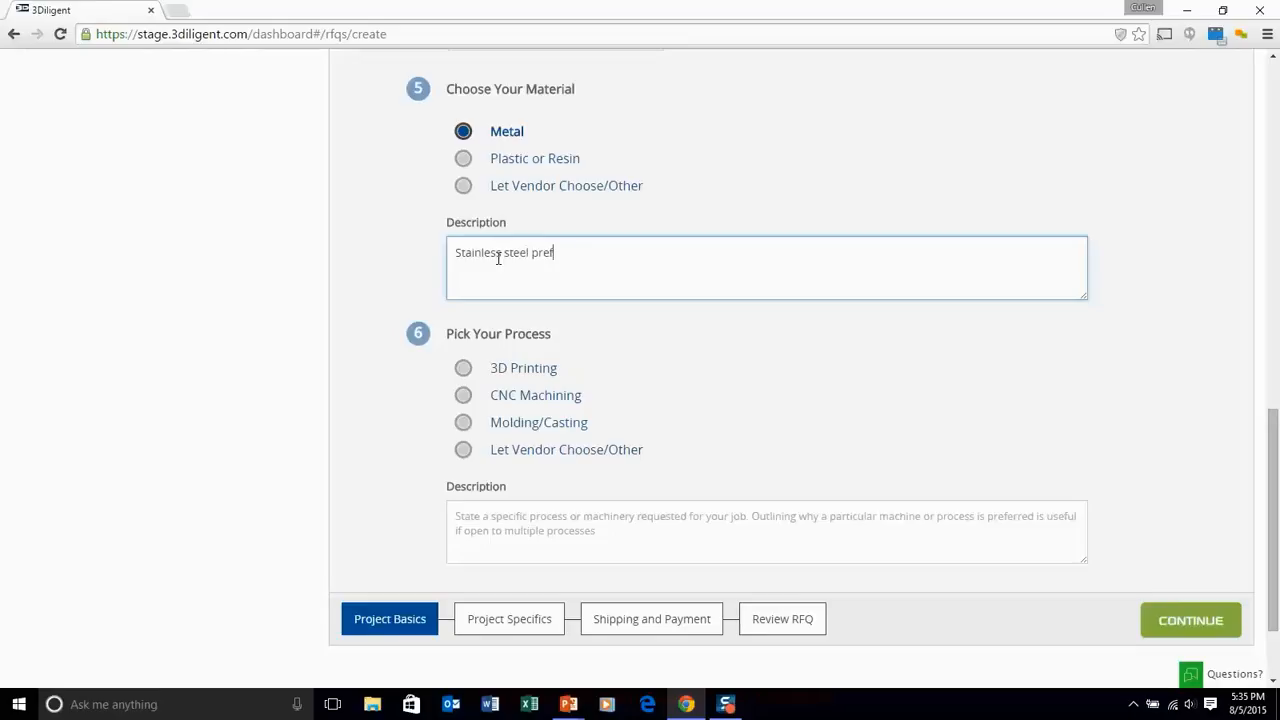
text(erred)
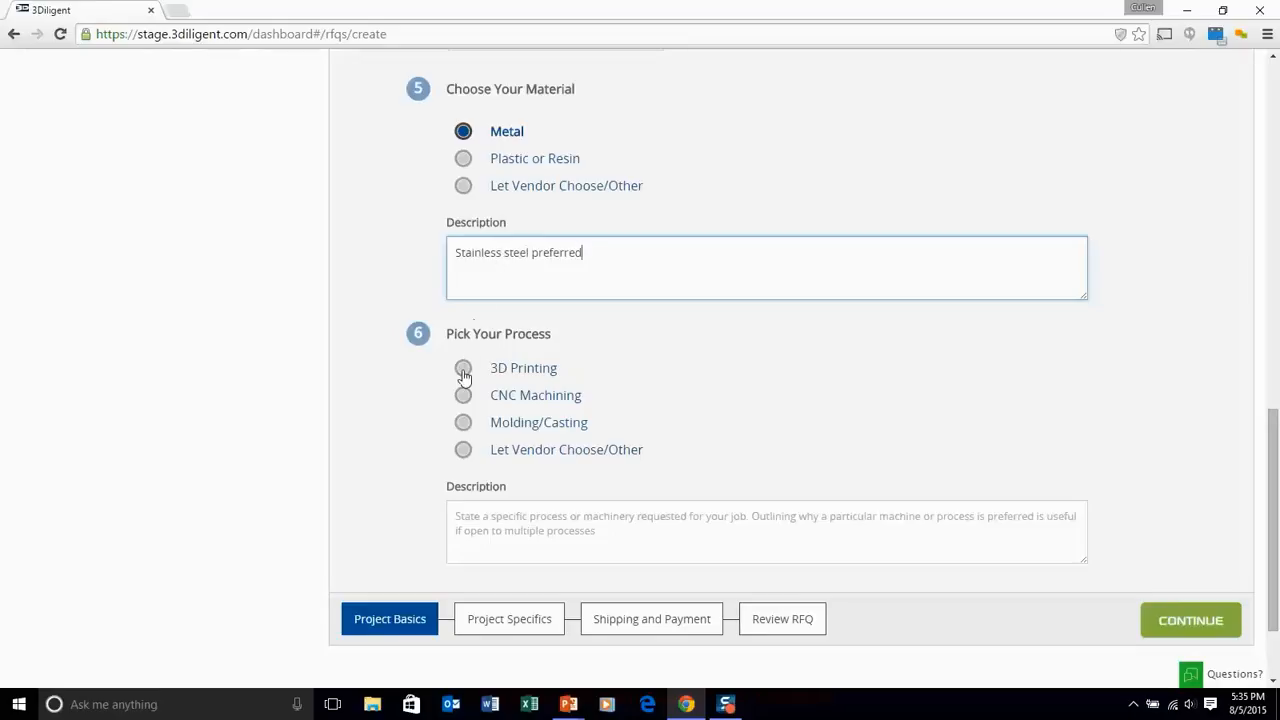
click(463, 368)
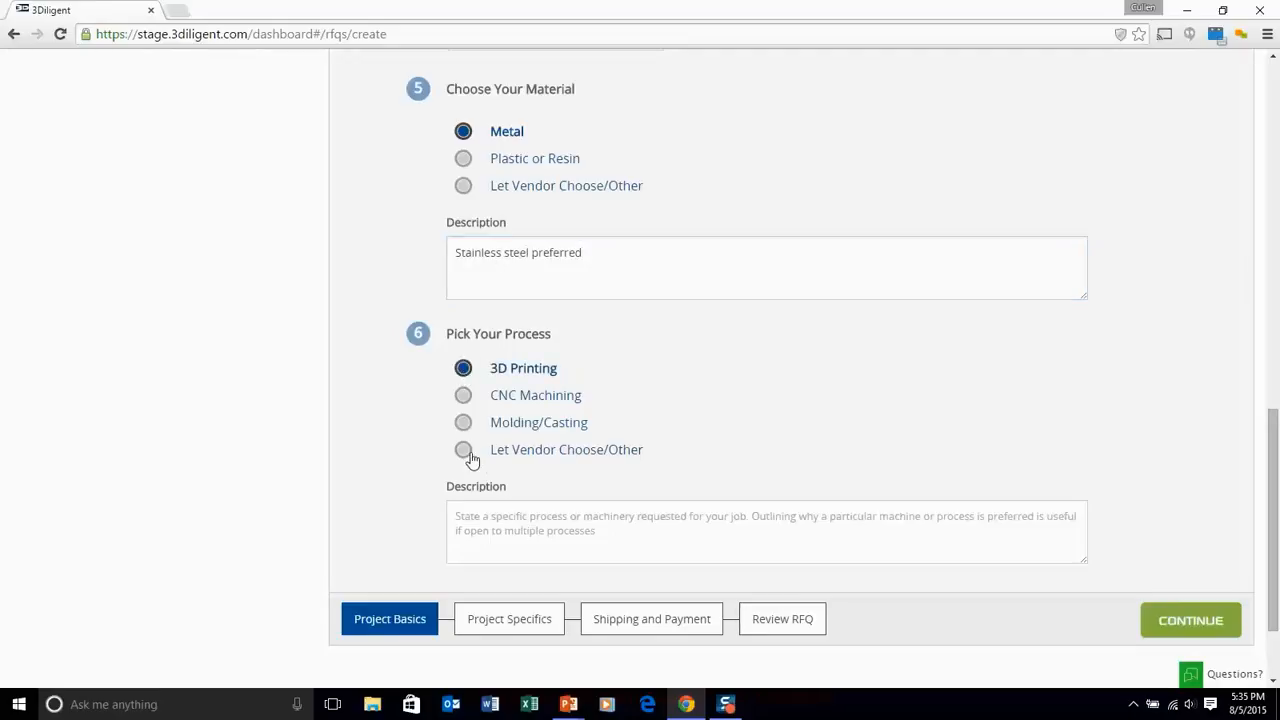
mouse_move(515, 459)
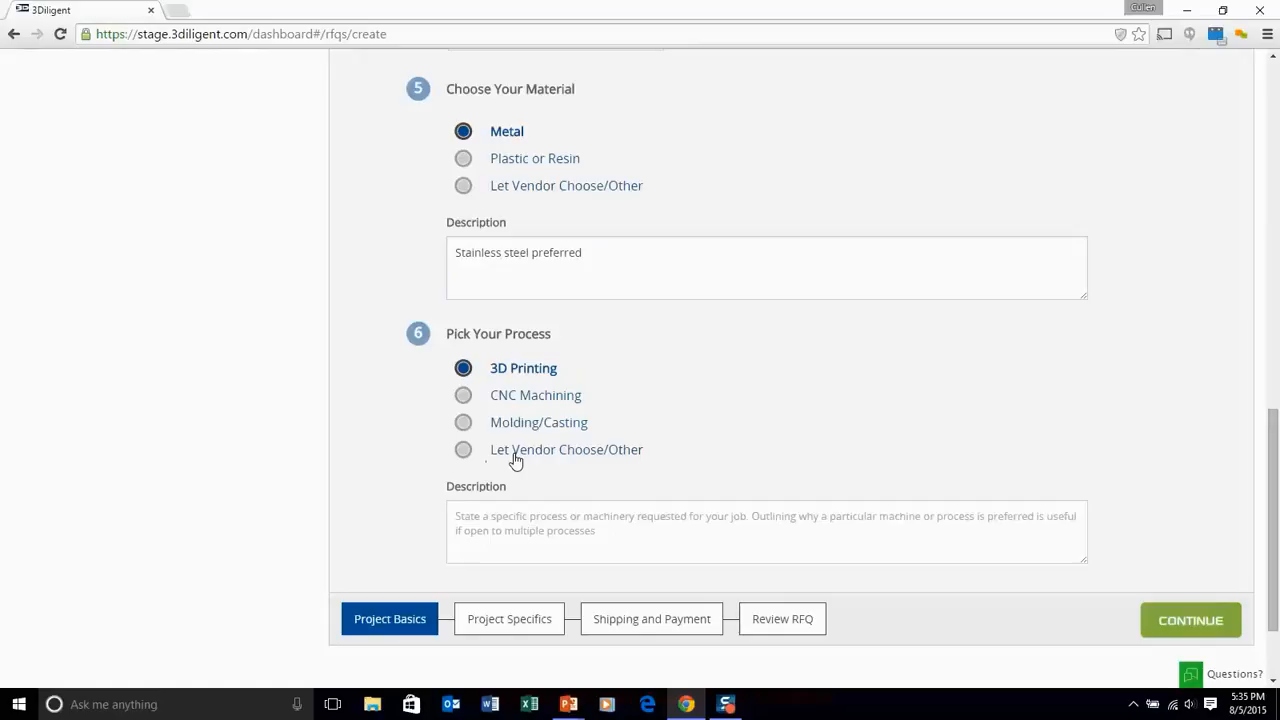
click(463, 449)
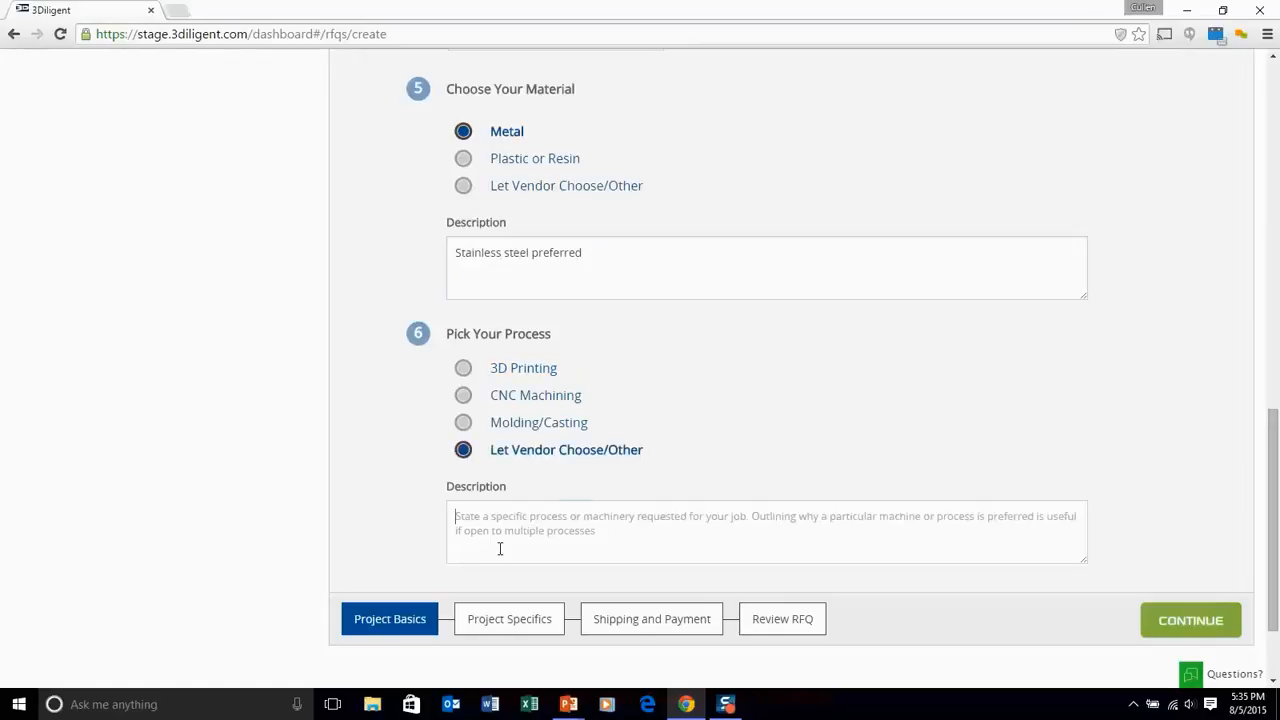
Step: Write that 3D Printing seems the only way, but alternatives are welcome
text(I think 3)
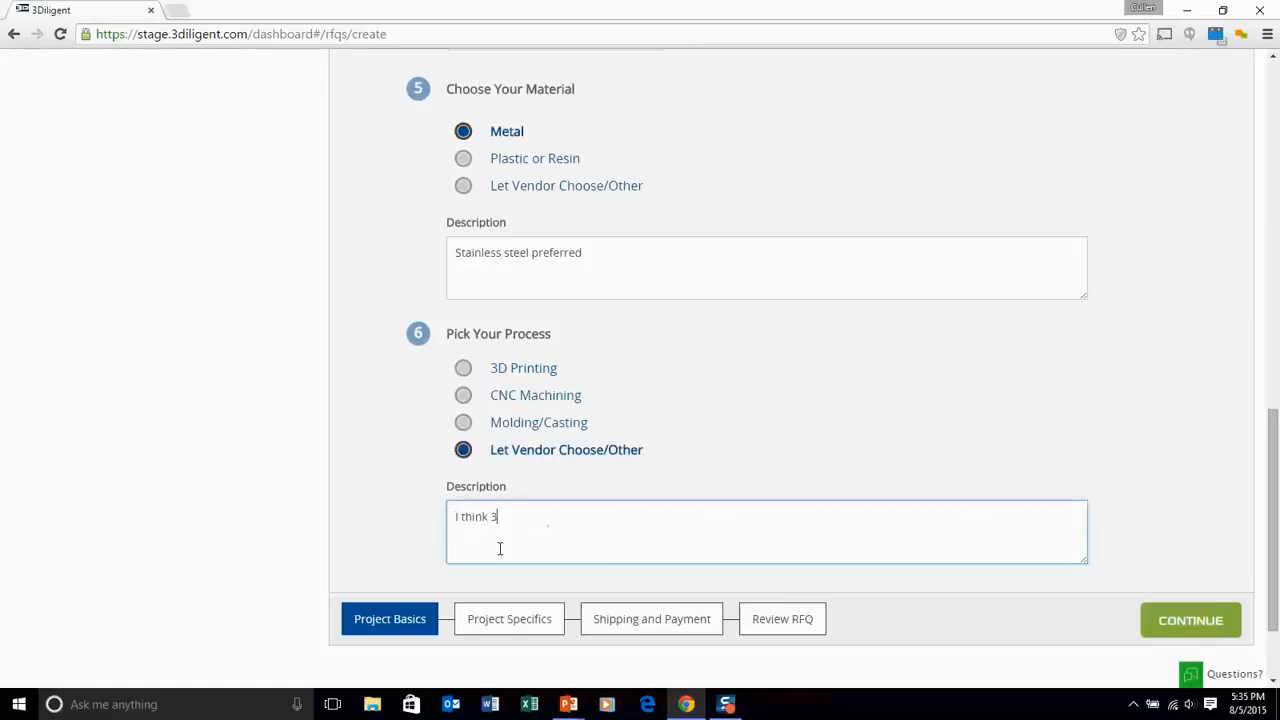
text(D Printing is)
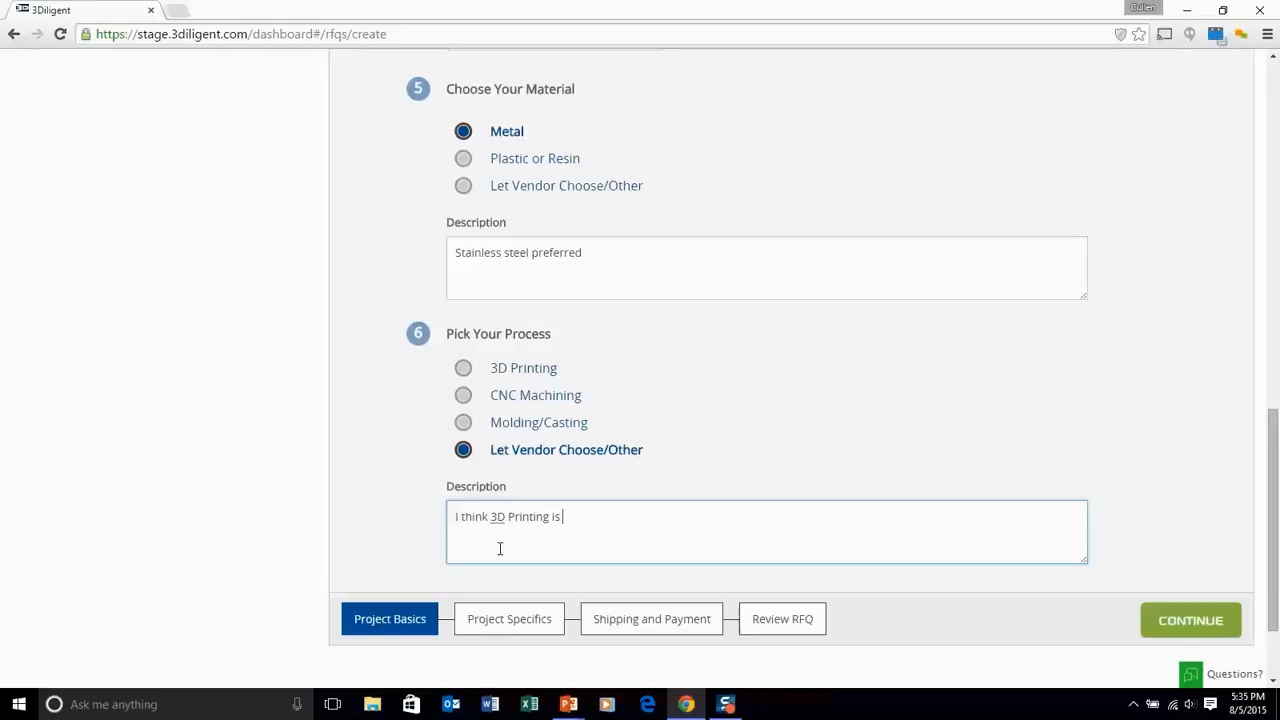
text(the only thing)
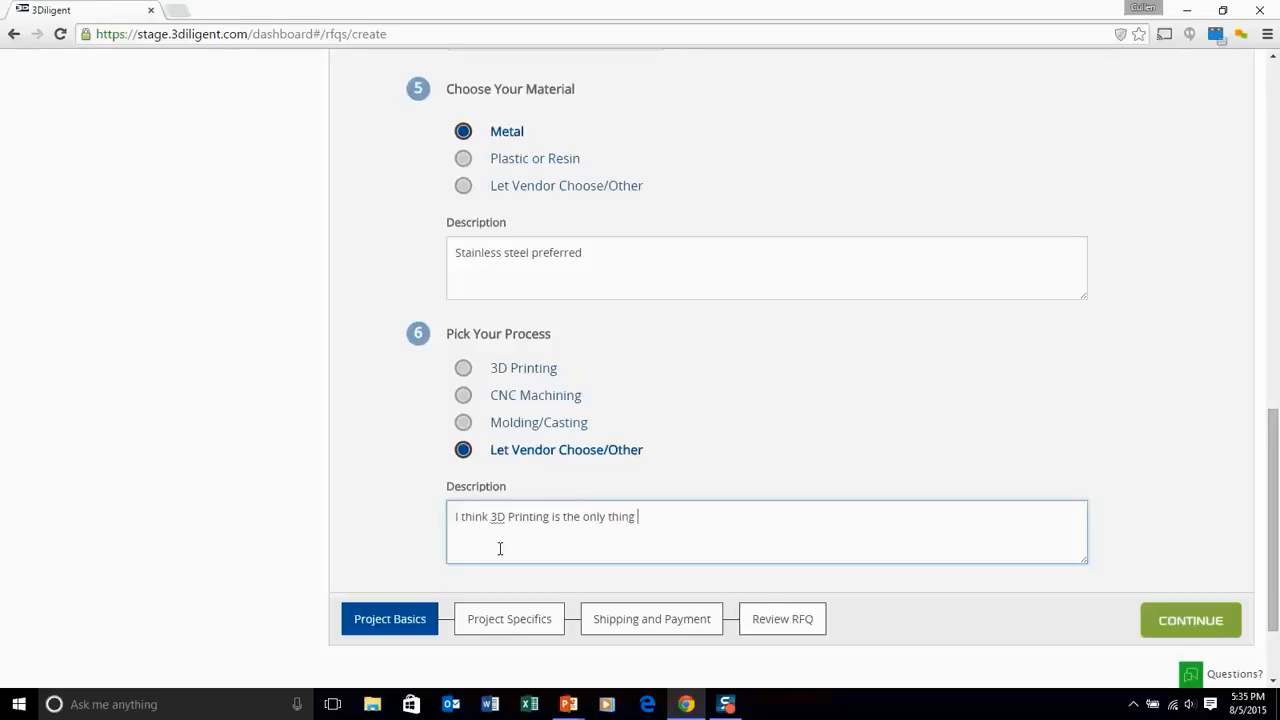
text(that can)
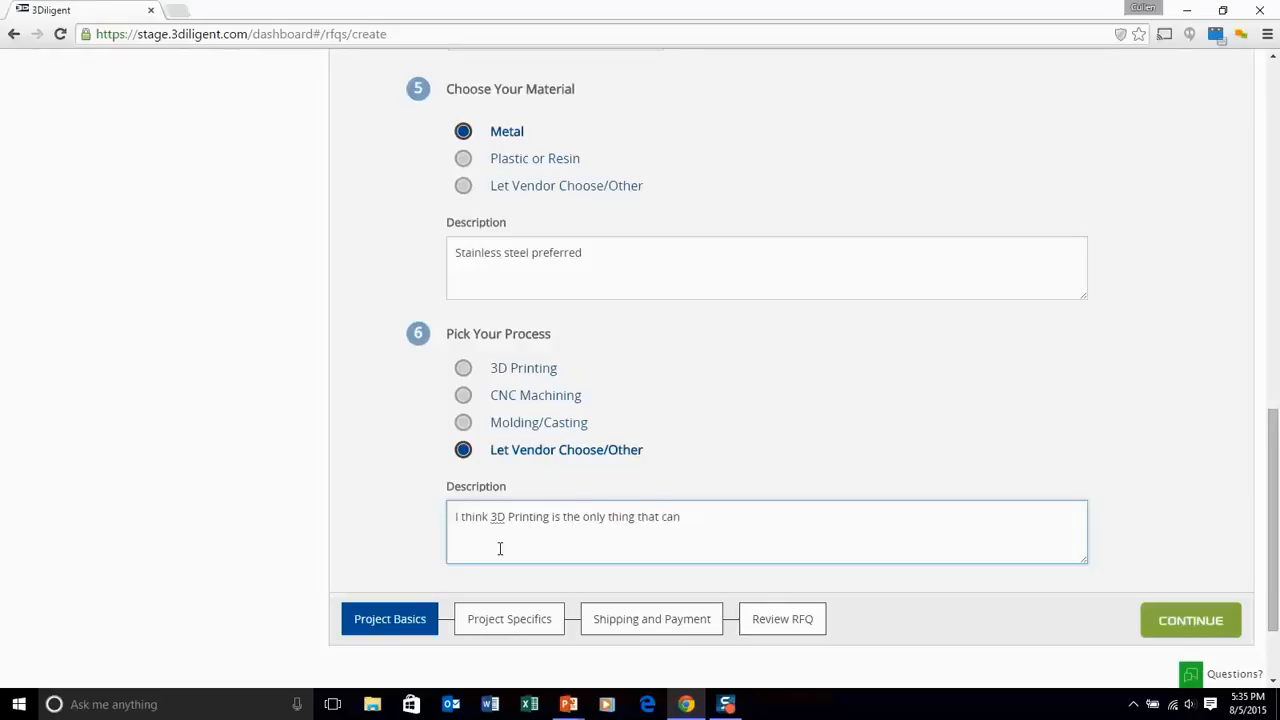
text(accomplish this)
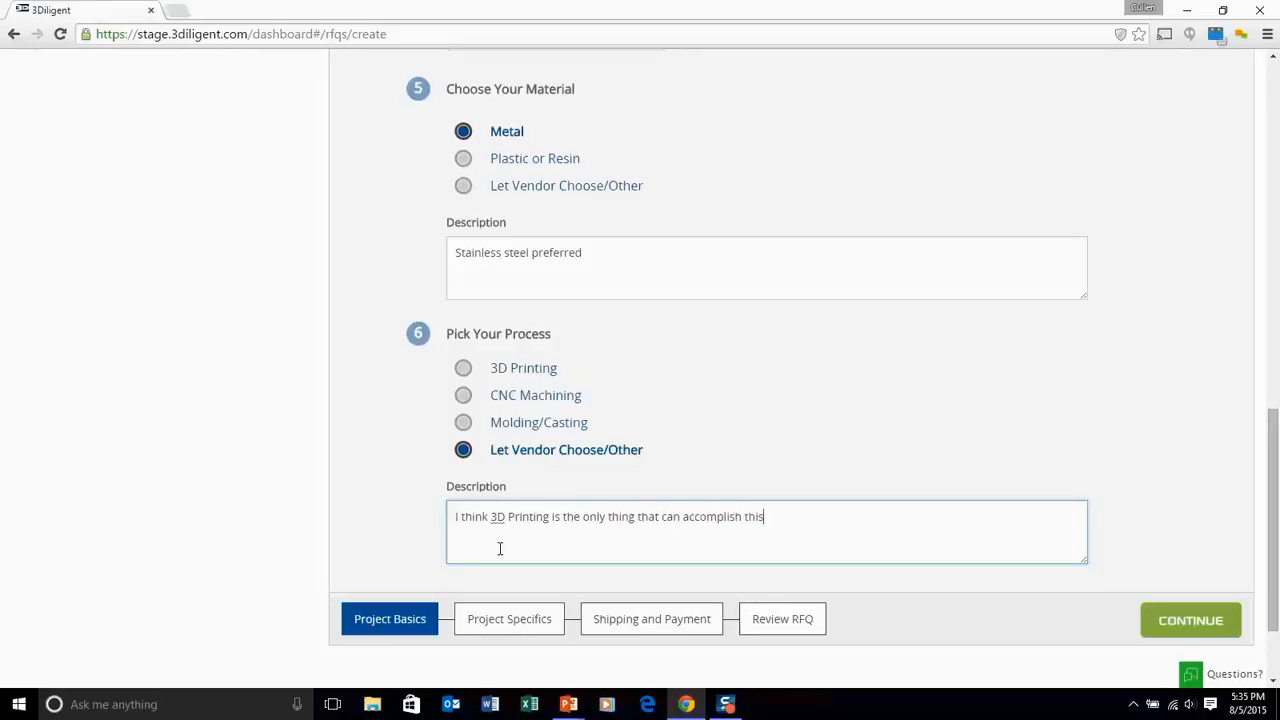
text(part, but I)
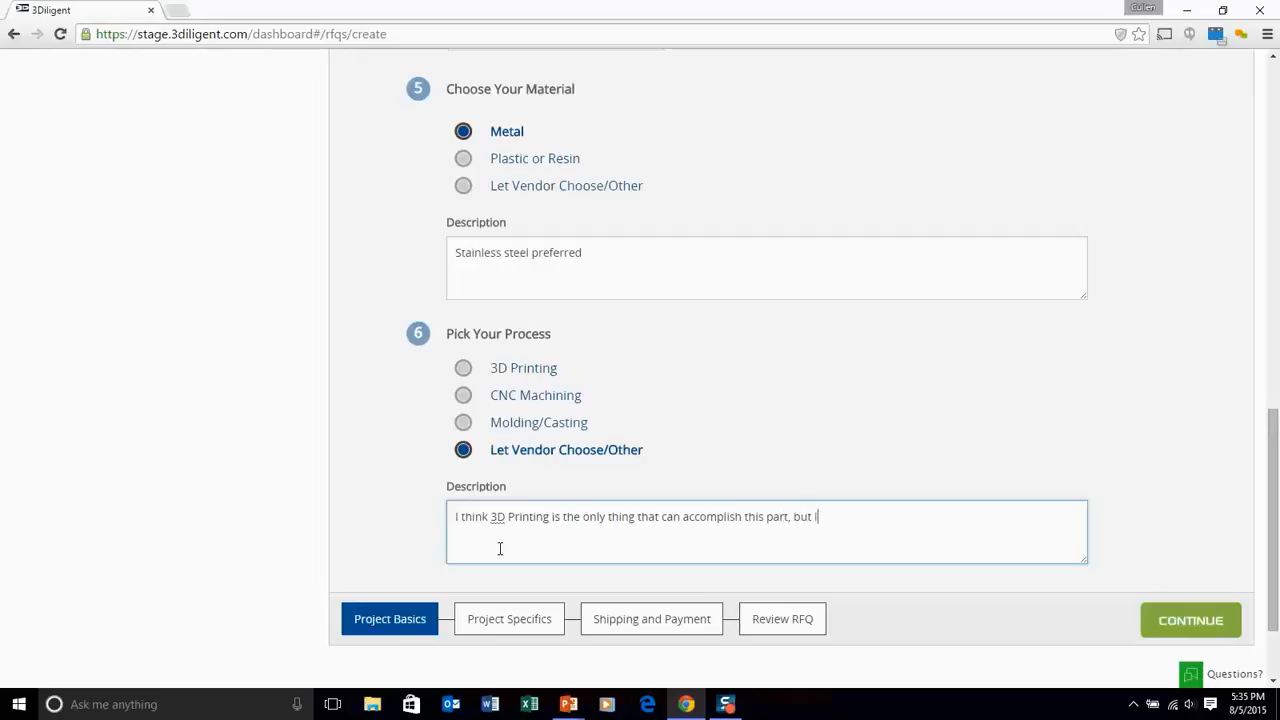
text(I'm open to alternat)
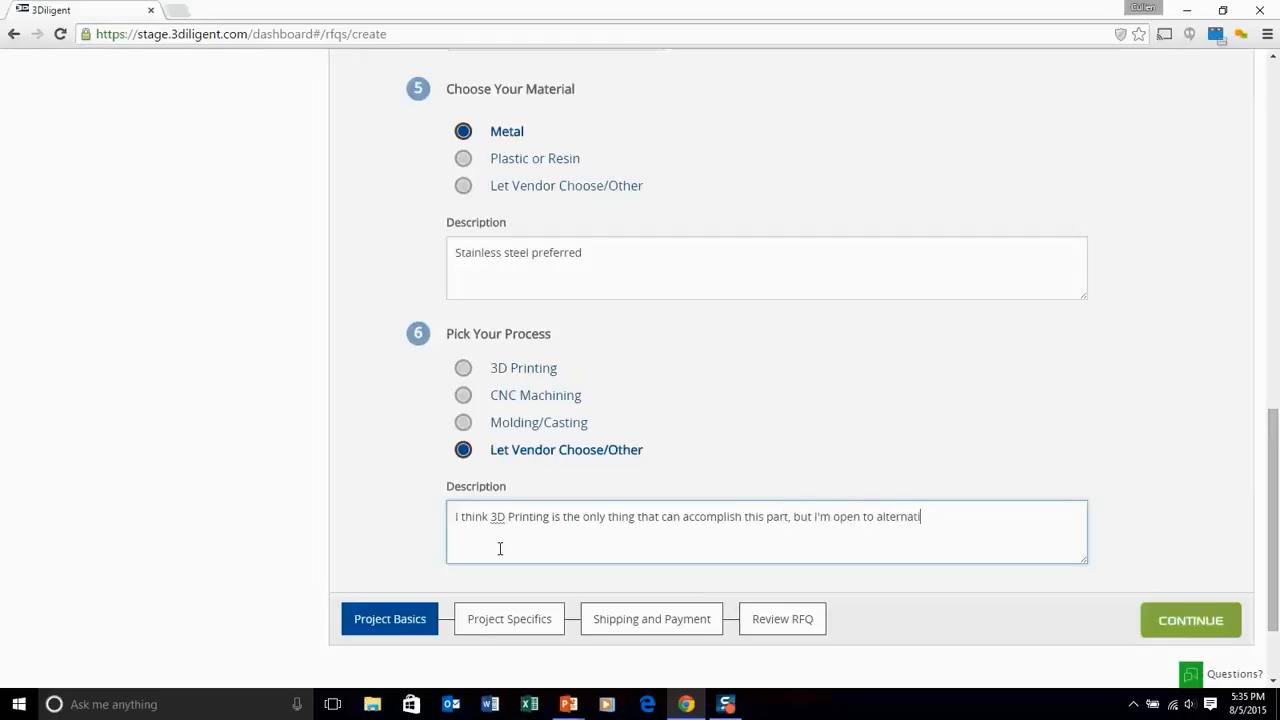
text(ives if they)
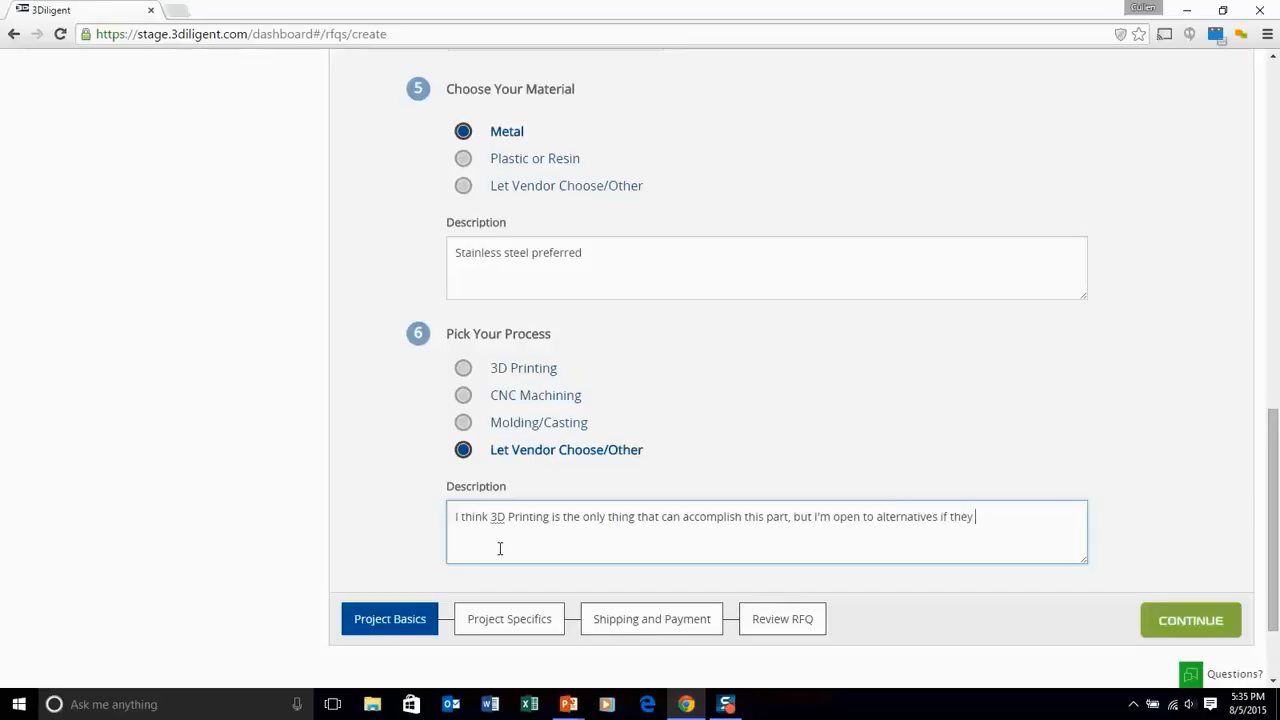
text(exist)
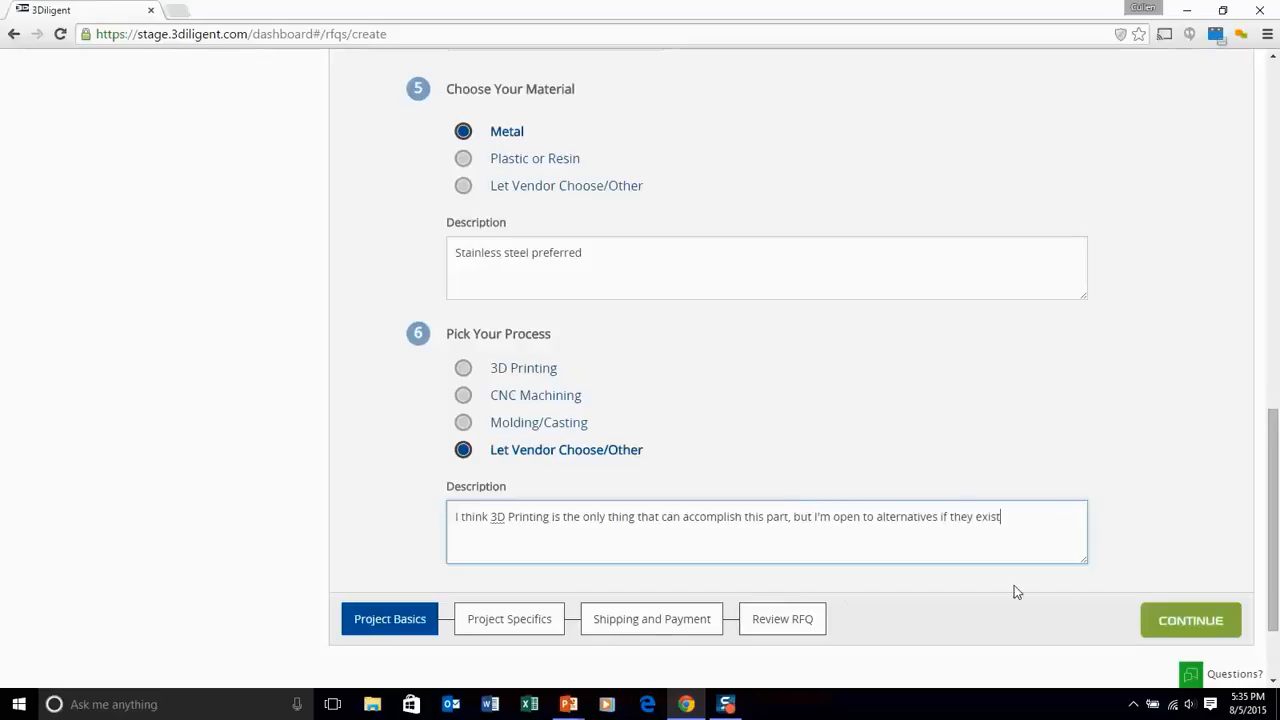
Step: Move to finishes and specs and enter the finish 'Ra 50 on one side, as printed'
click(1190, 620)
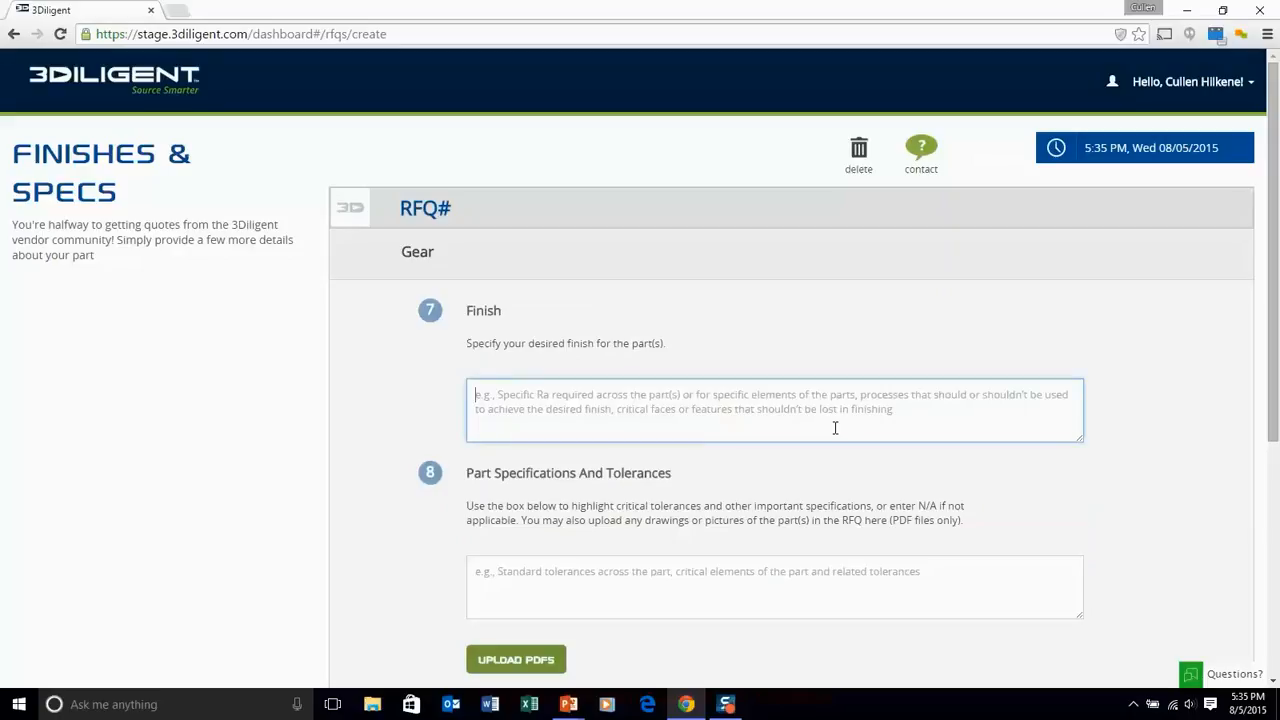
text(Ra)
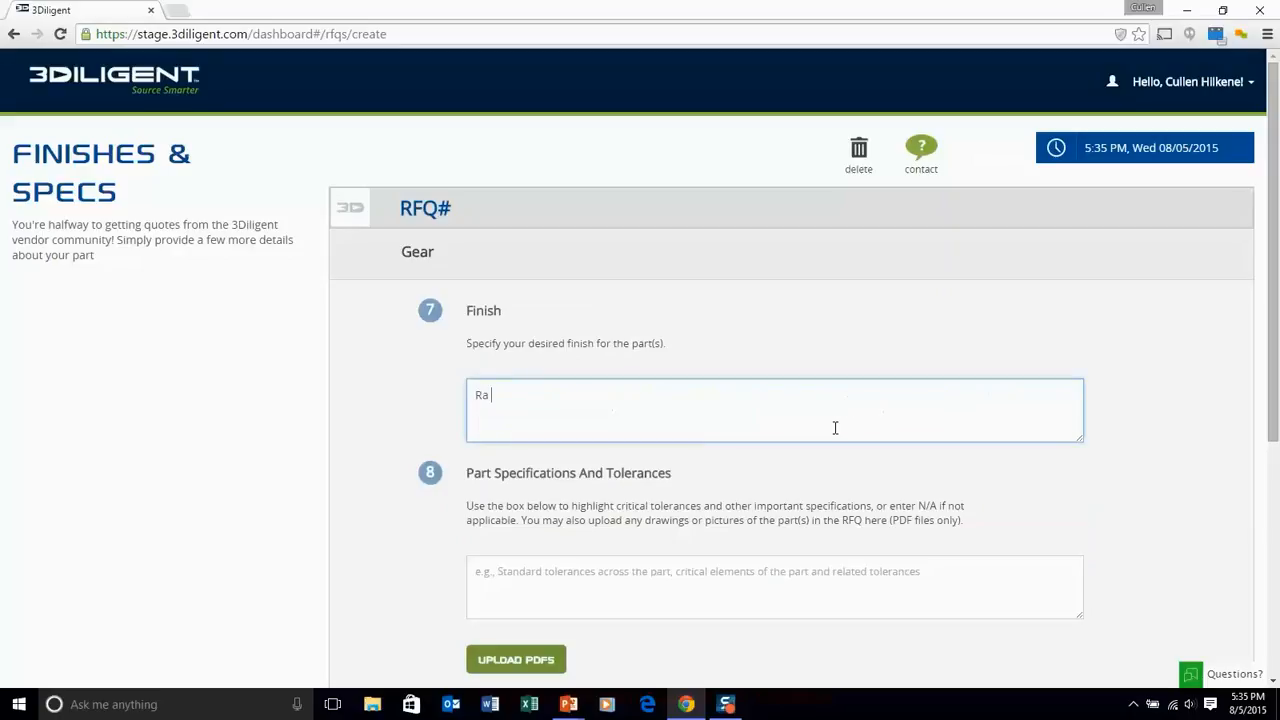
text(50 on one)
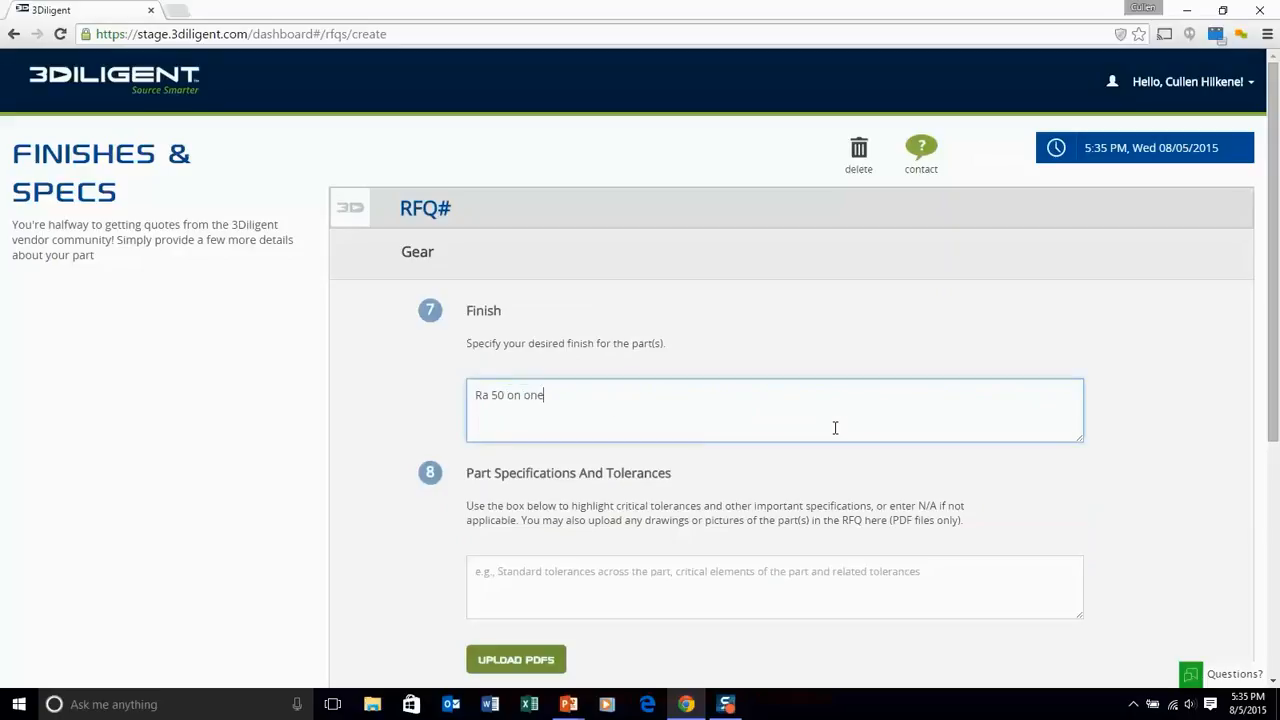
text(side, as printed on the other)
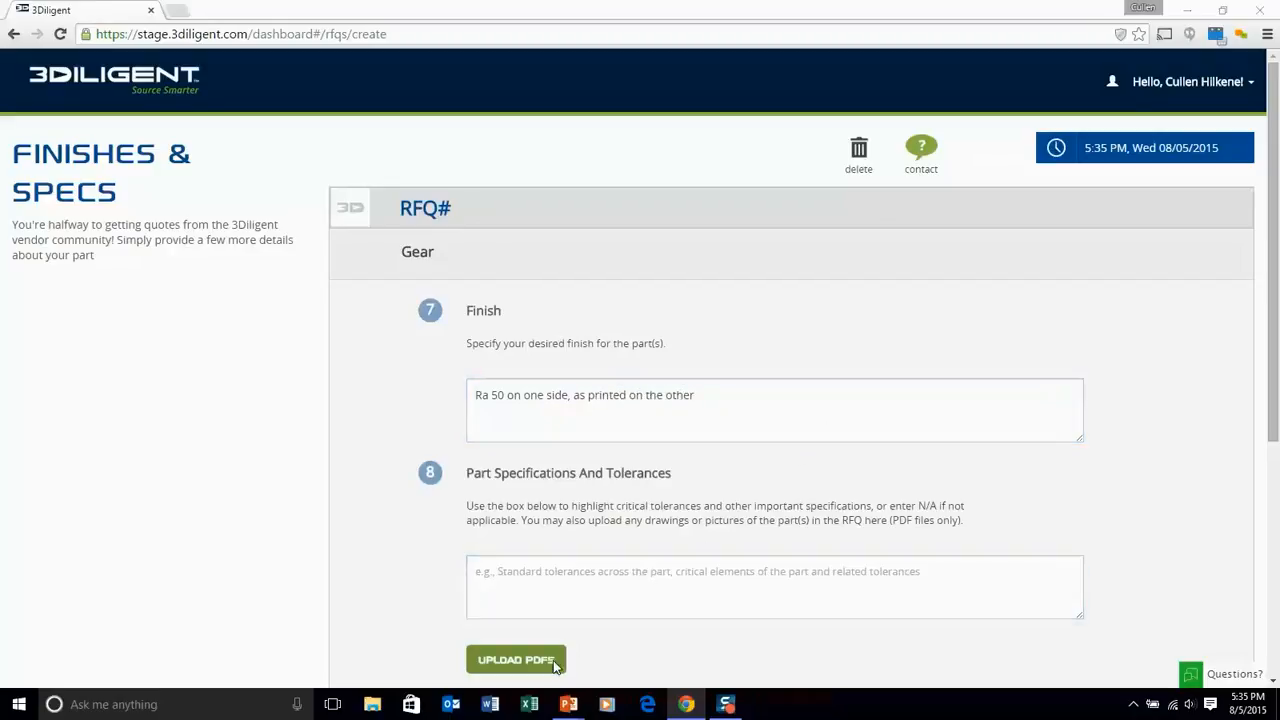
Step: Attach Gear Schematic.pdf and dismiss the upload confirmation
click(516, 659)
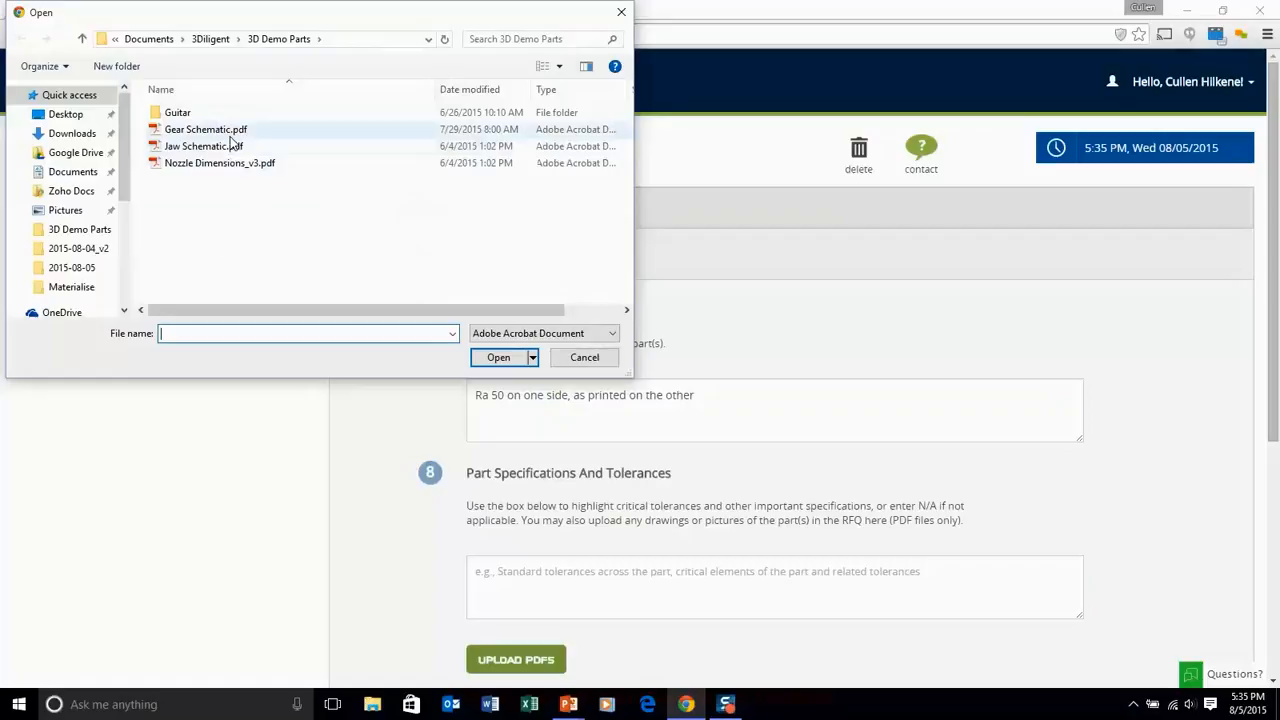
click(498, 357)
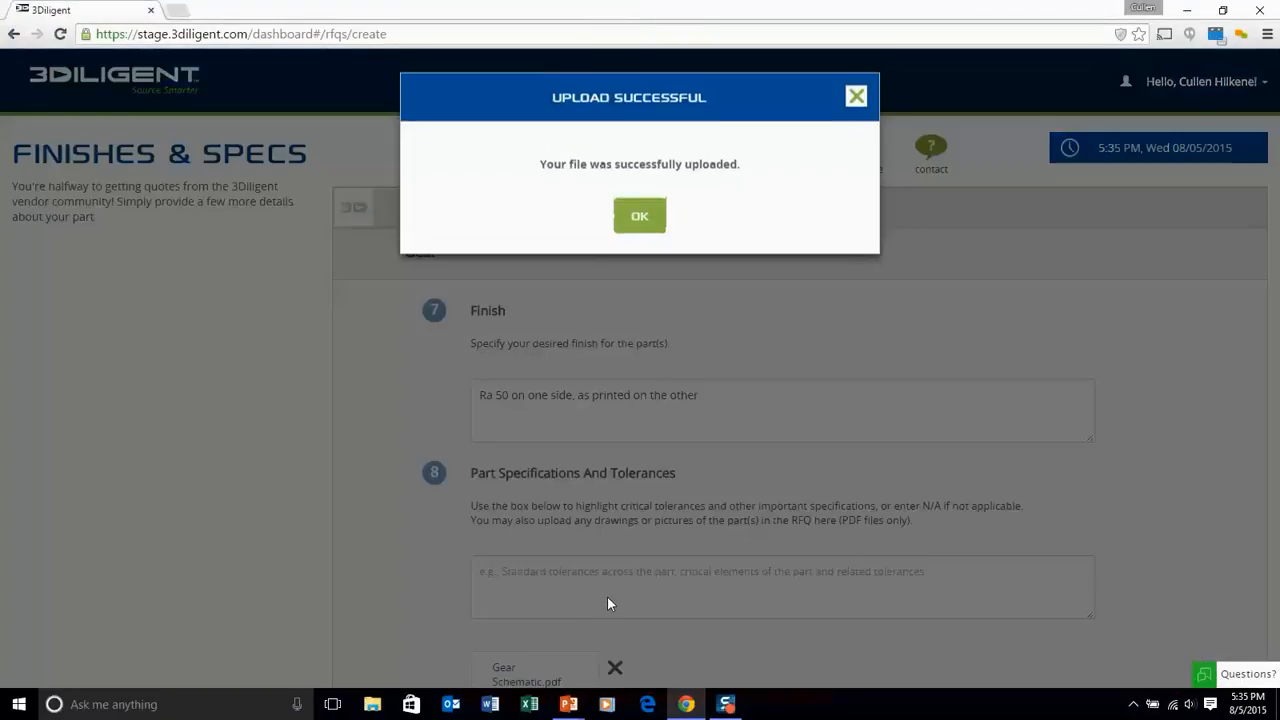
click(639, 216)
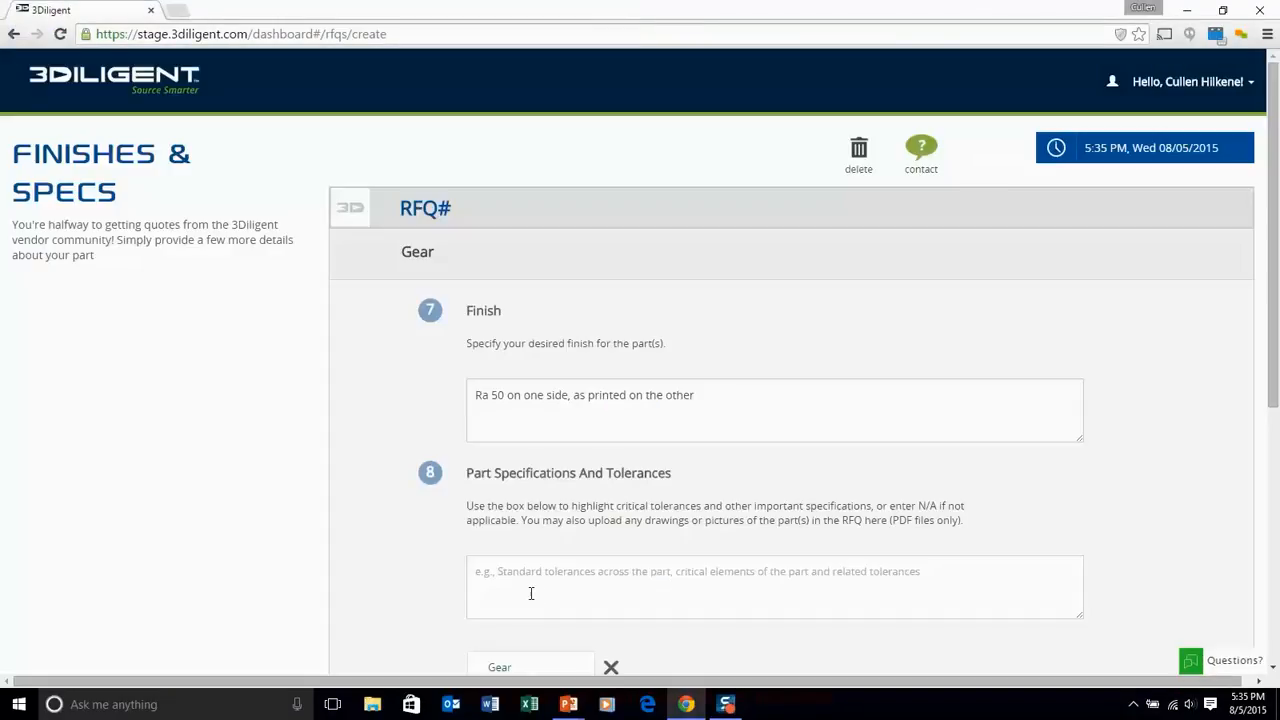
Step: Enter 'Please meet the specs and tolerances outlined on the attached PDF file' as part specifications
text(Please meet)
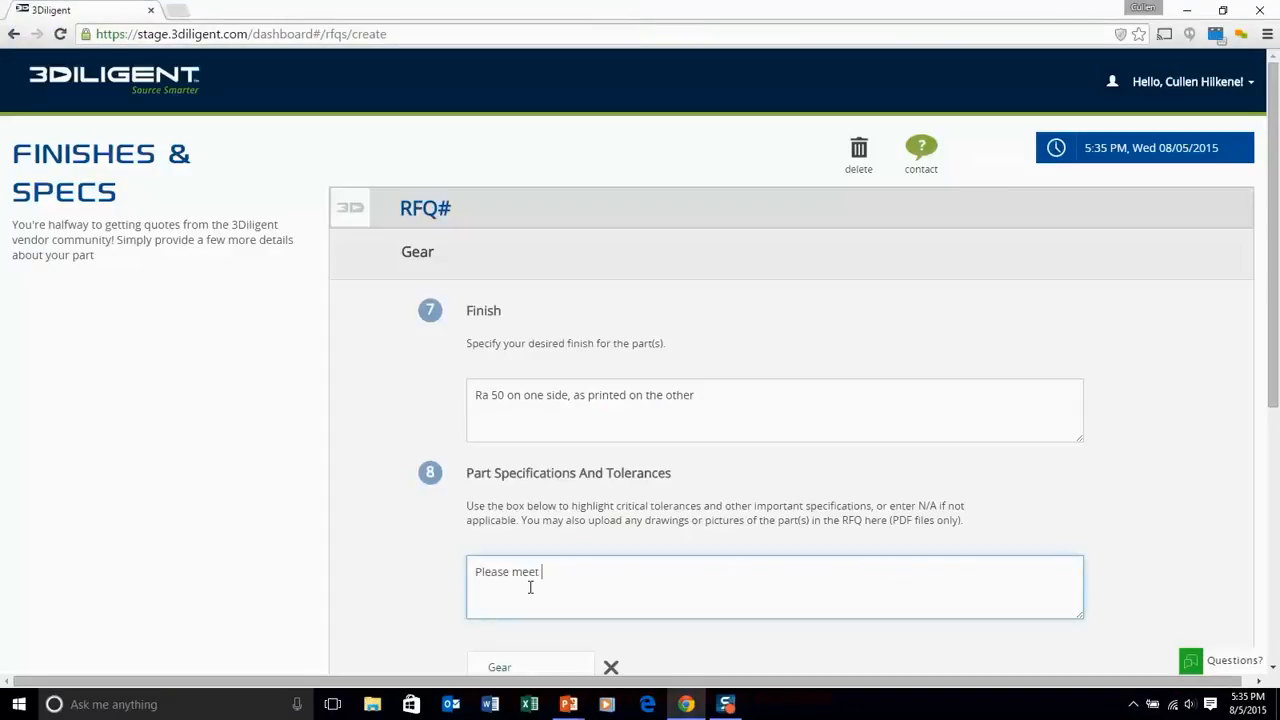
text(the specs and tolera)
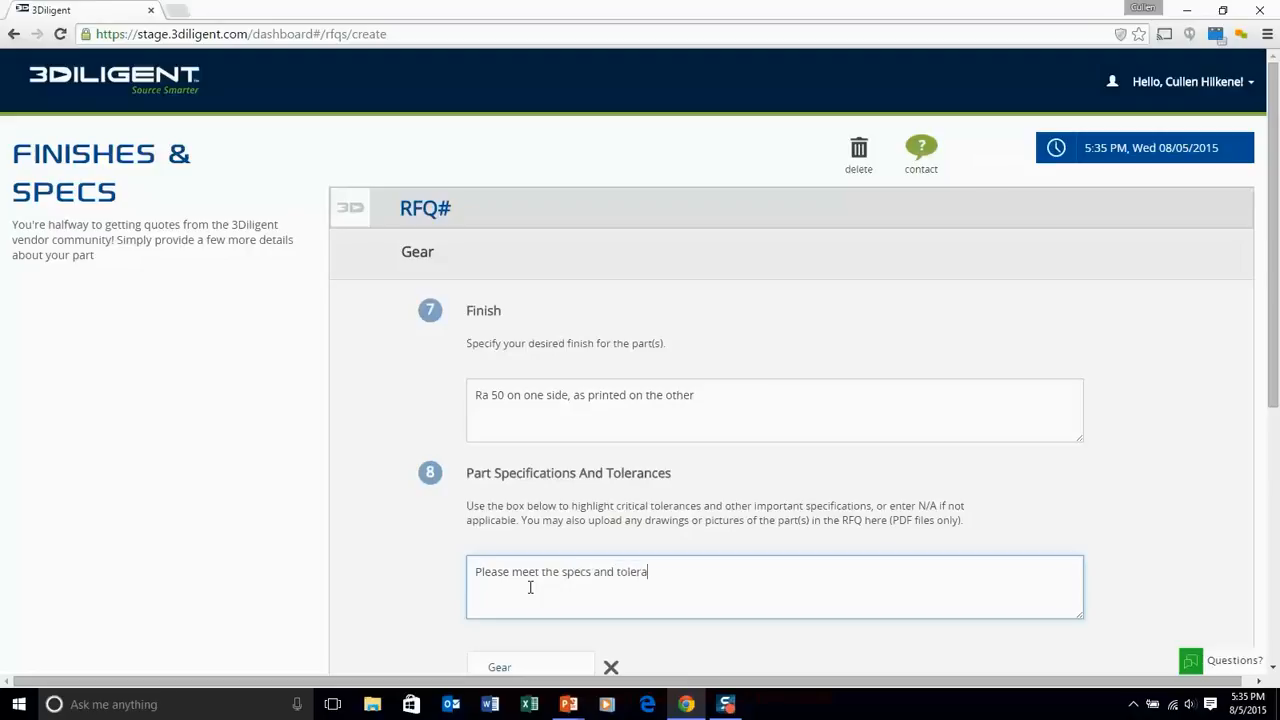
text(nces outlined on the a)
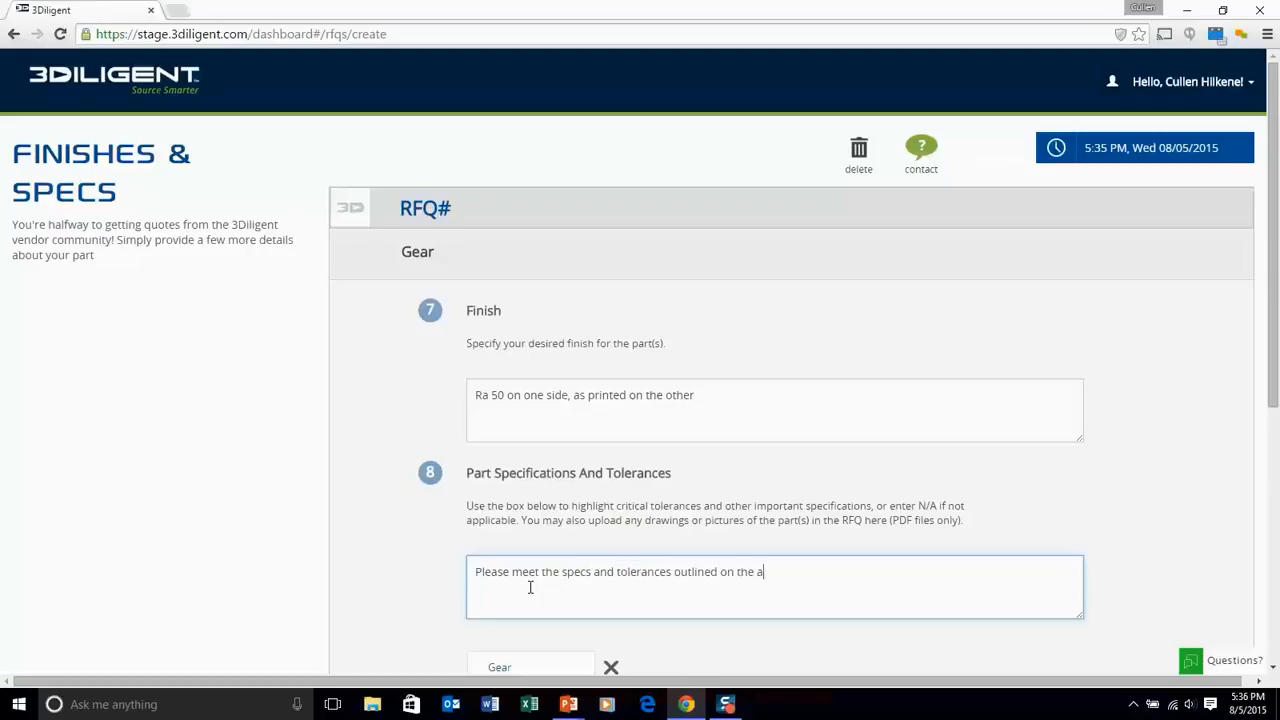
text(ttached)
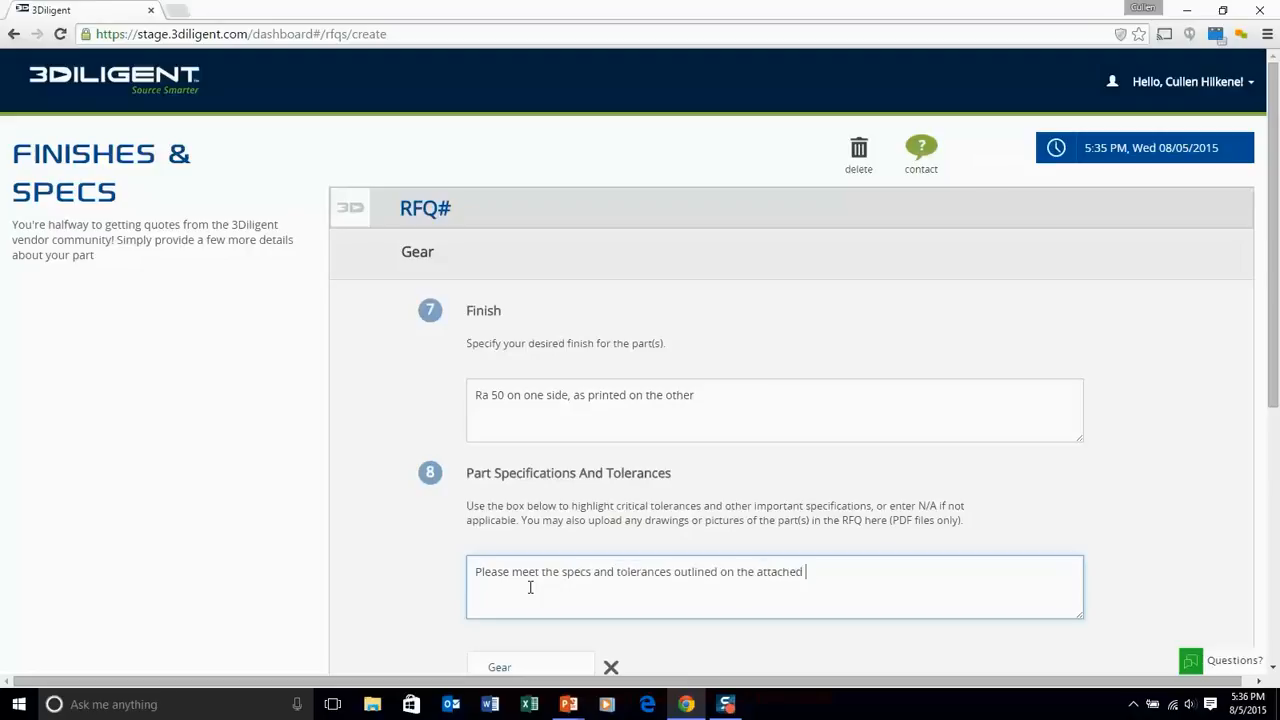
text(PDF file)
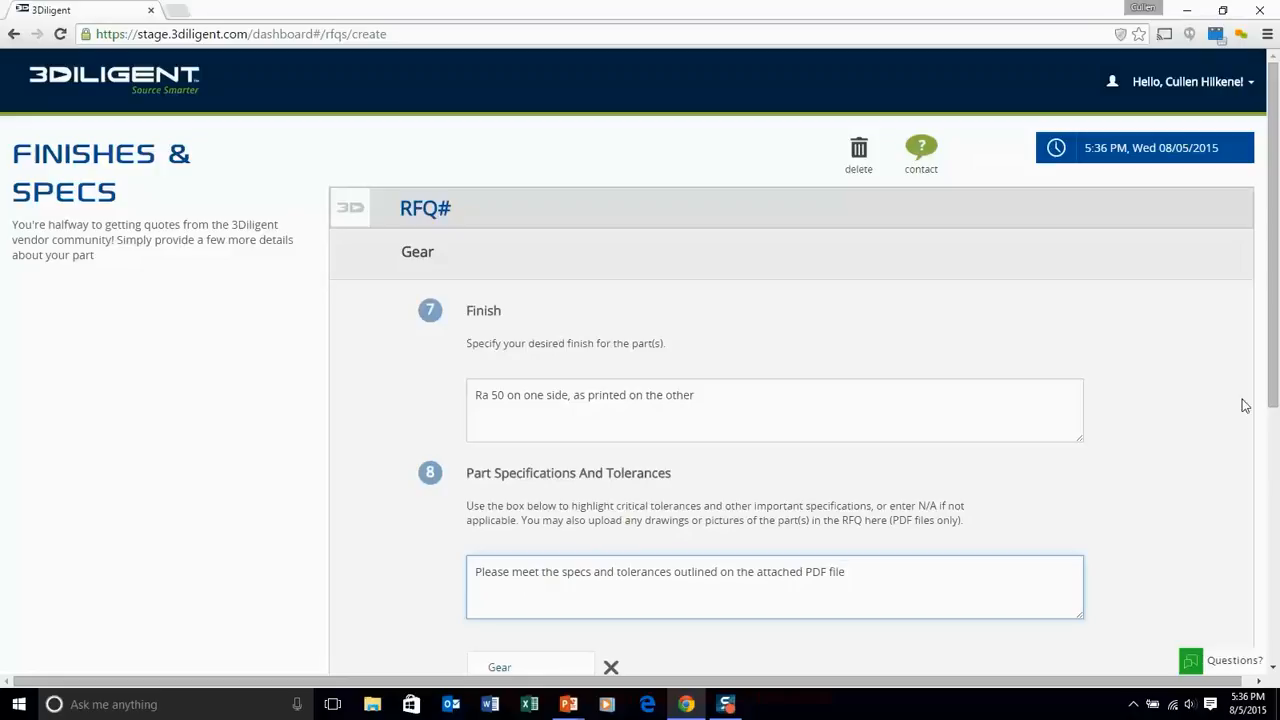
scroll(down, 3)
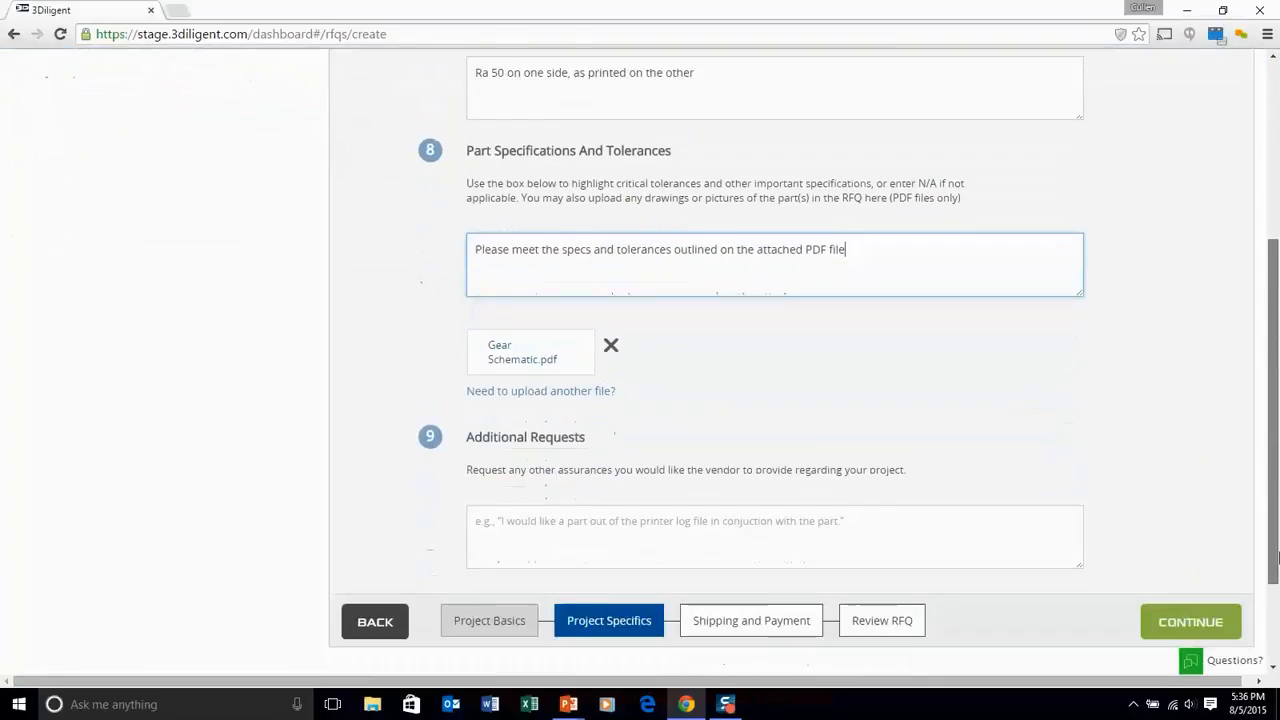
Step: Begin the additional request: provide an output file related to the job
scroll(down, 3)
text(Please)
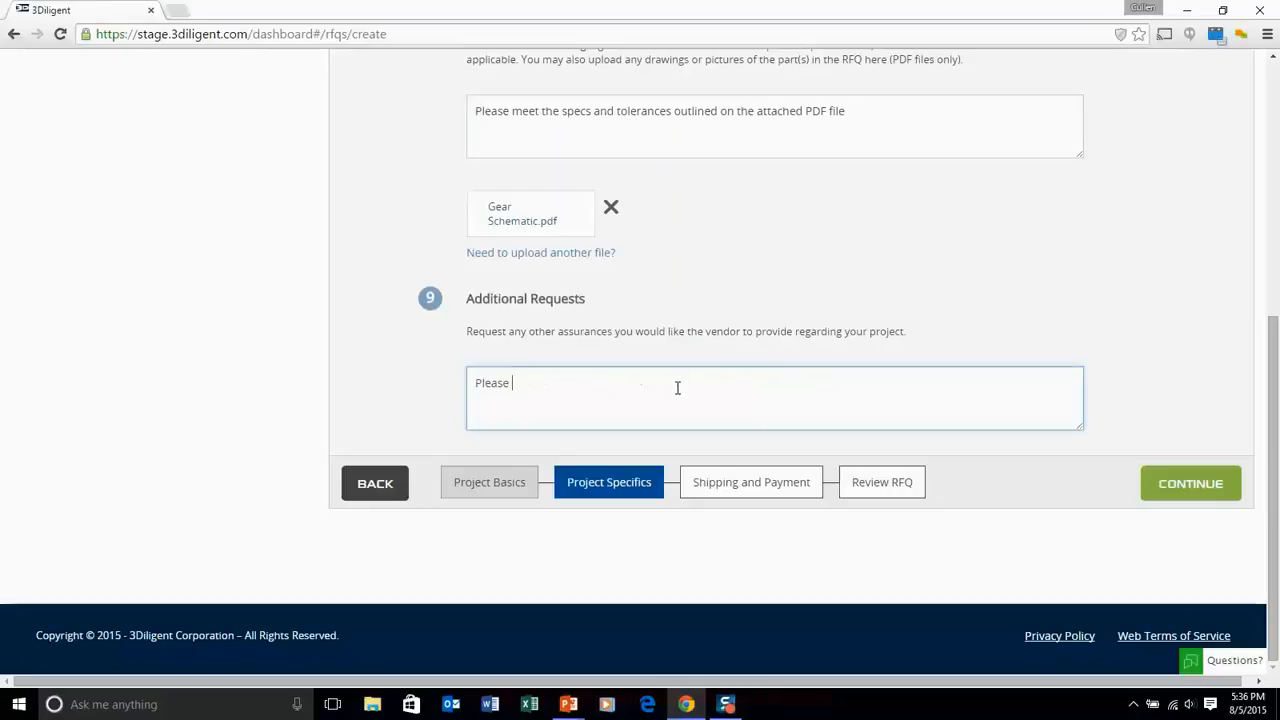
text(provide a)
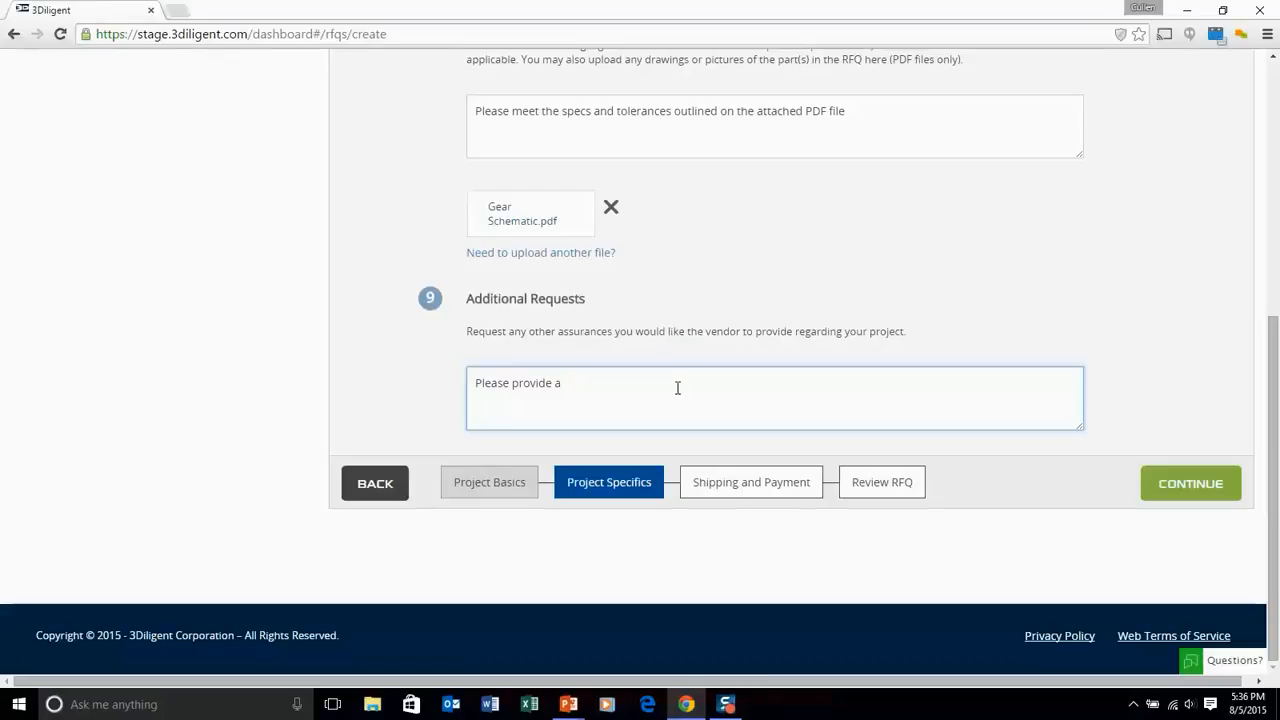
text(n output)
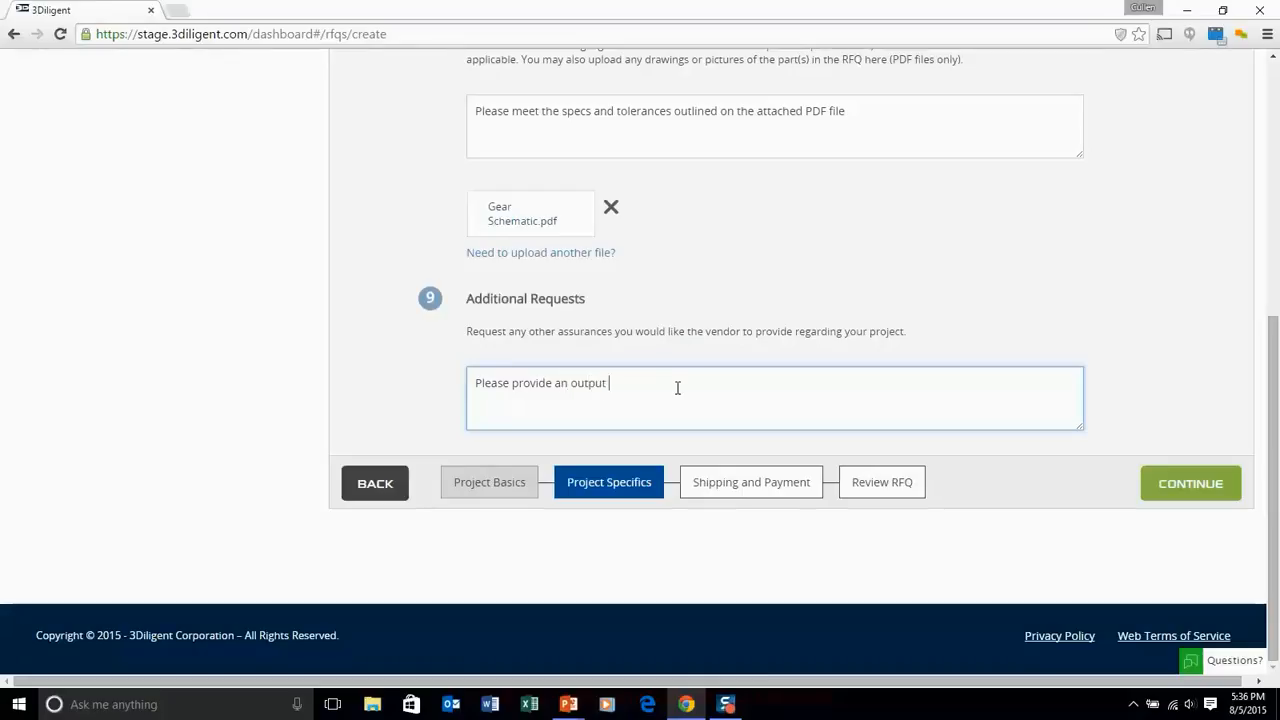
text(file)
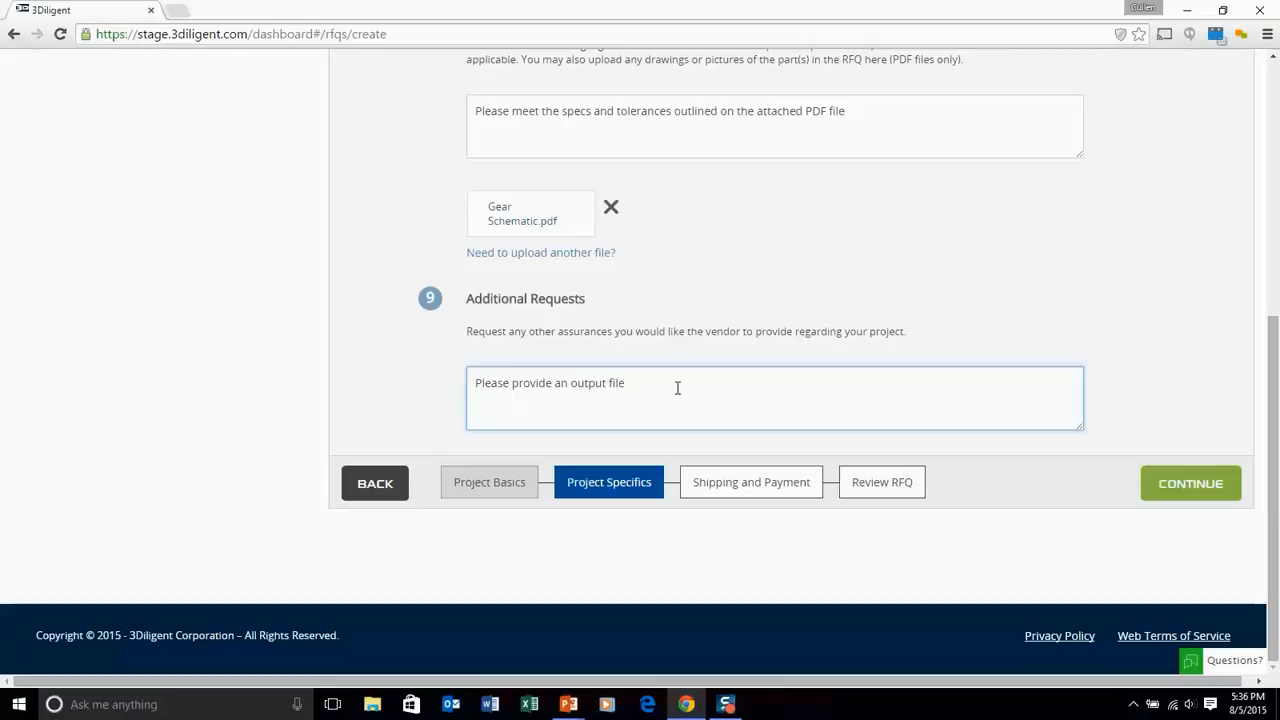
text(related)
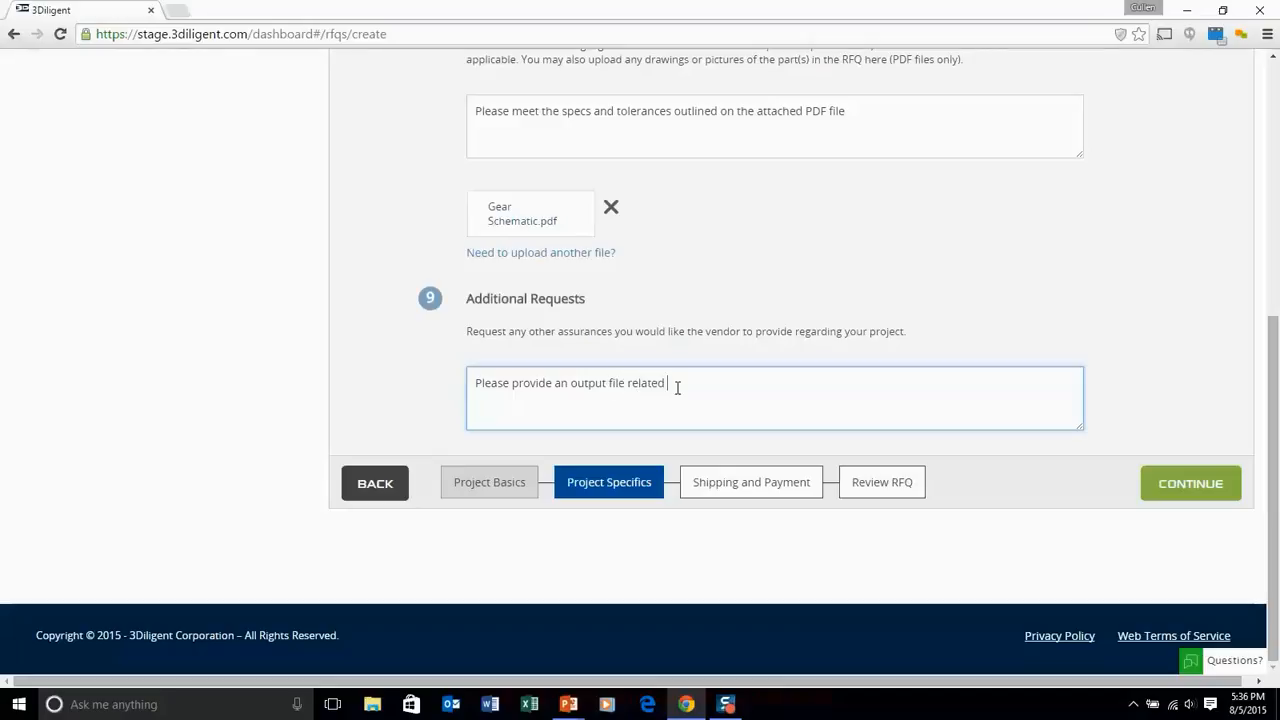
text(to the job)
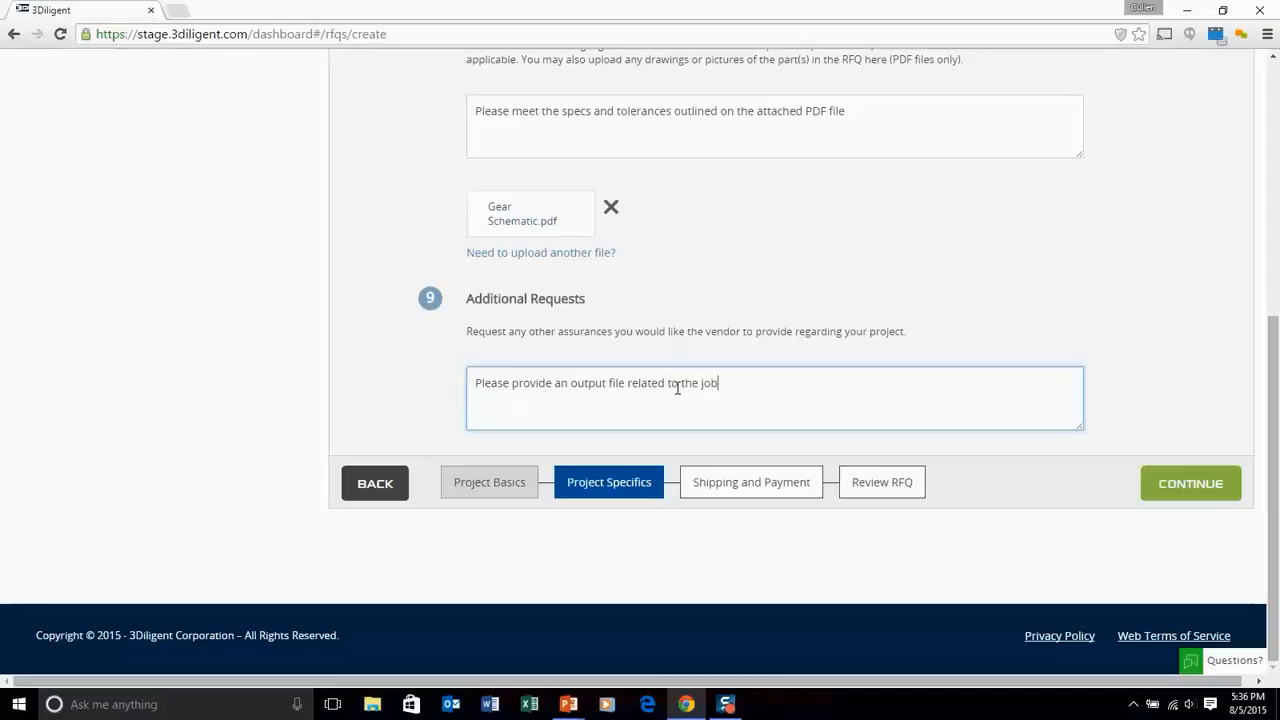
text(-)
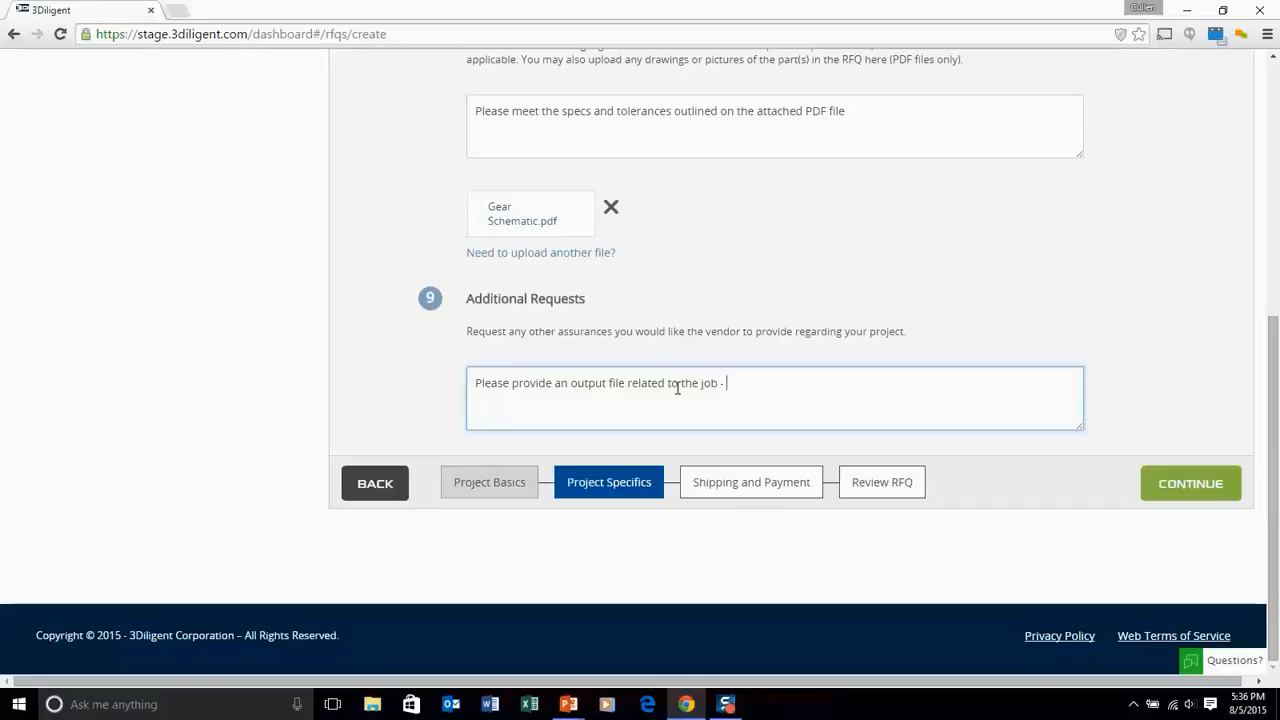
Step: Add interest in laser strength and accuracy throughout the build, and select 'output' to replace
text(I'm)
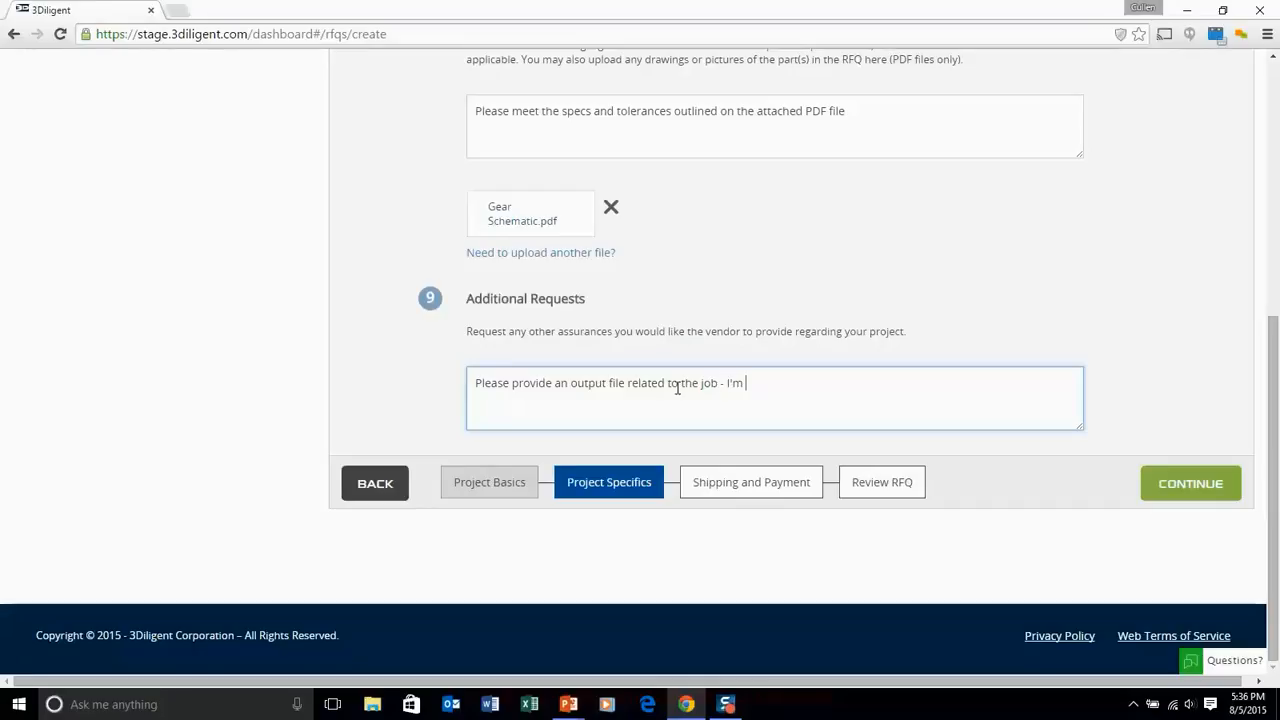
text(interested in know)
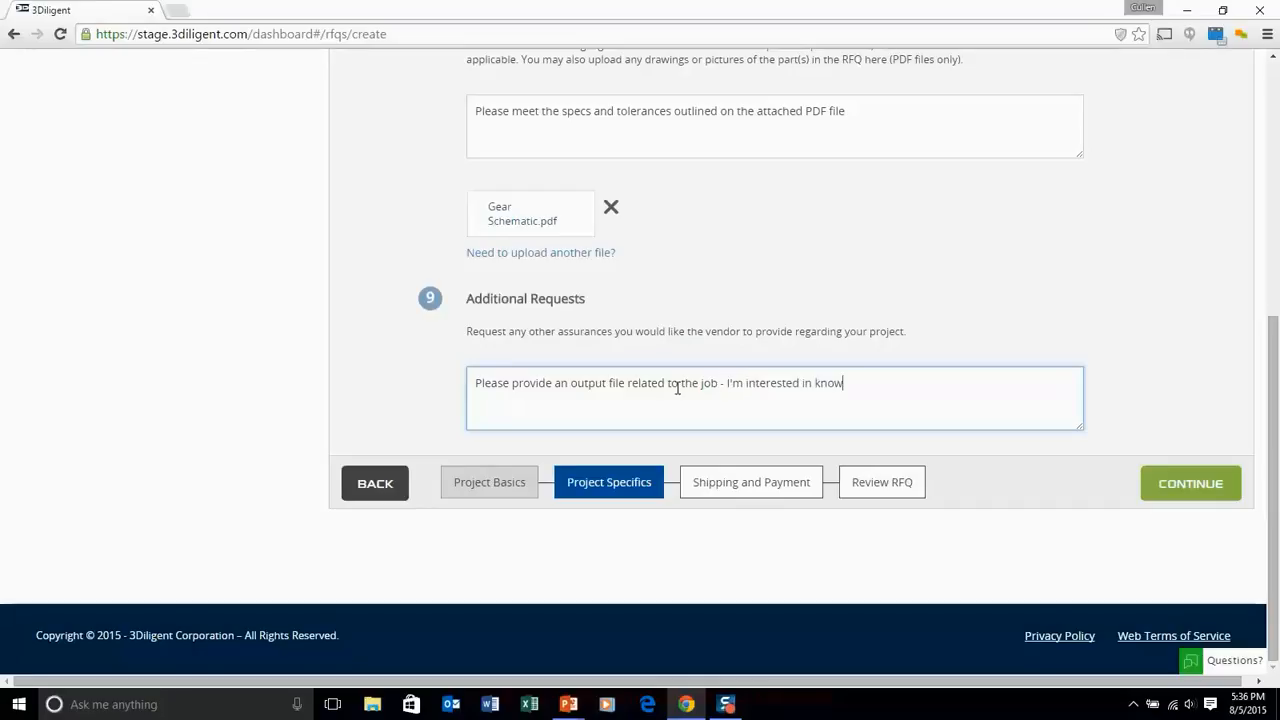
text(ing)
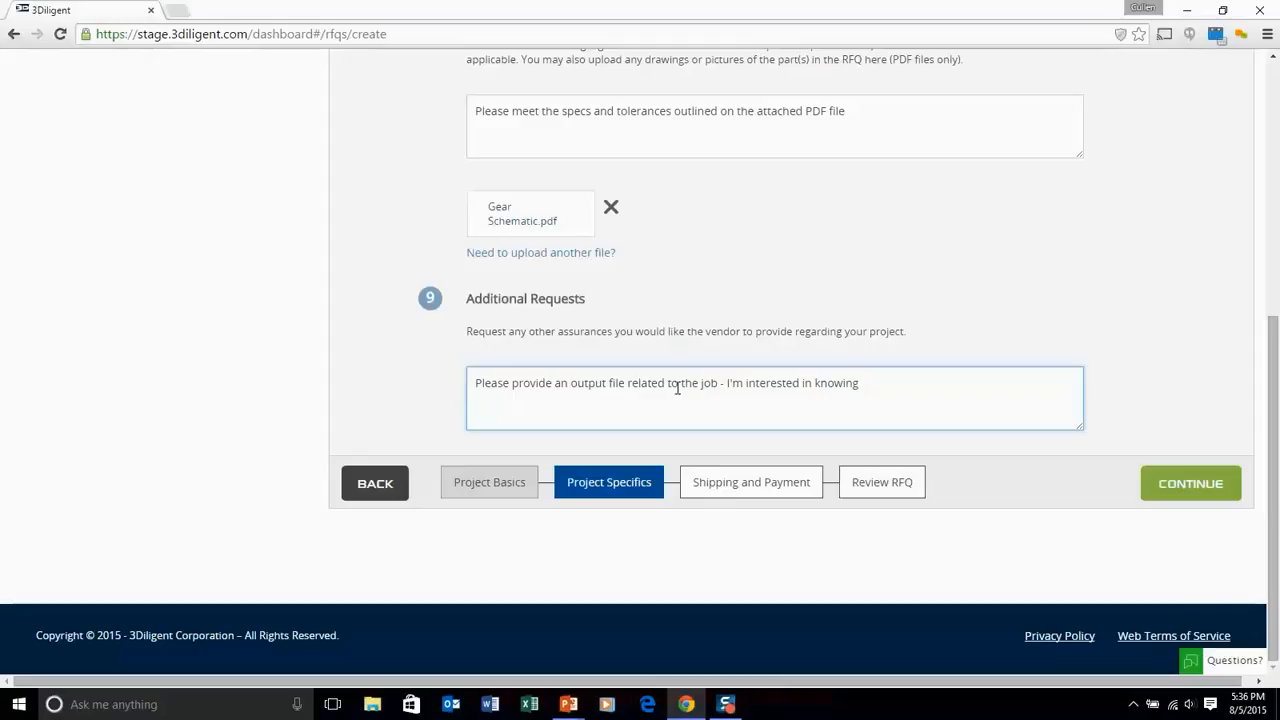
text(laser stre)
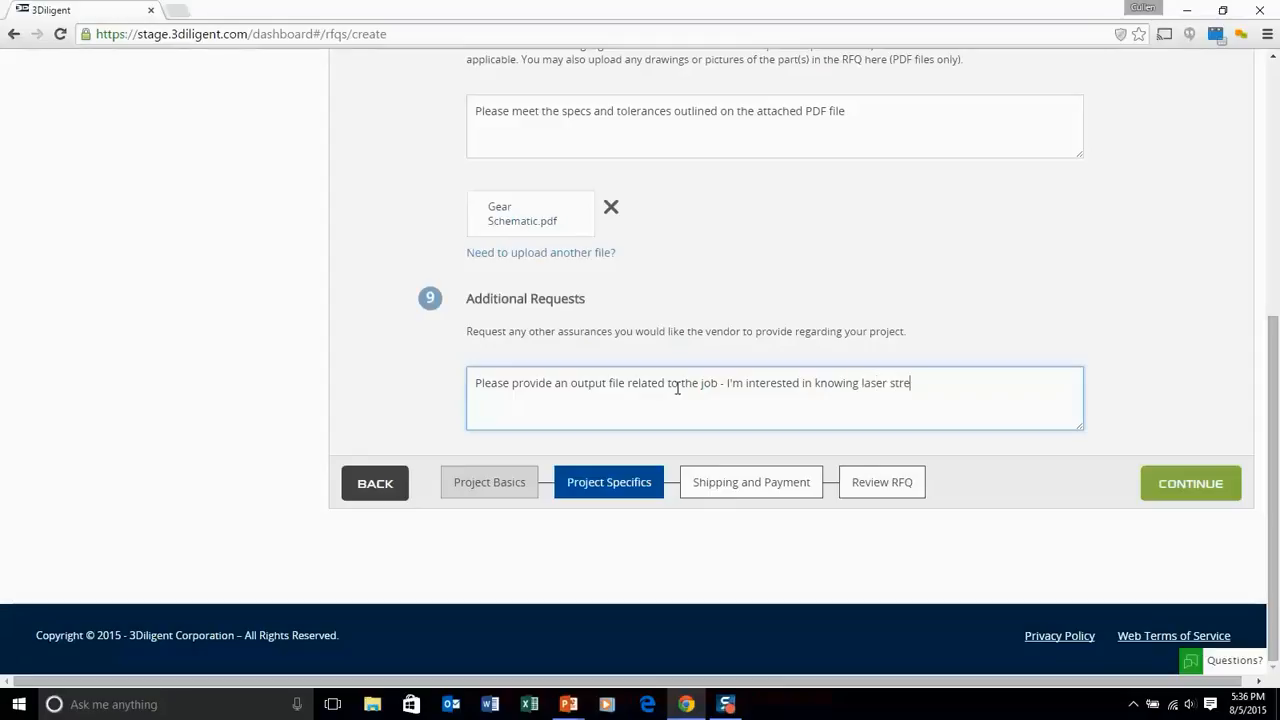
text(ngth and accura)
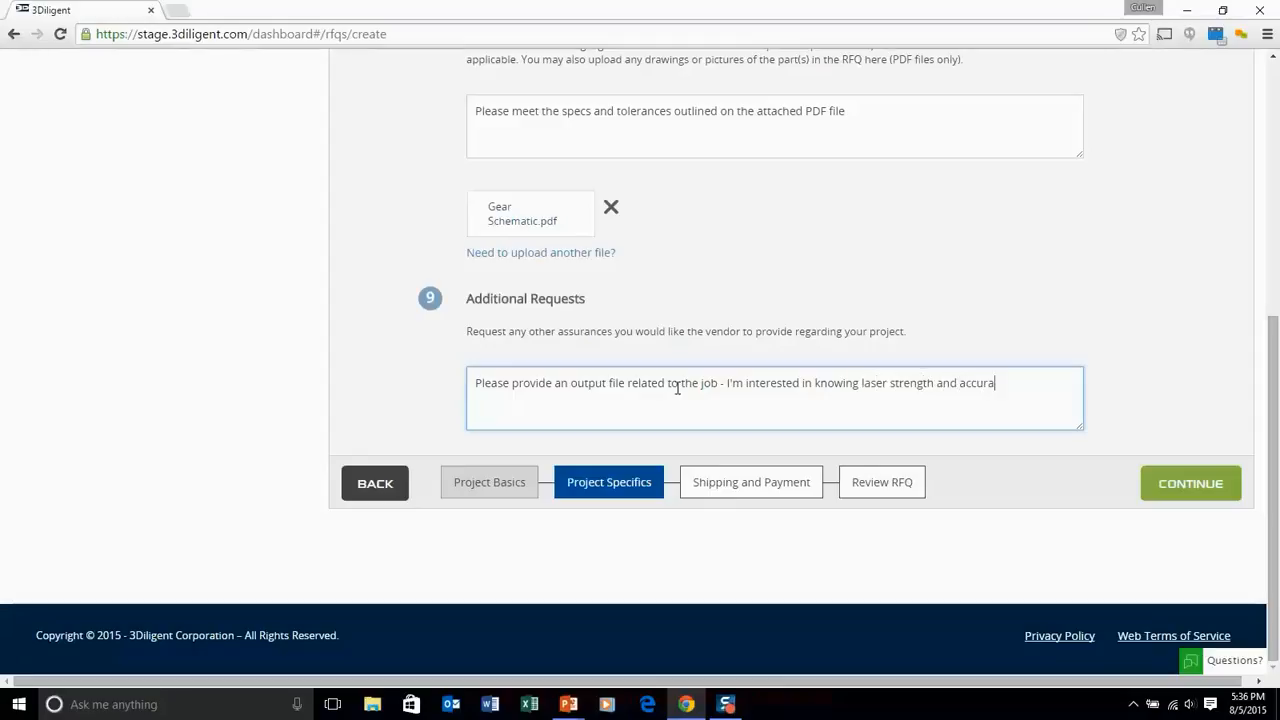
text(throughotu)
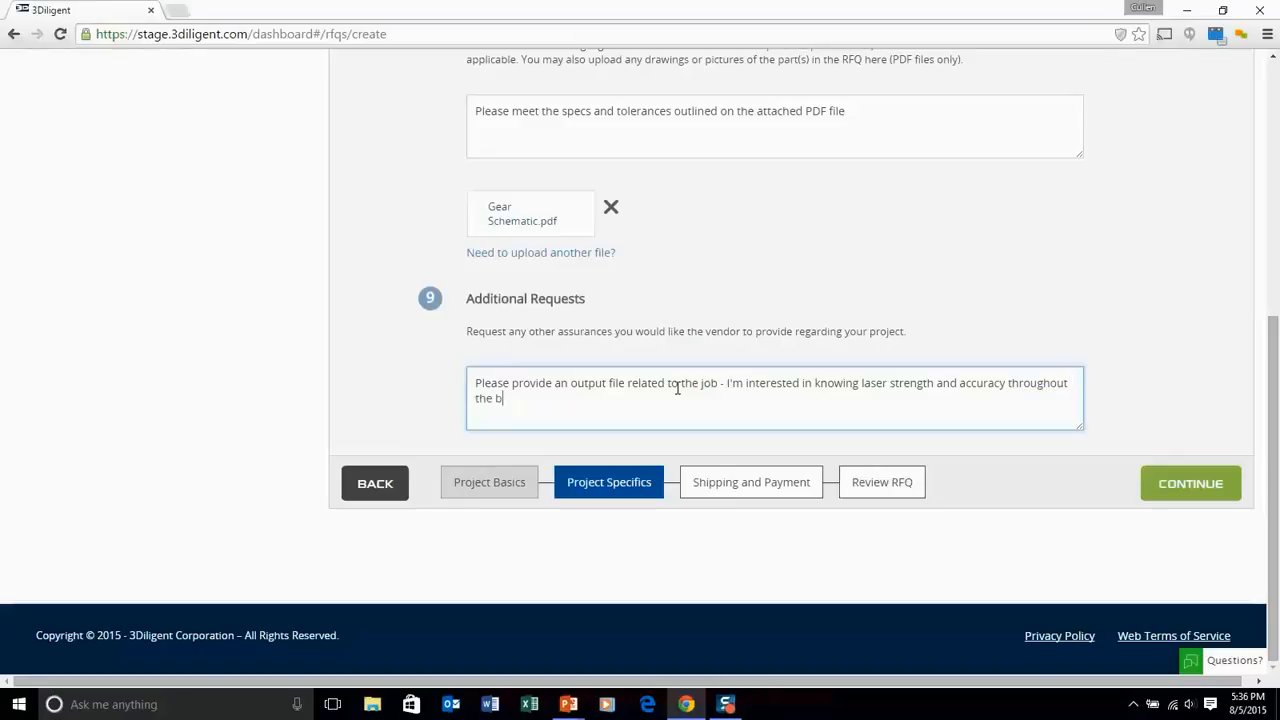
text(uild.)
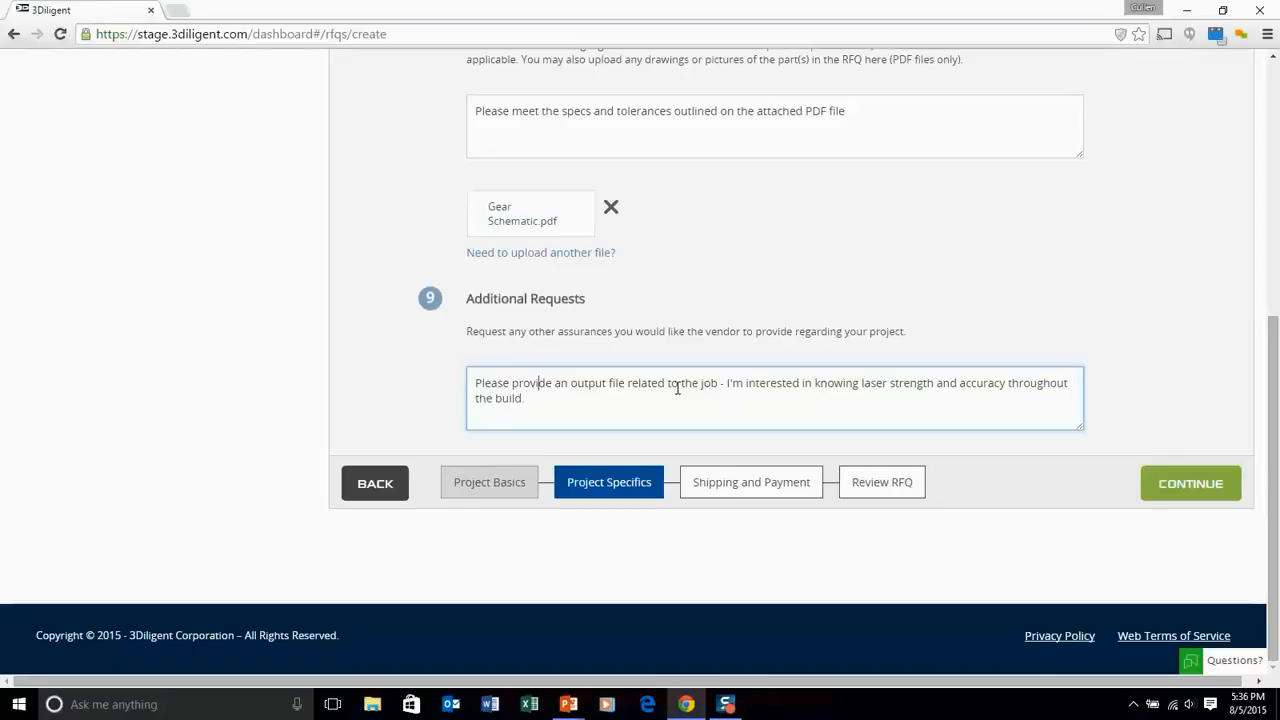
double_click(587, 383)
text(log)
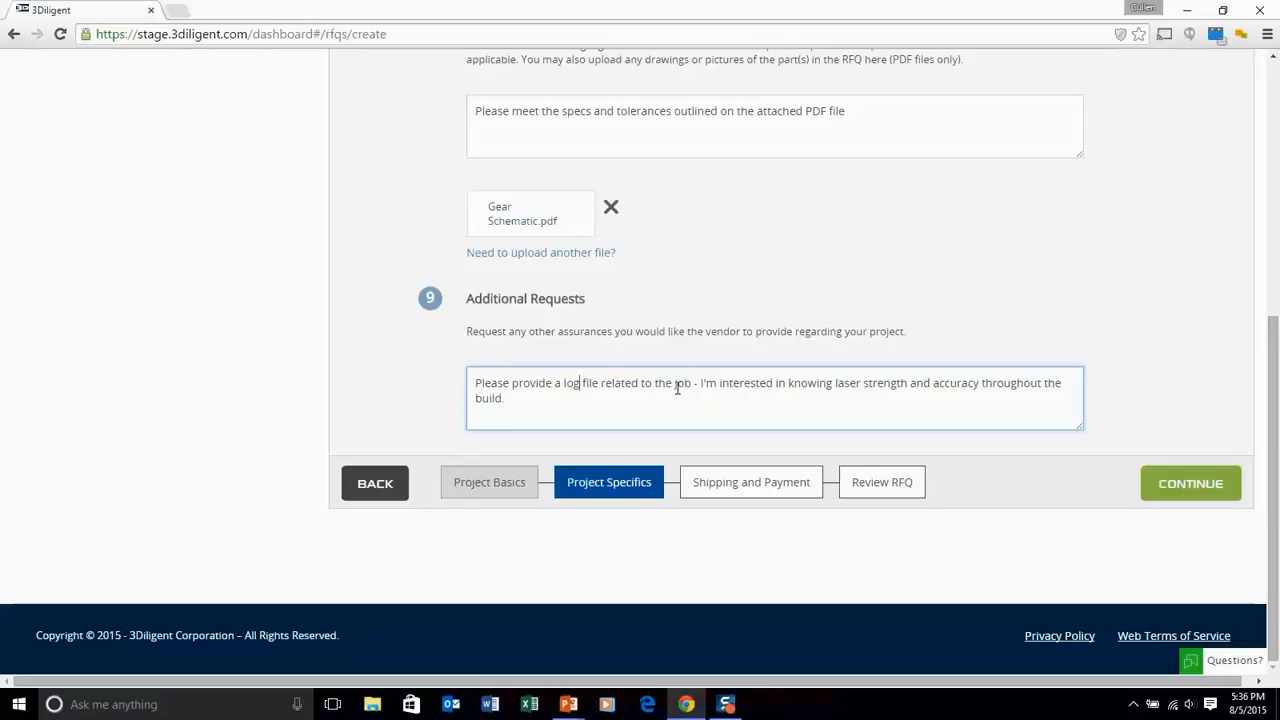
mouse_move(1157, 483)
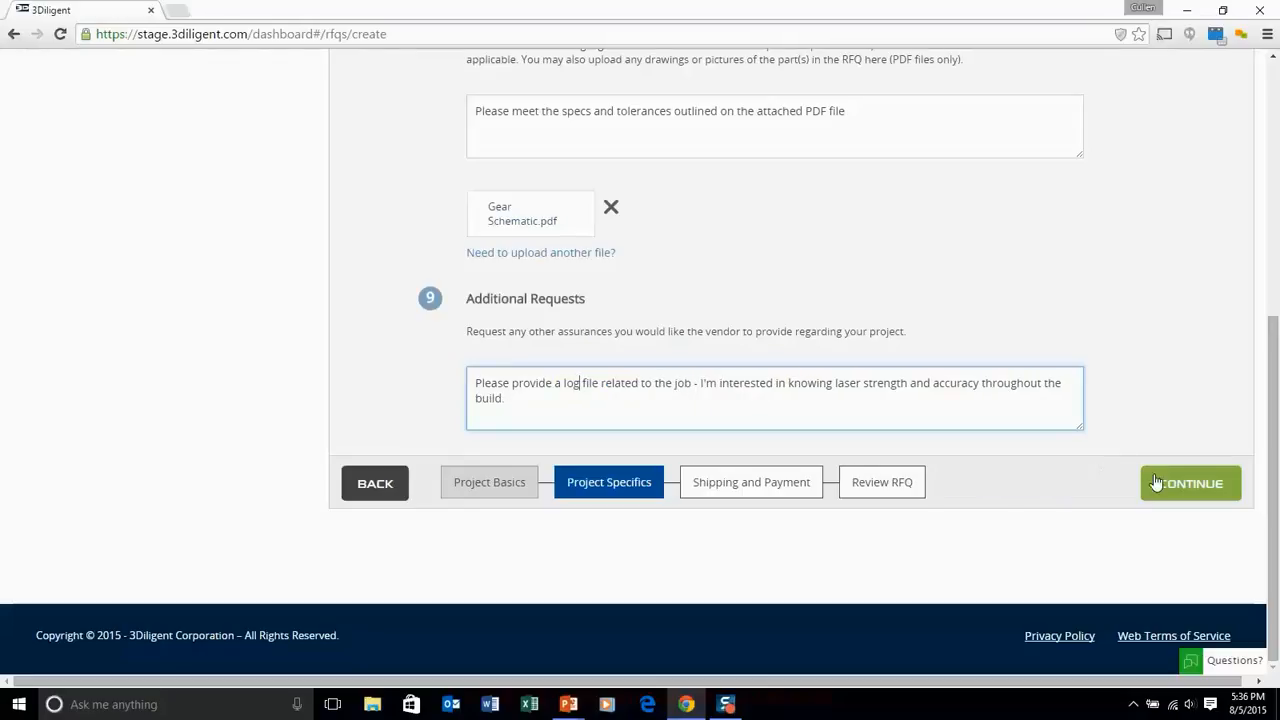
click(1189, 483)
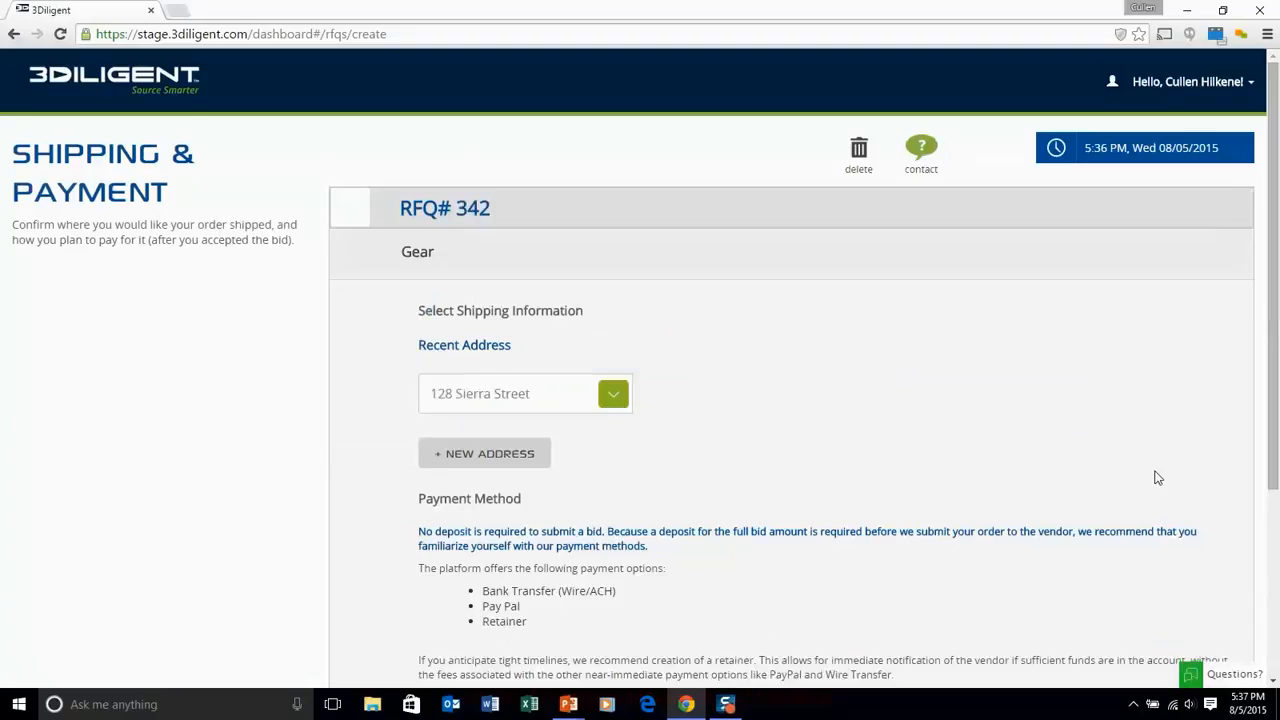
scroll(down, 3)
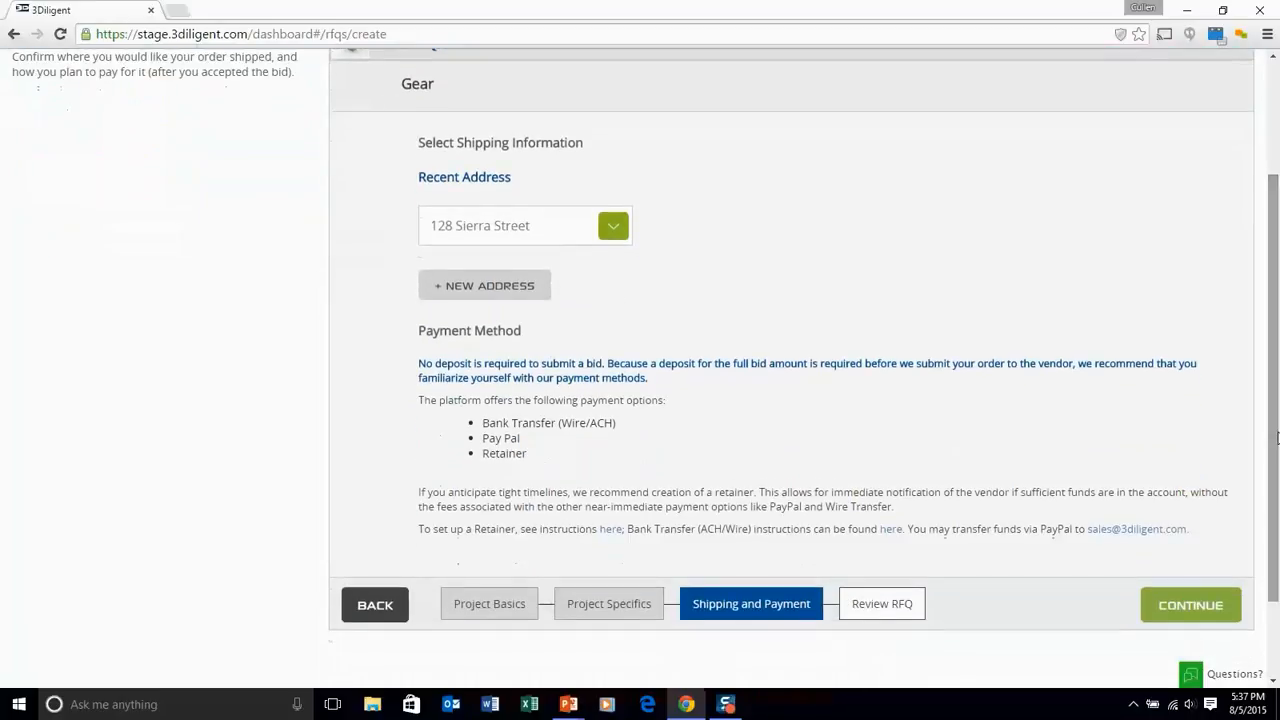
click(612, 225)
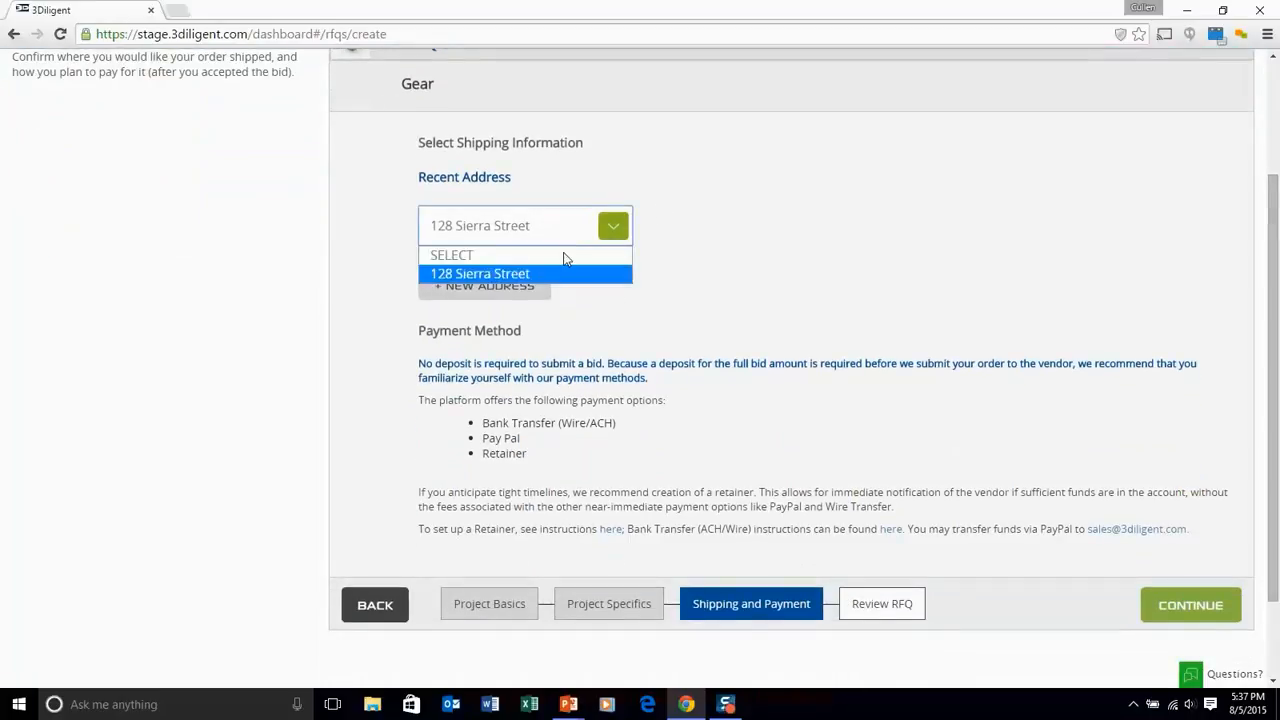
click(480, 273)
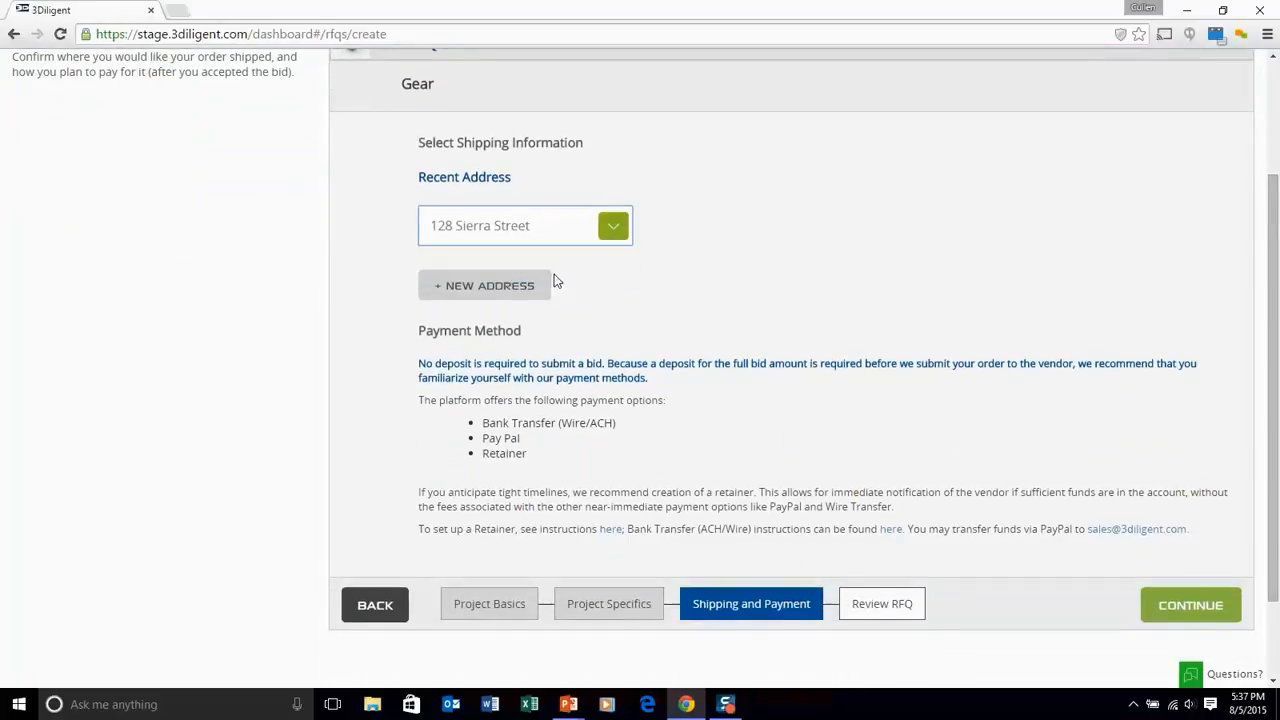
click(484, 285)
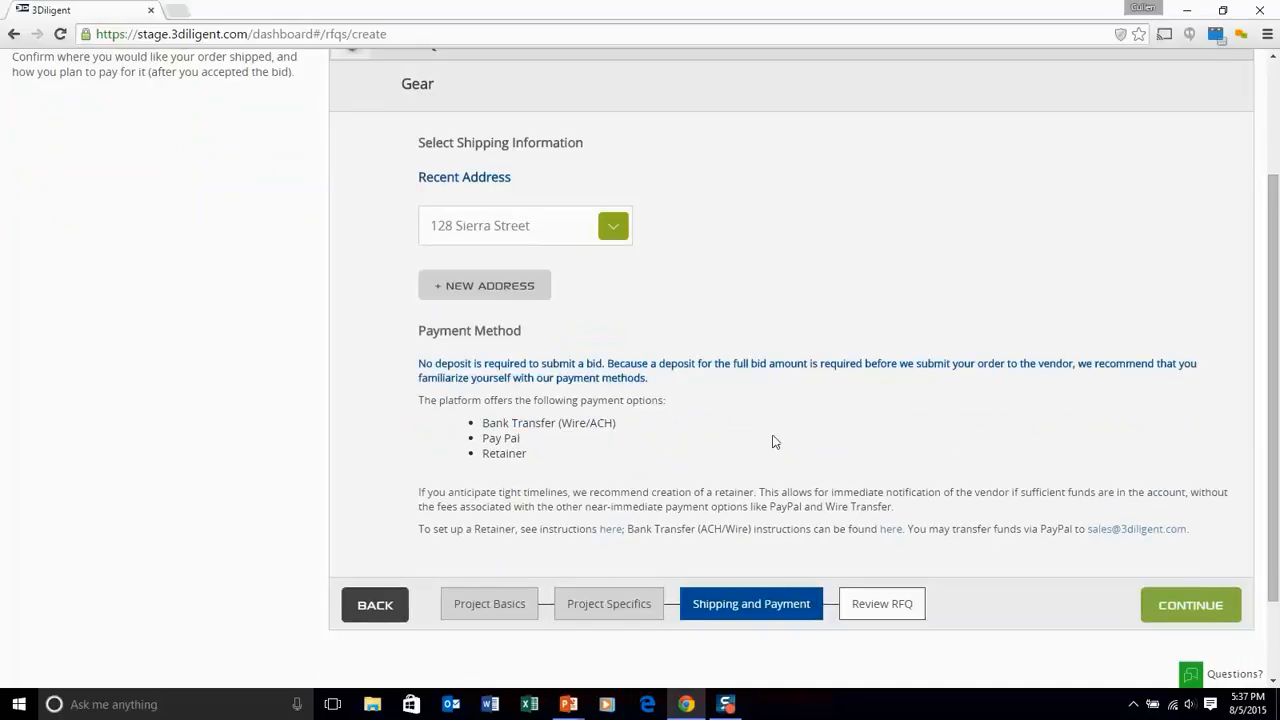
scroll(down, 3)
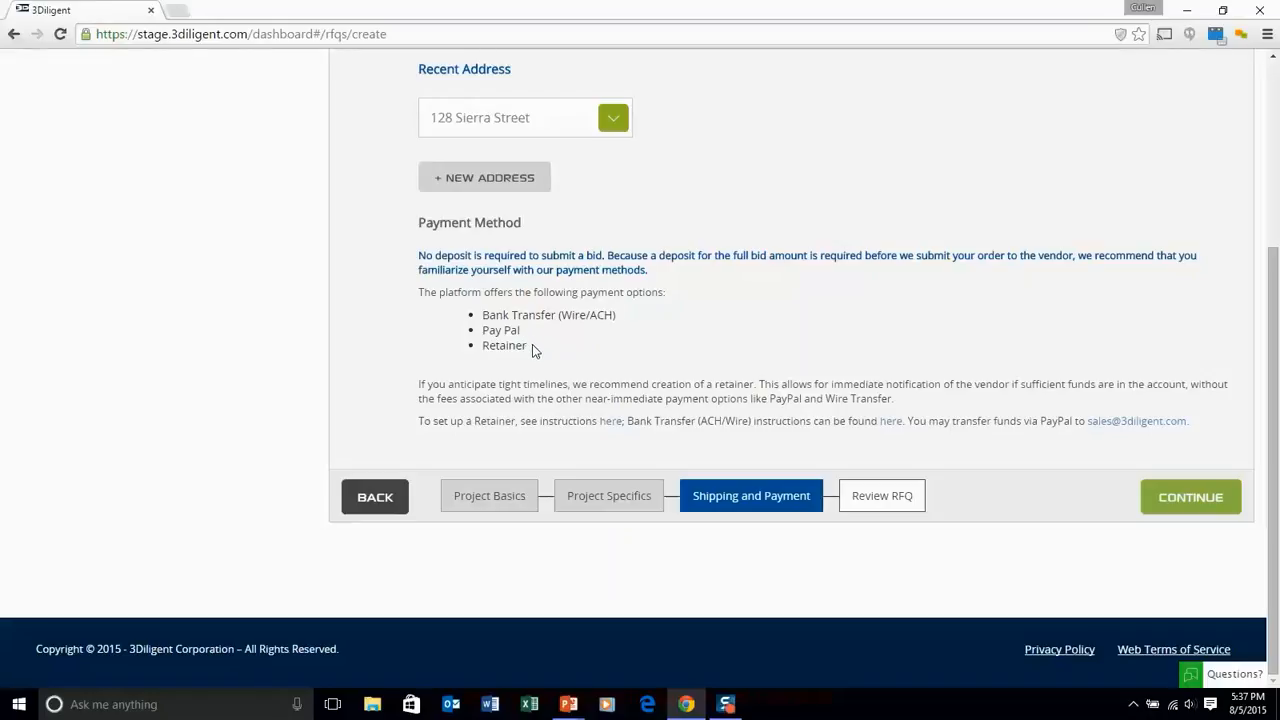
mouse_move(587, 390)
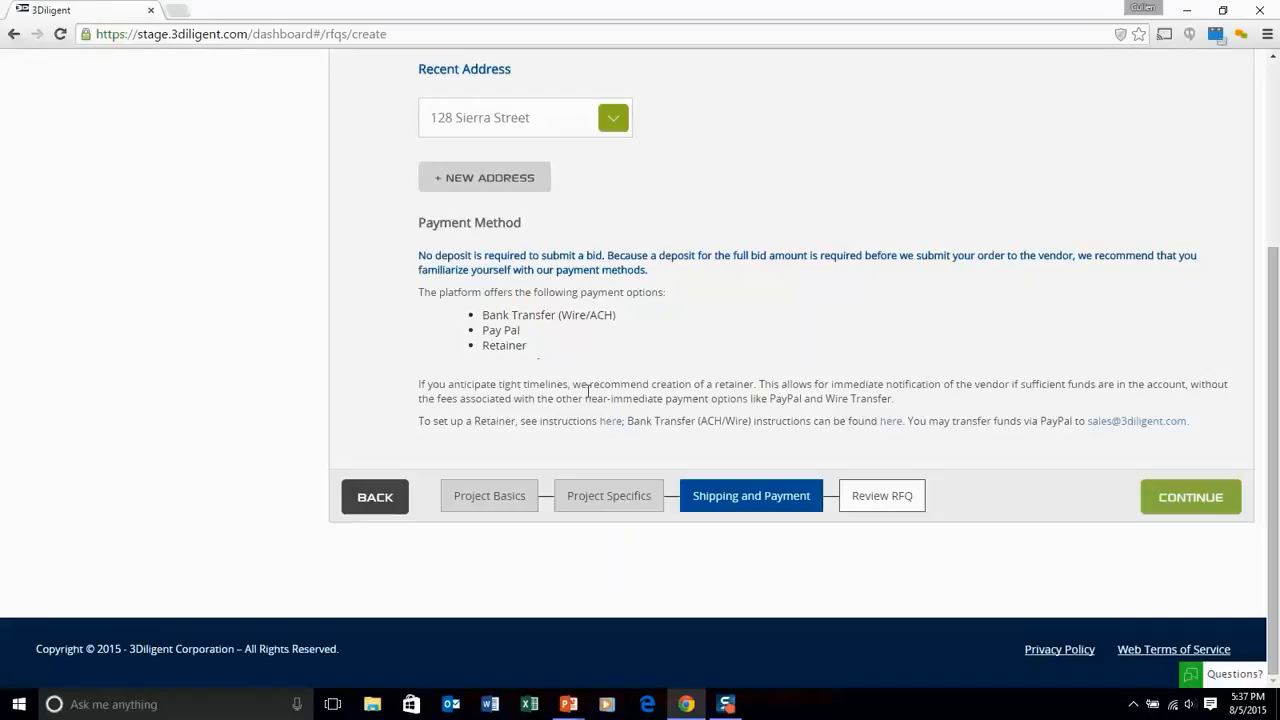
Step: Open the Retainer and Bank Transfer instruction links, returning to the RFQ tab after each
click(610, 420)
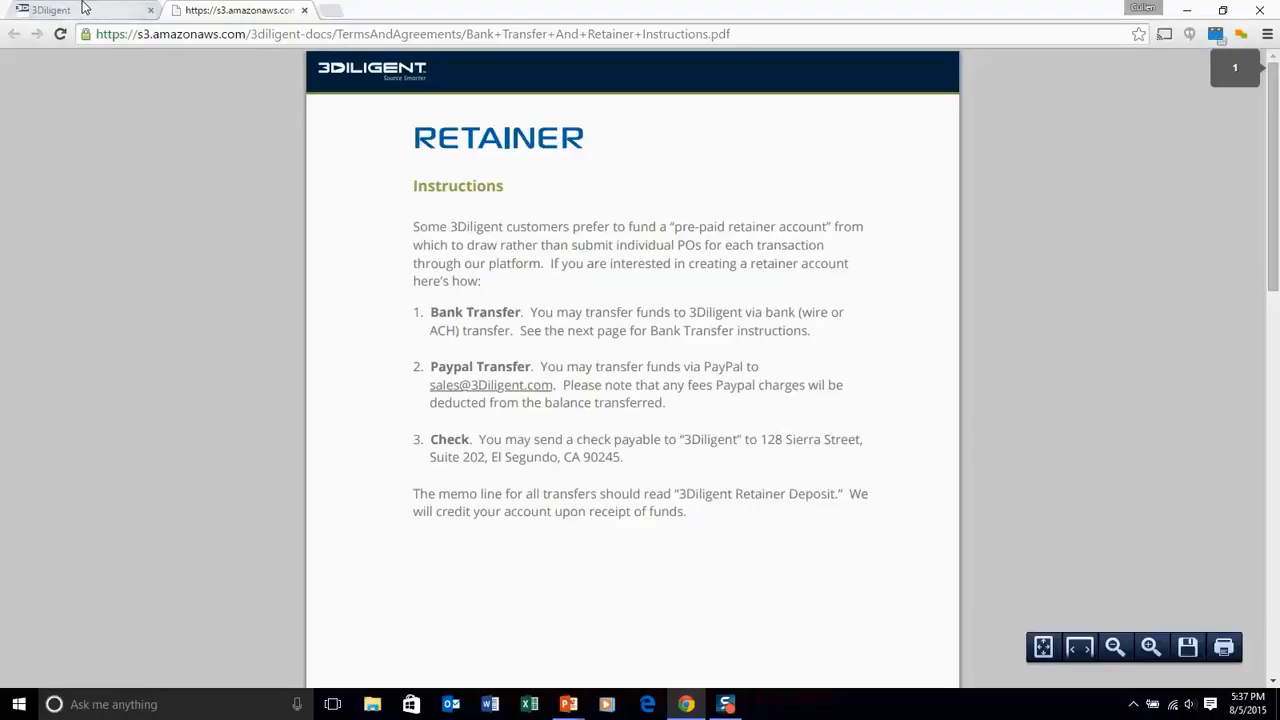
click(75, 10)
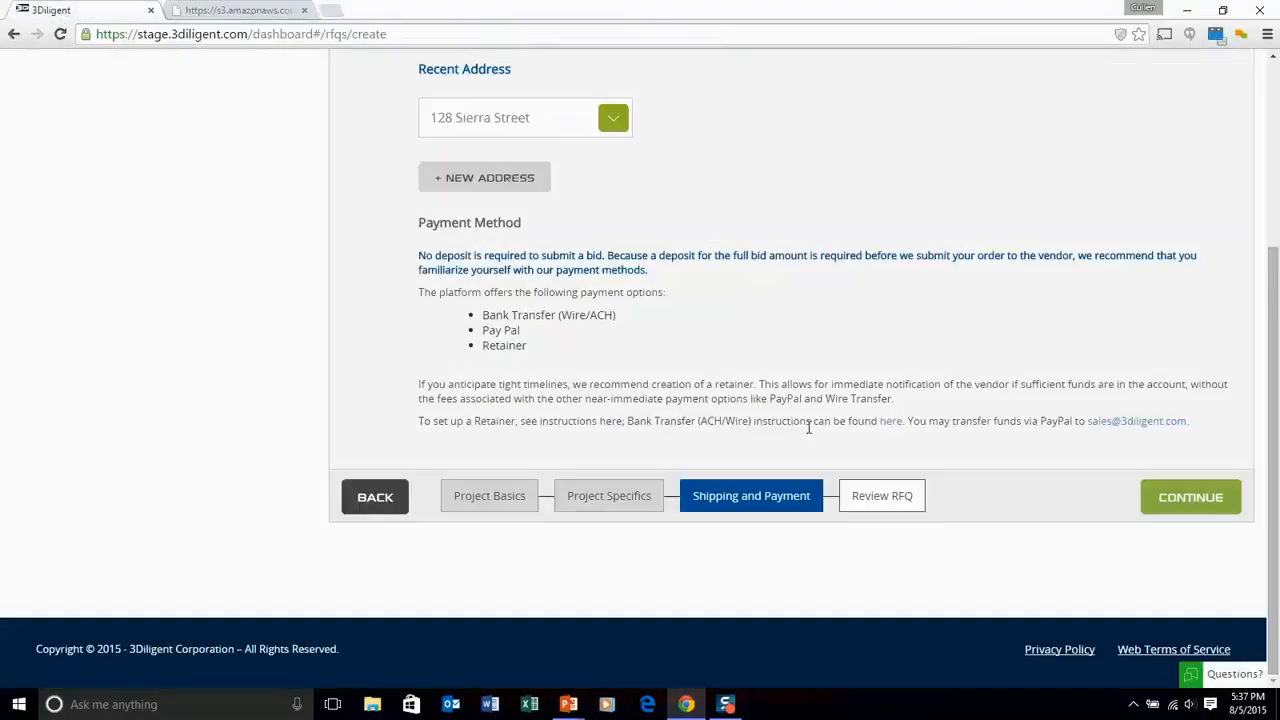
click(889, 420)
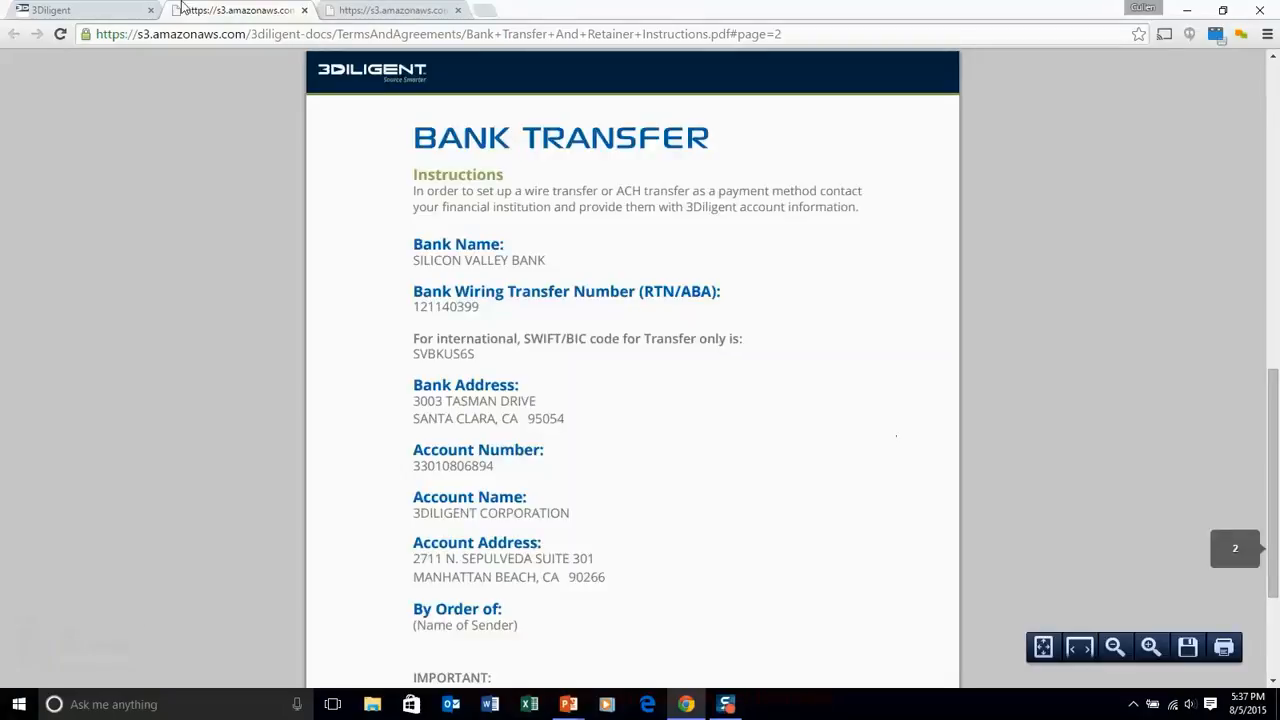
click(80, 10)
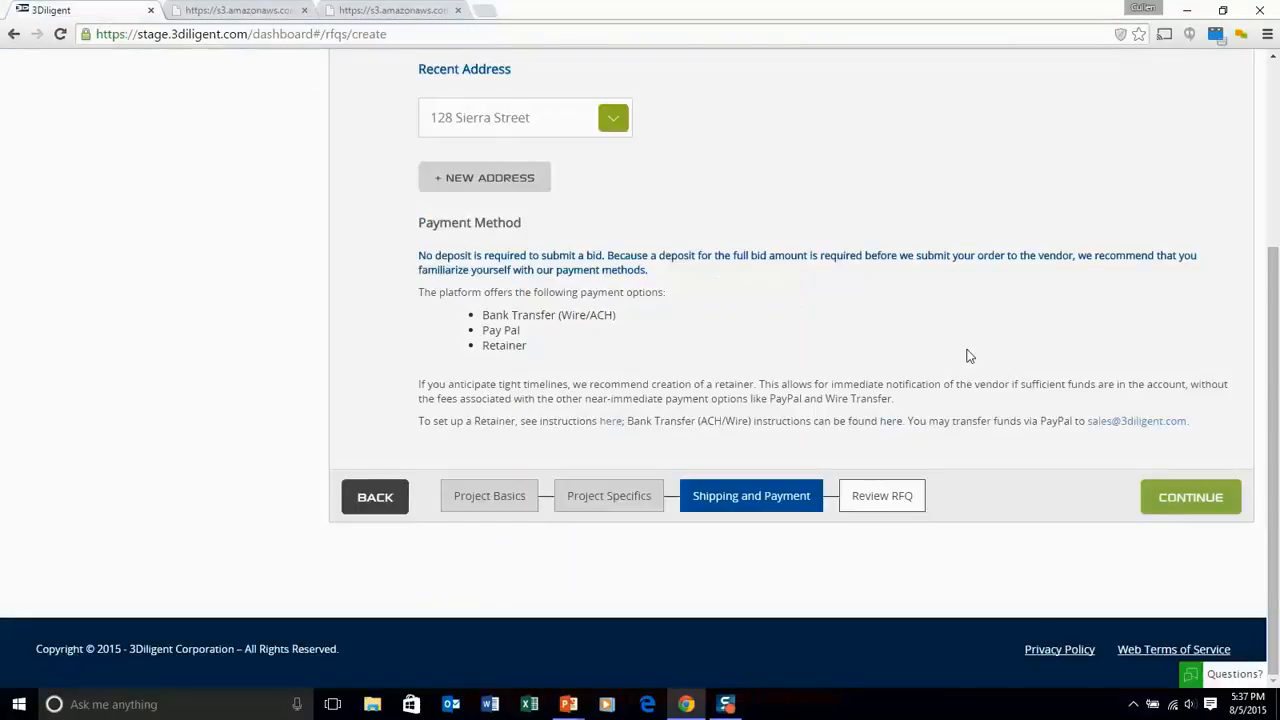
mouse_move(1137, 420)
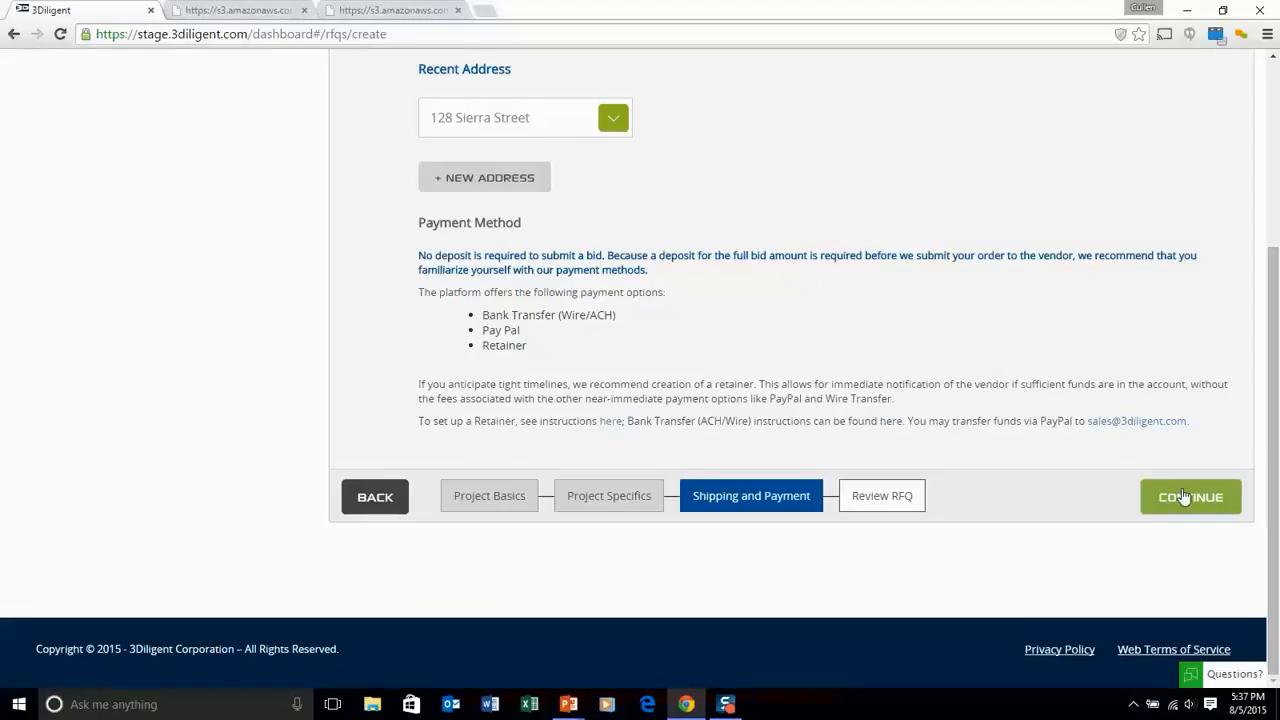
Step: Check the RFQ #342 review page and the enlarged gear image, then tick the Customer Agreement checkbox
click(1190, 496)
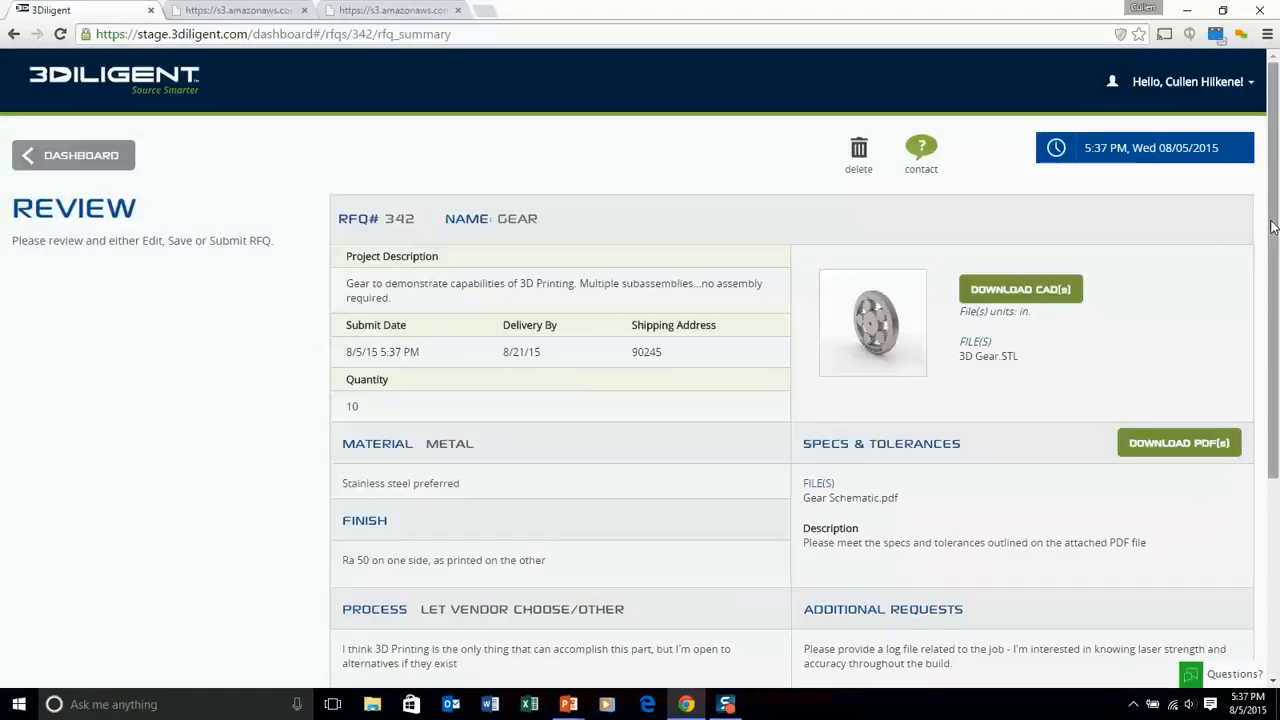
scroll(down, 3)
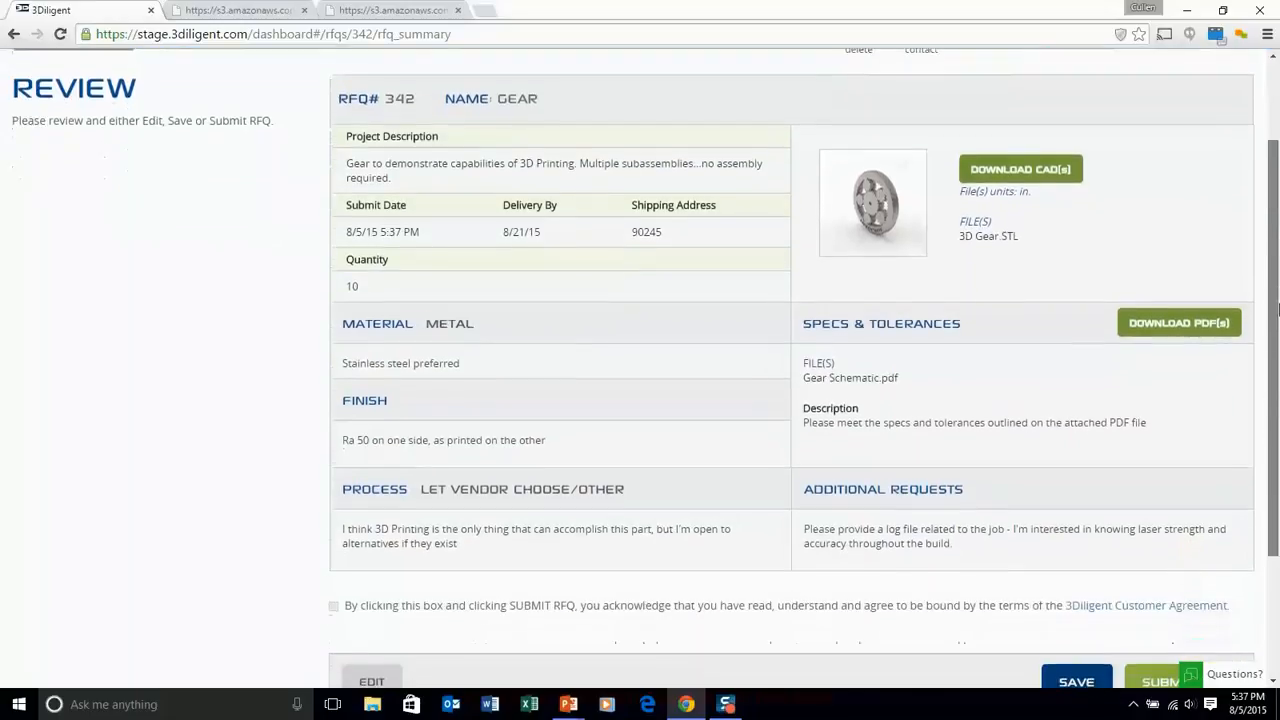
scroll(down, 3)
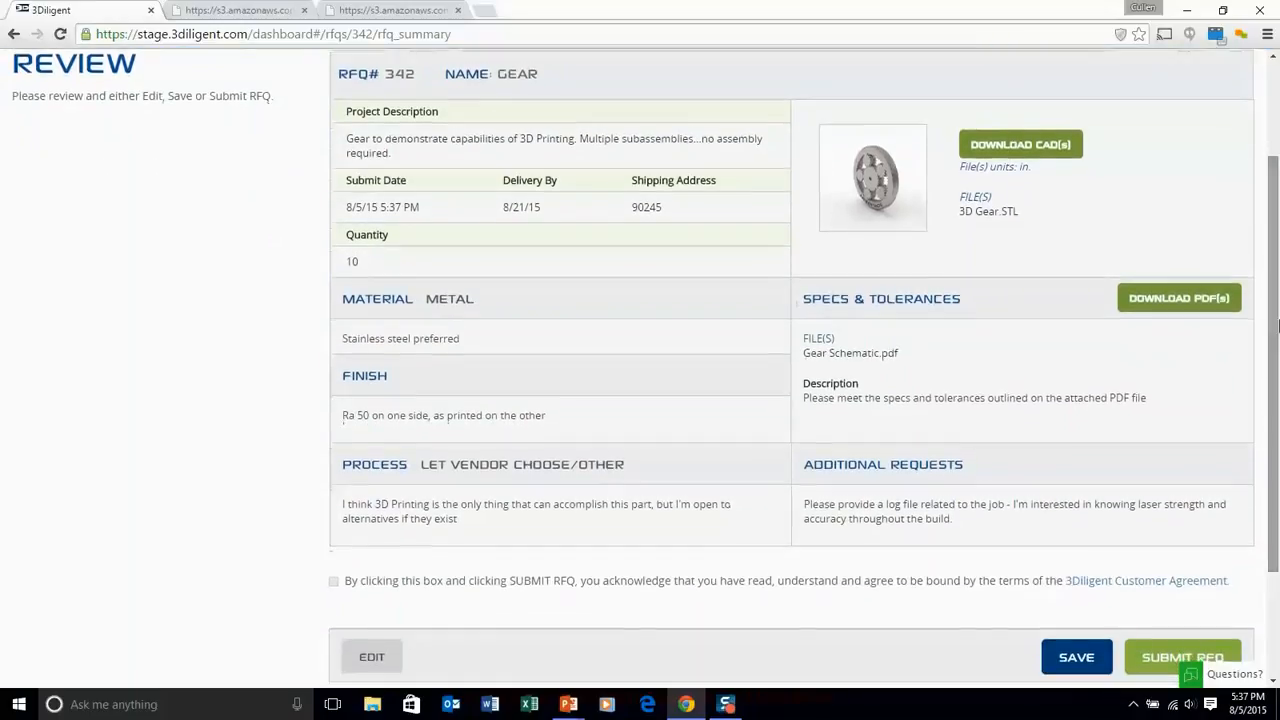
click(872, 177)
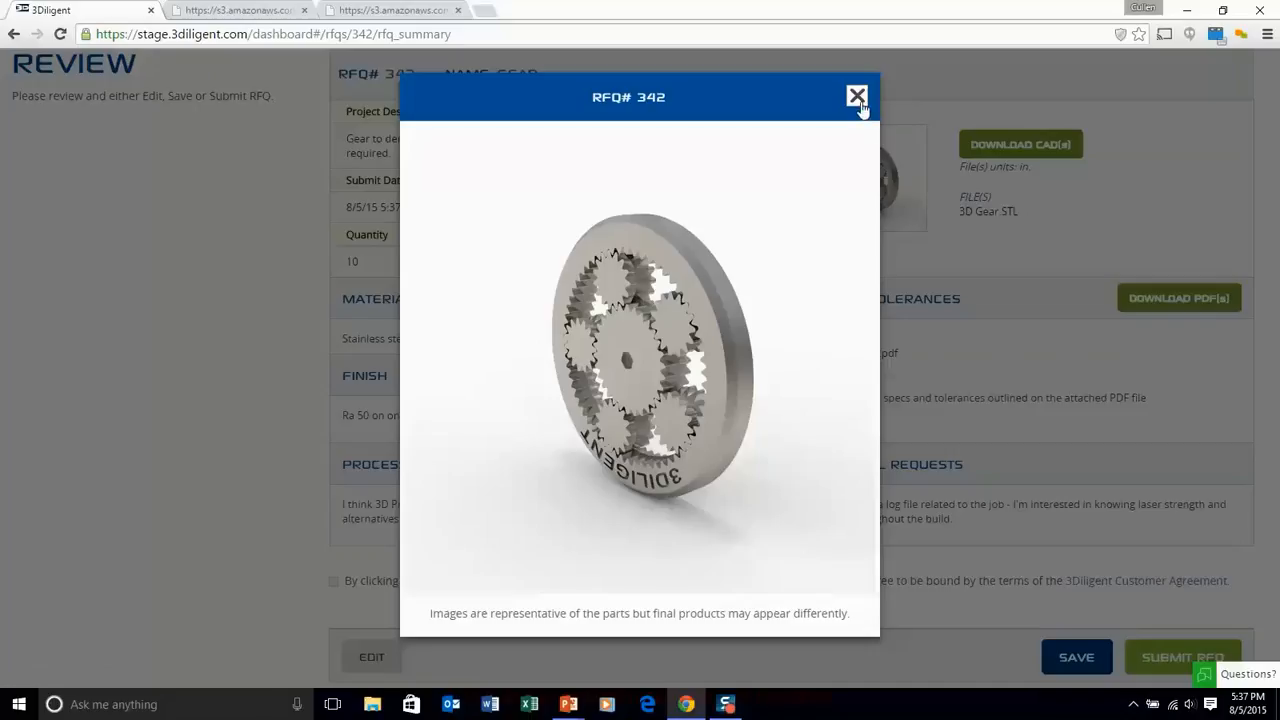
click(857, 96)
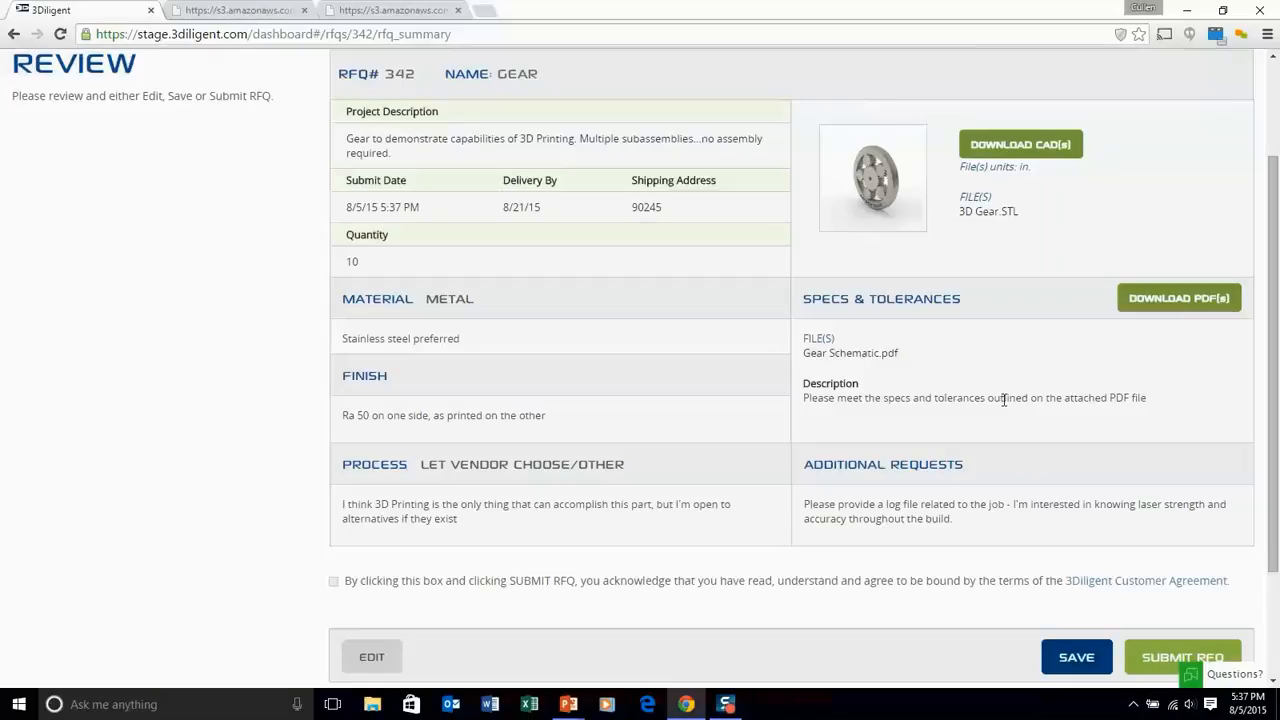
click(334, 581)
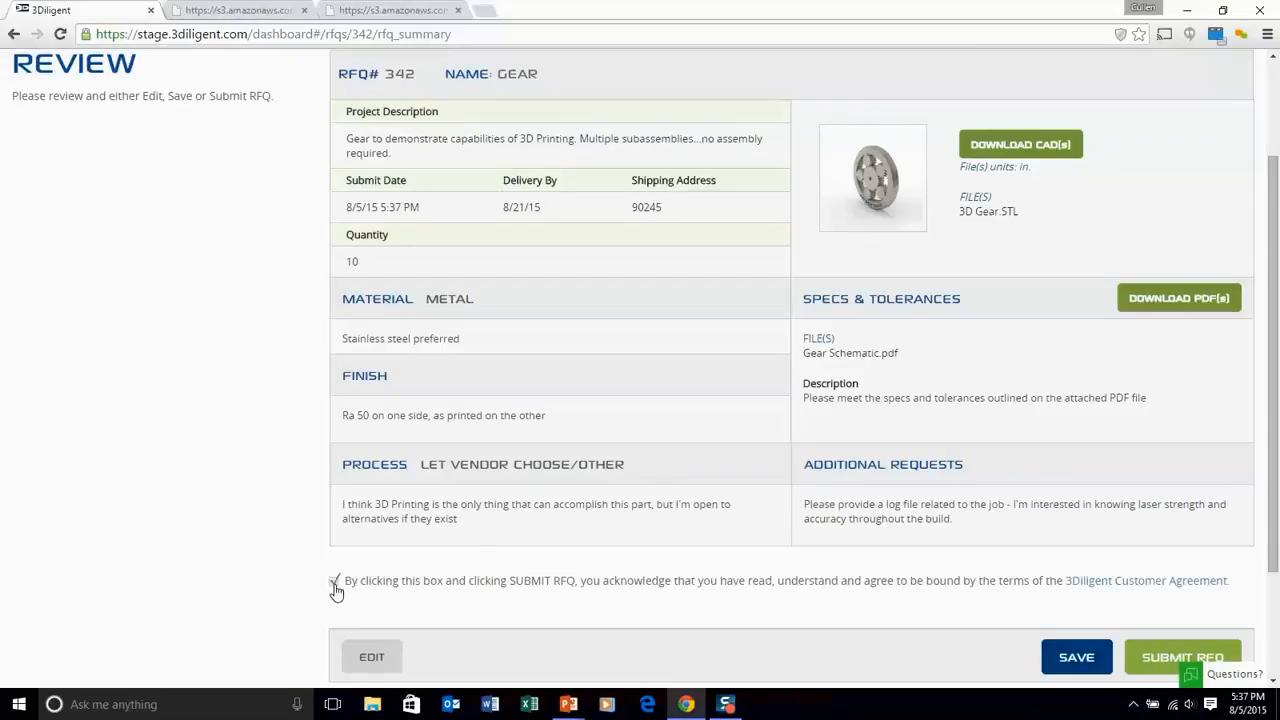
click(335, 580)
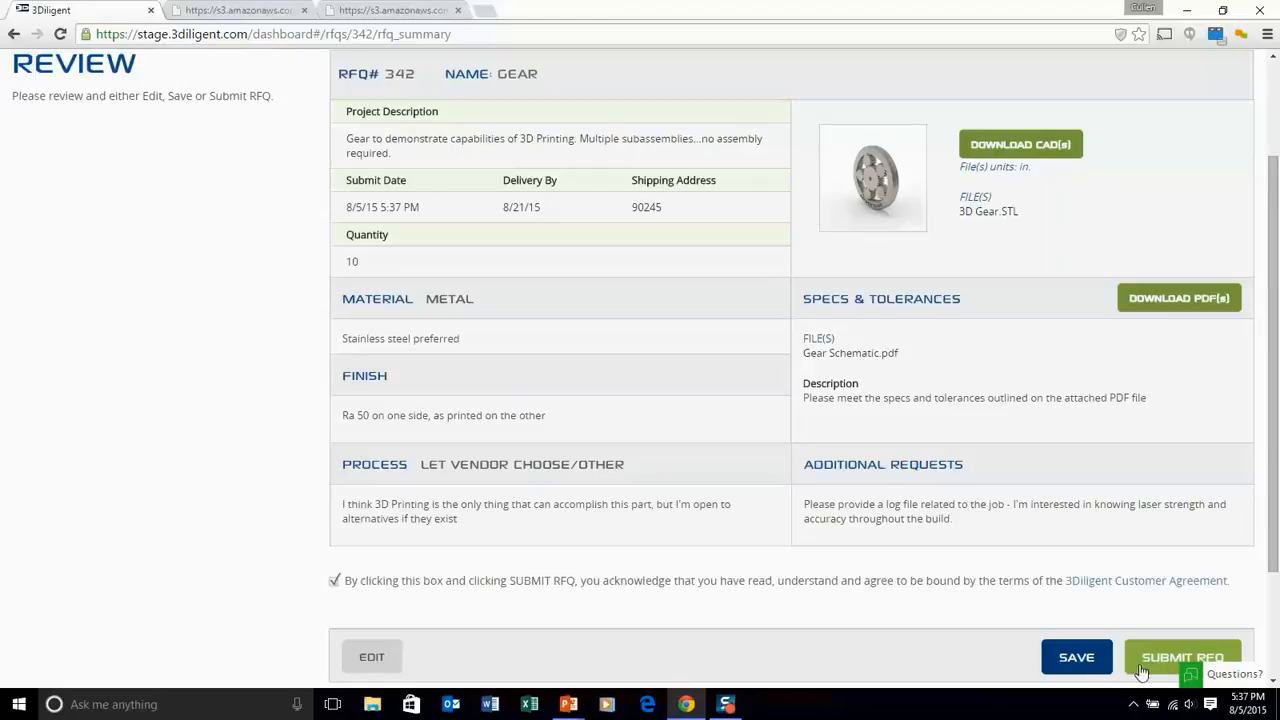
Step: Submit RFQ #342 and confirm 'Gear' shows as Awaiting Bids, closing 8/12/15
click(1182, 657)
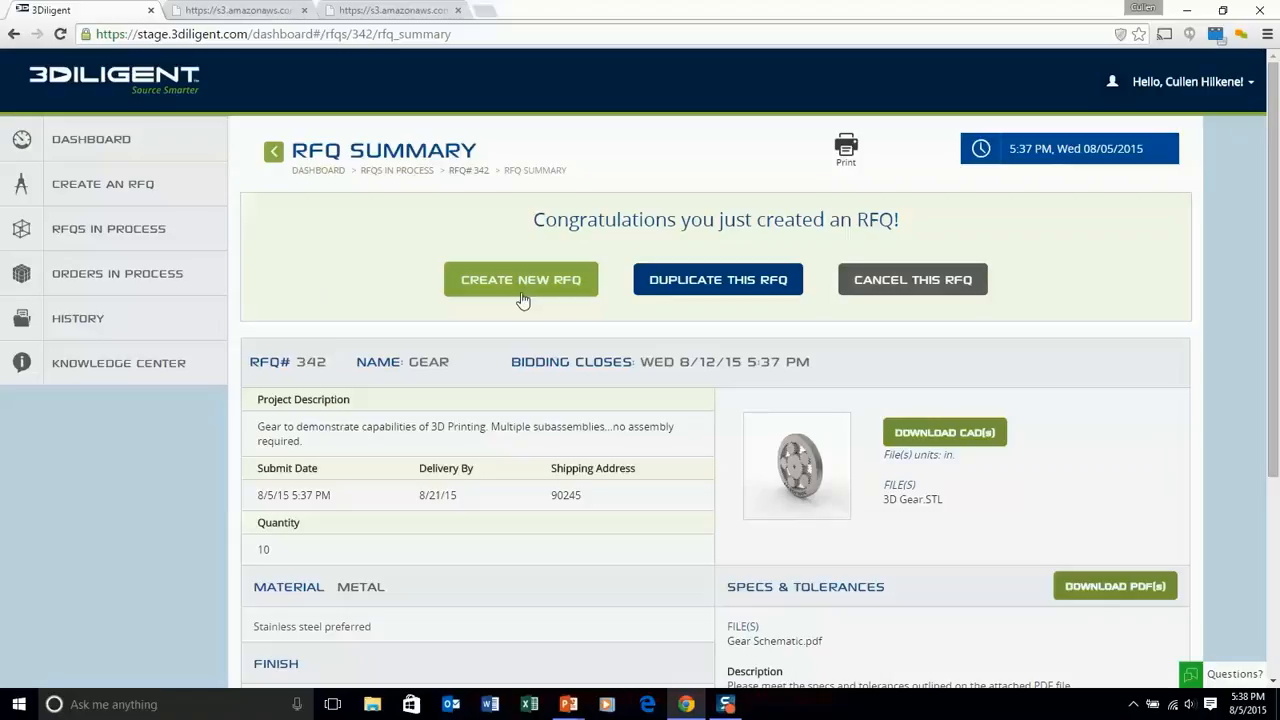
click(108, 228)
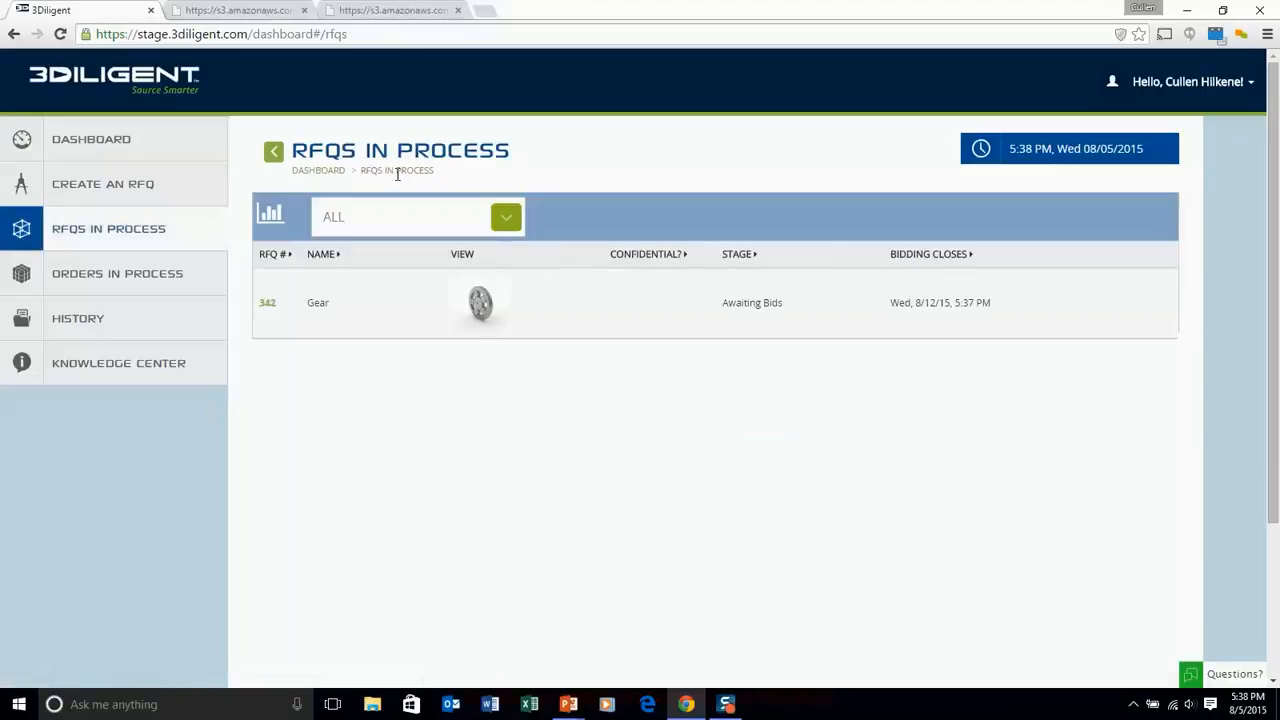